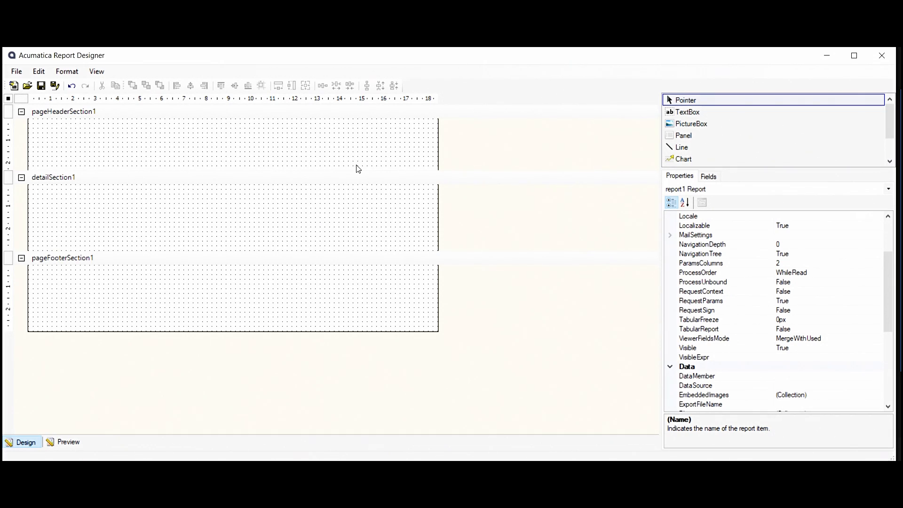
pyautogui.moveTo(420, 415)
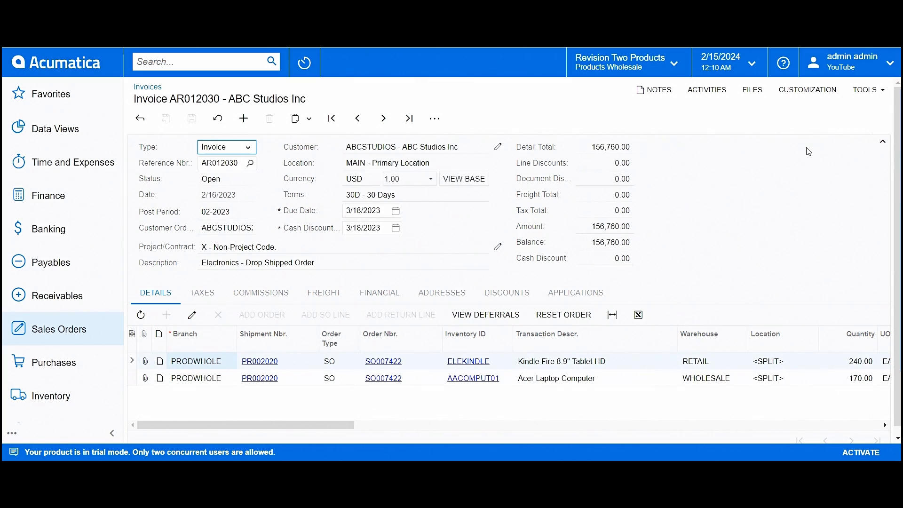
# Inspect the Reference Nbr. field and copy its data field RefNbr from data class ARInvoice.
pyautogui.click(807, 90)
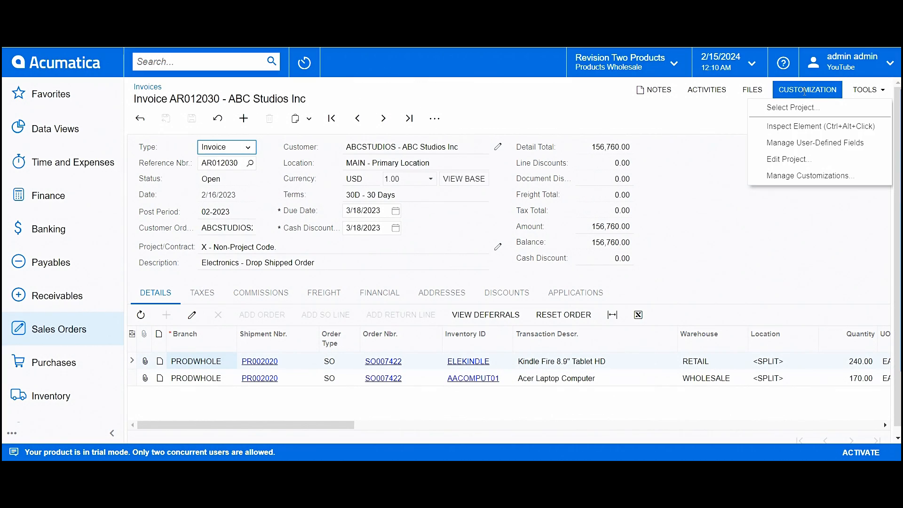
pyautogui.moveTo(804, 126)
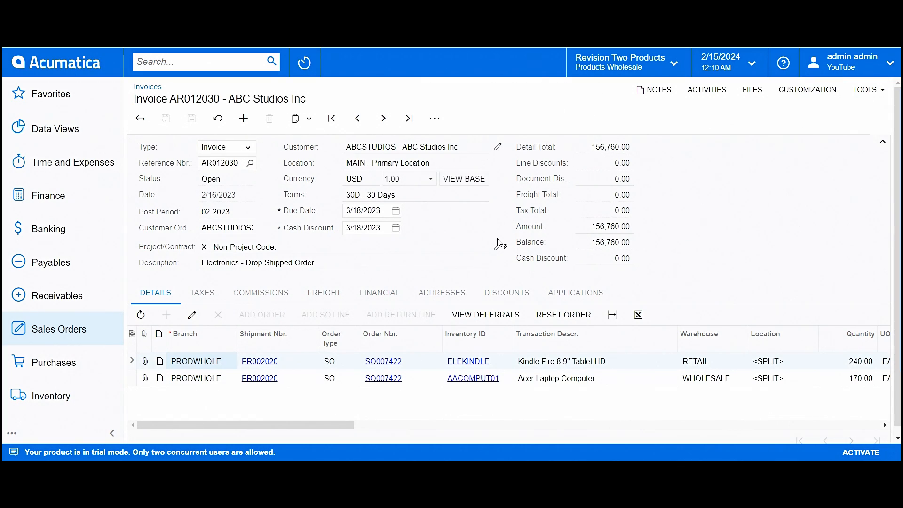
pyautogui.click(225, 163)
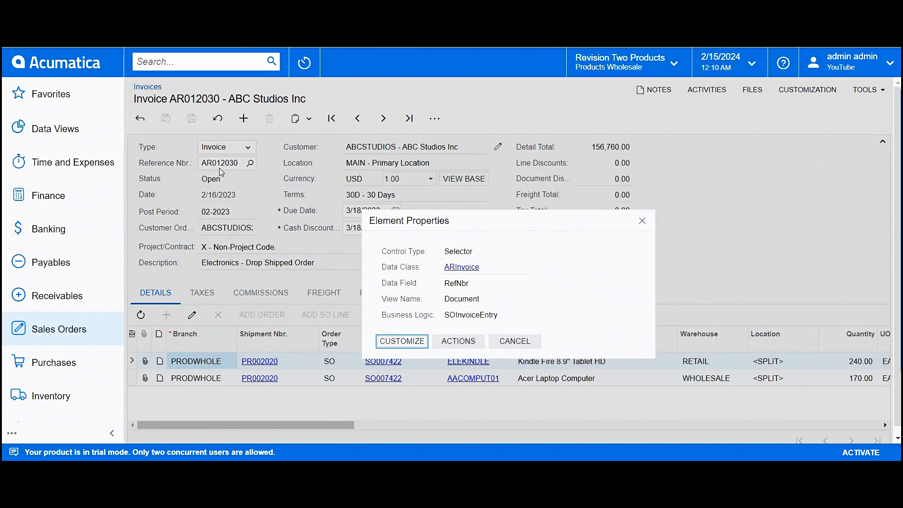
pyautogui.moveTo(416, 267)
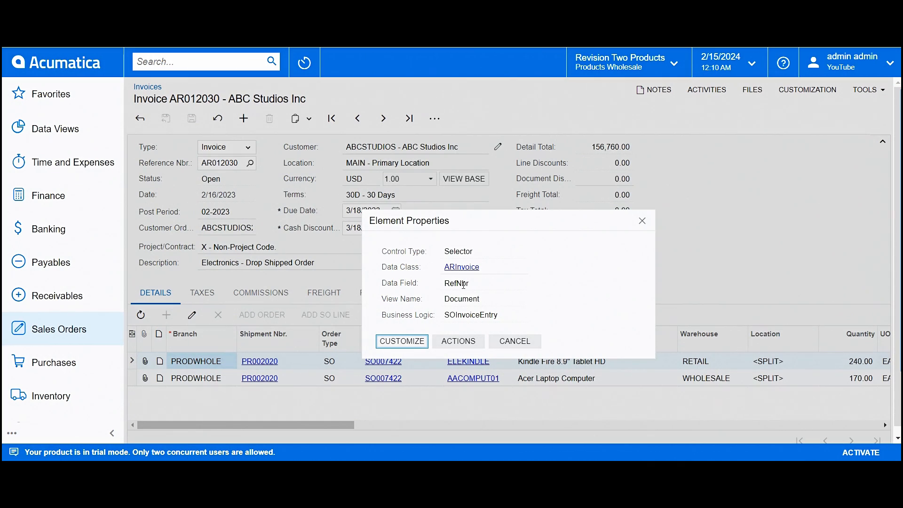
pyautogui.doubleClick(456, 282)
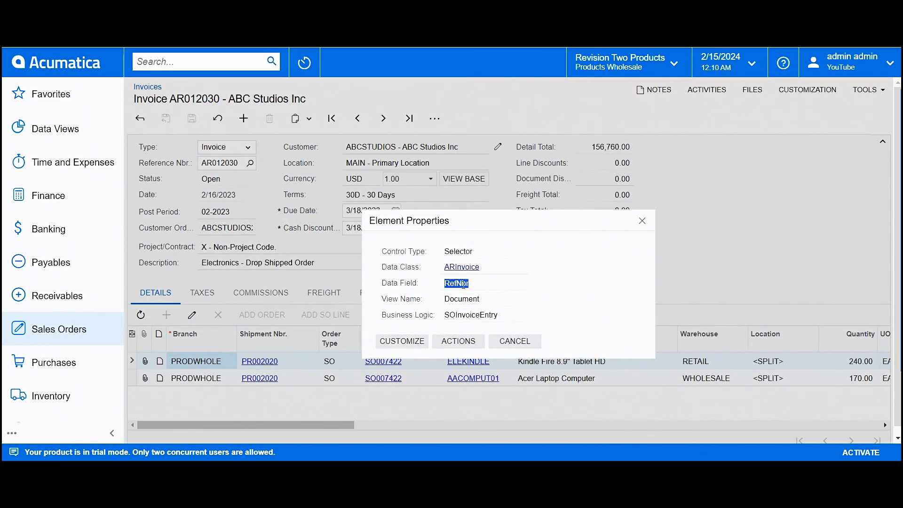
pyautogui.moveTo(614, 211)
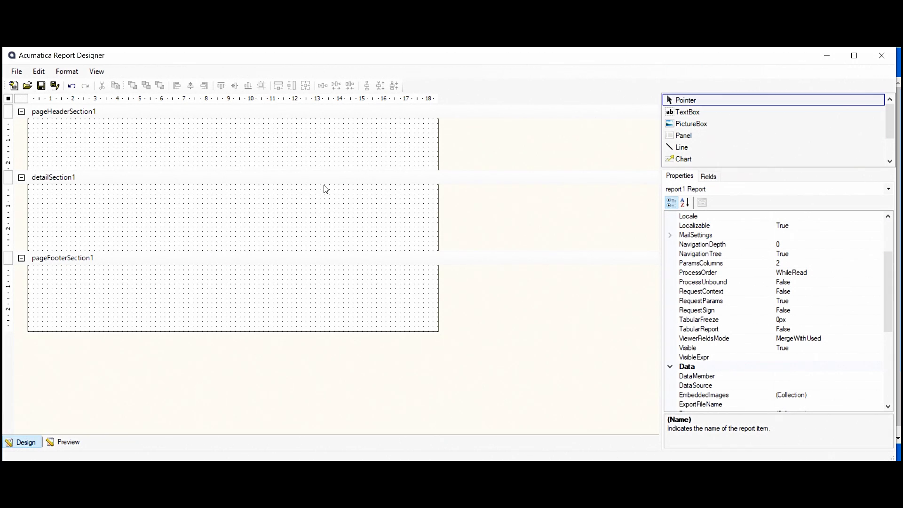
# In Build Schema, connect to the localhost CertificationTest site with credentials.
pyautogui.click(16, 71)
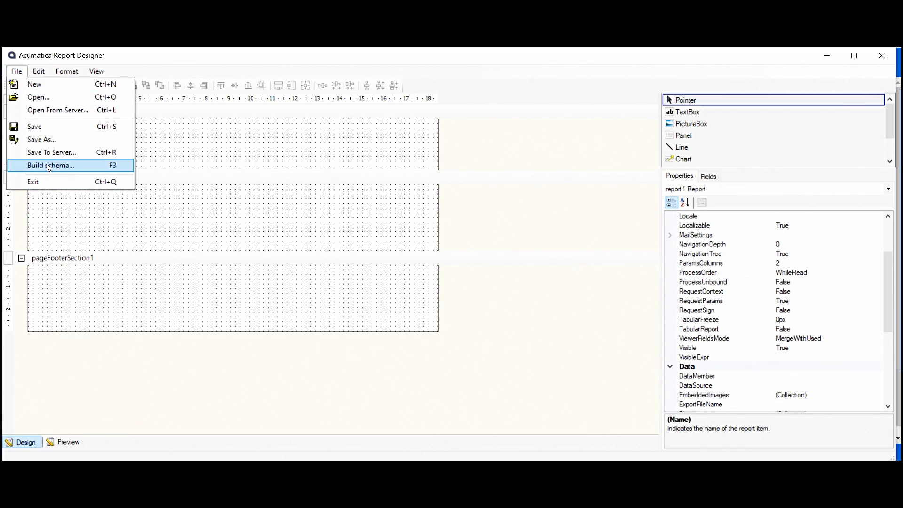
pyautogui.click(50, 165)
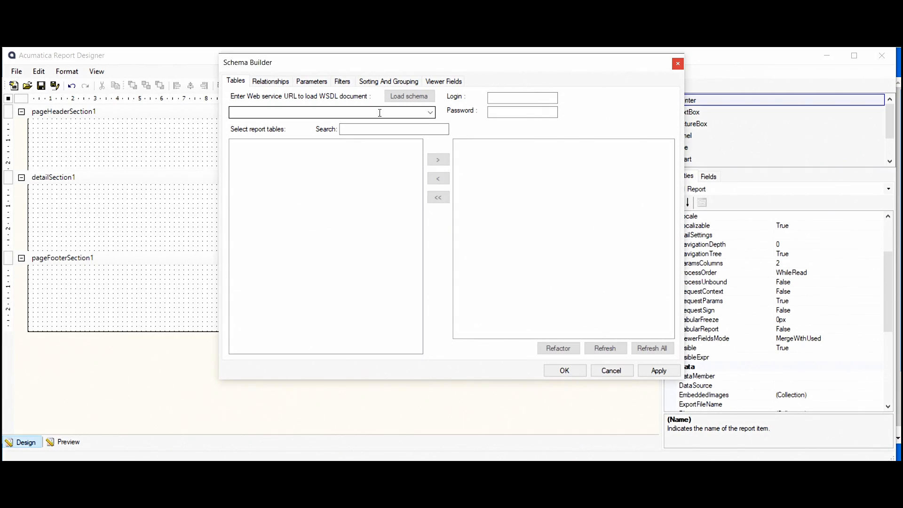
pyautogui.click(328, 112)
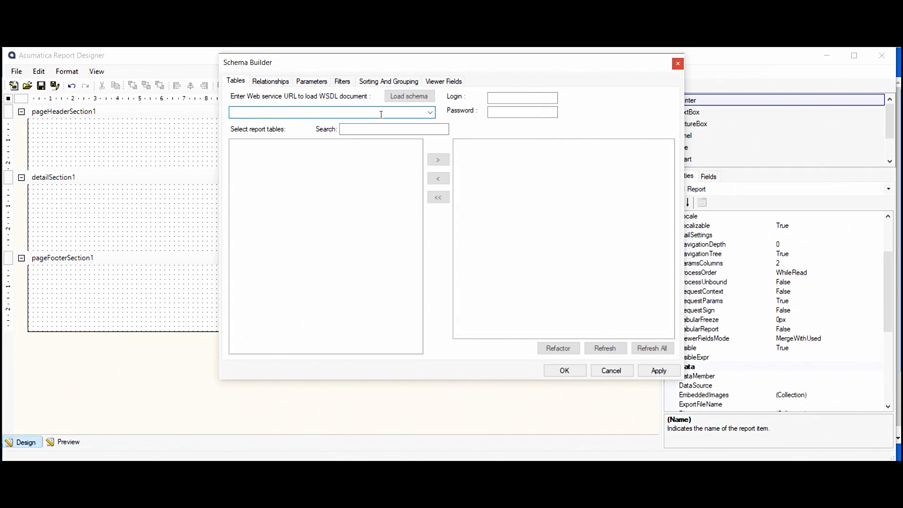
pyautogui.click(328, 112)
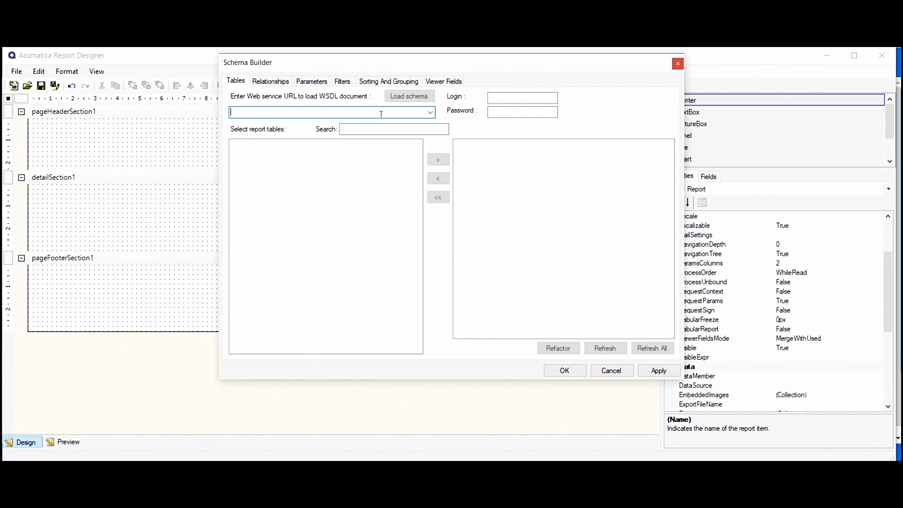
pyautogui.click(409, 95)
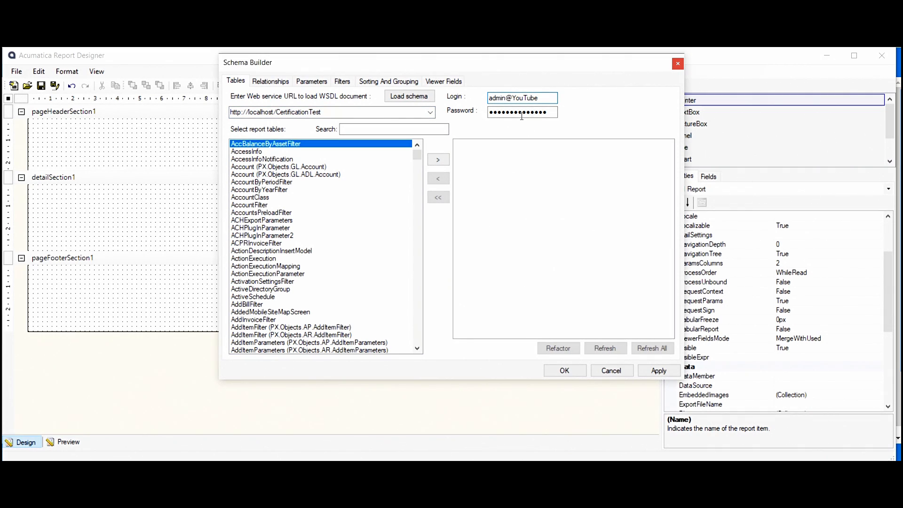
pyautogui.doubleClick(524, 97)
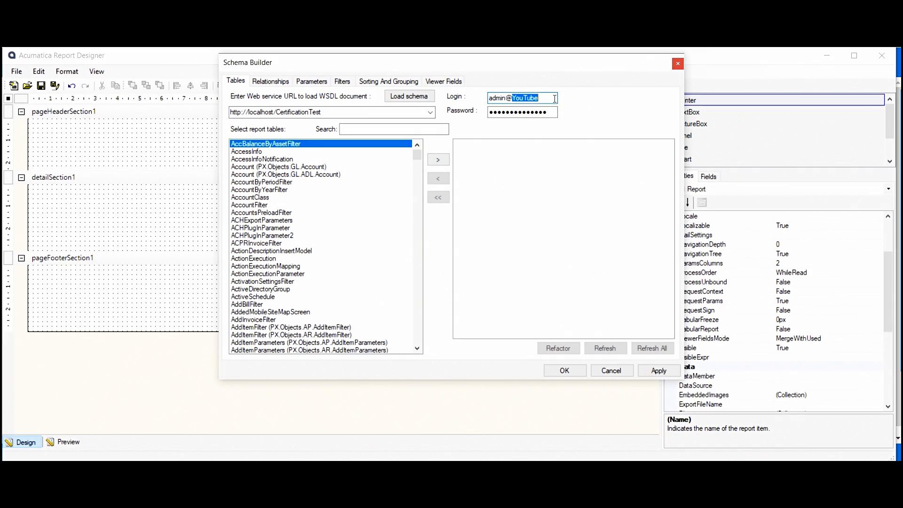
# Search for the ARInvoice table, add it to the schema and confirm.
pyautogui.click(393, 128)
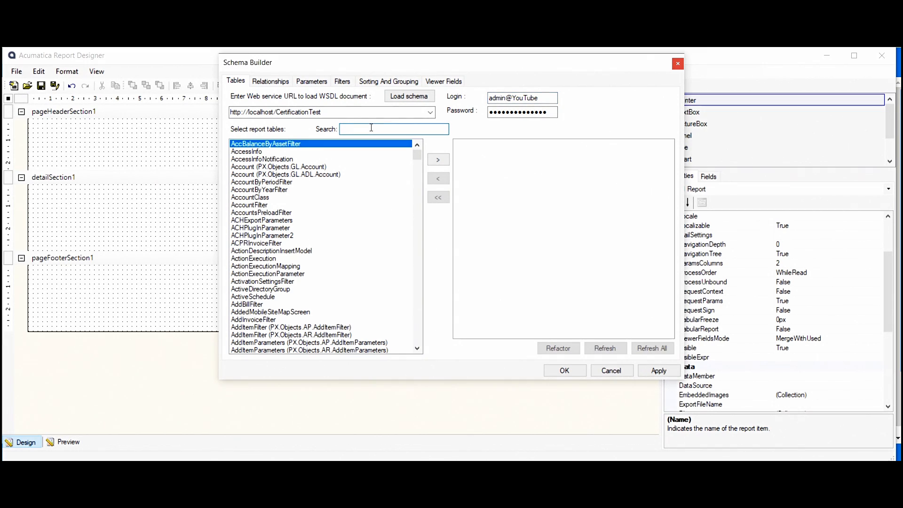
pyautogui.write('A')
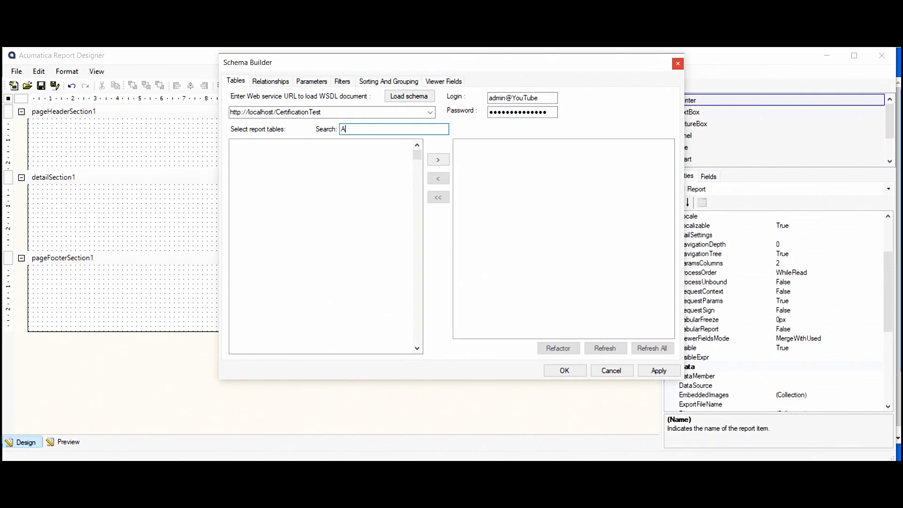
pyautogui.click(611, 370)
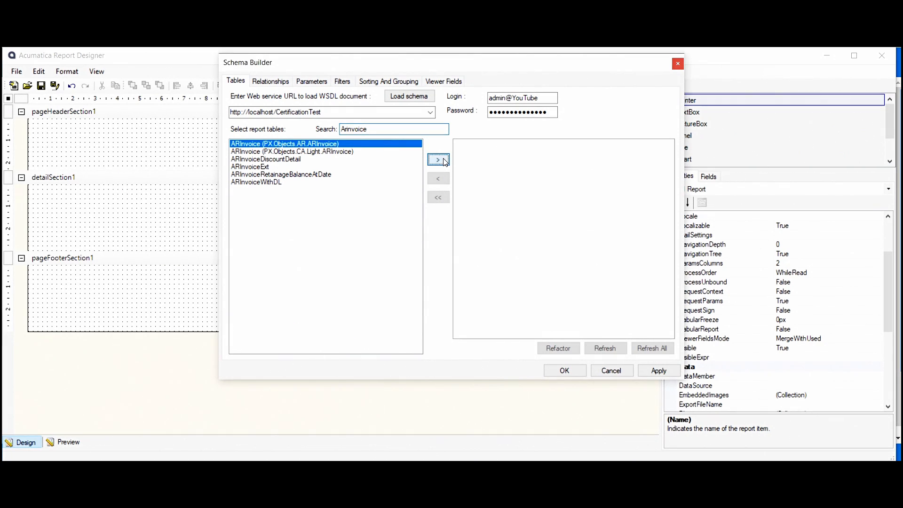
pyautogui.click(439, 159)
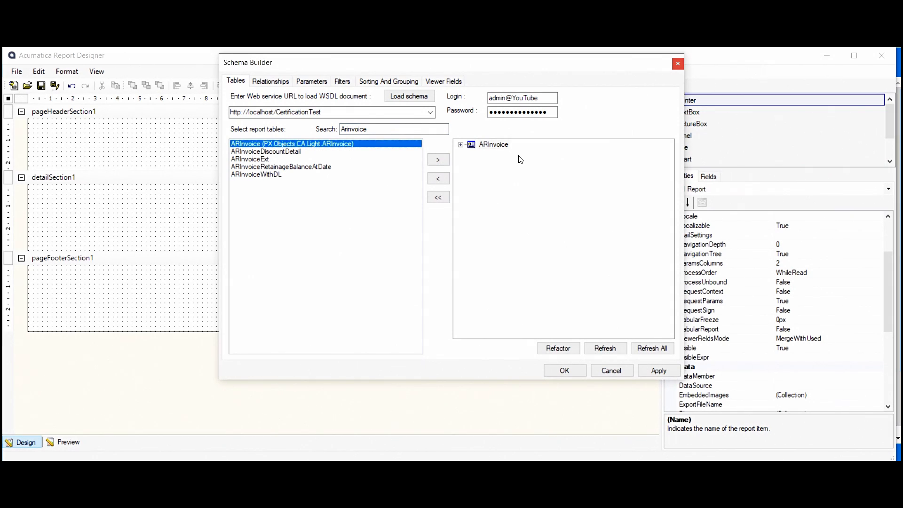
pyautogui.moveTo(366, 199)
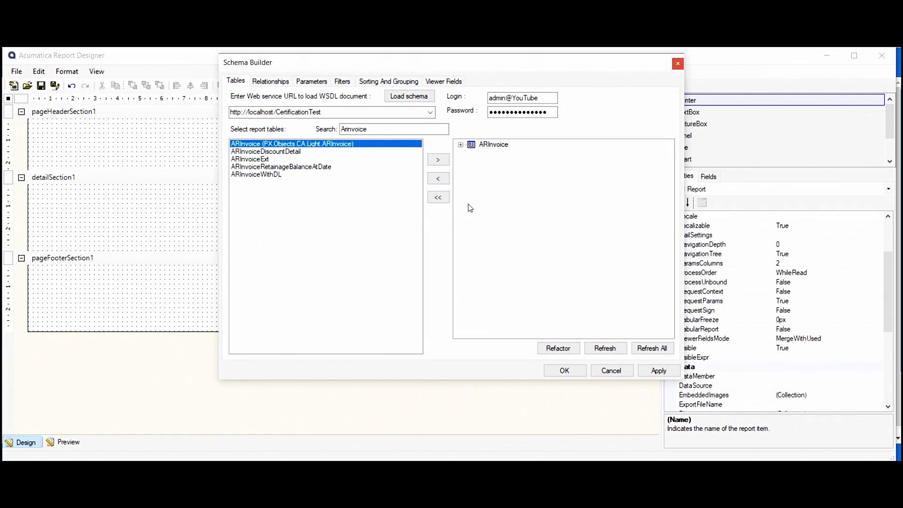
pyautogui.moveTo(438, 208)
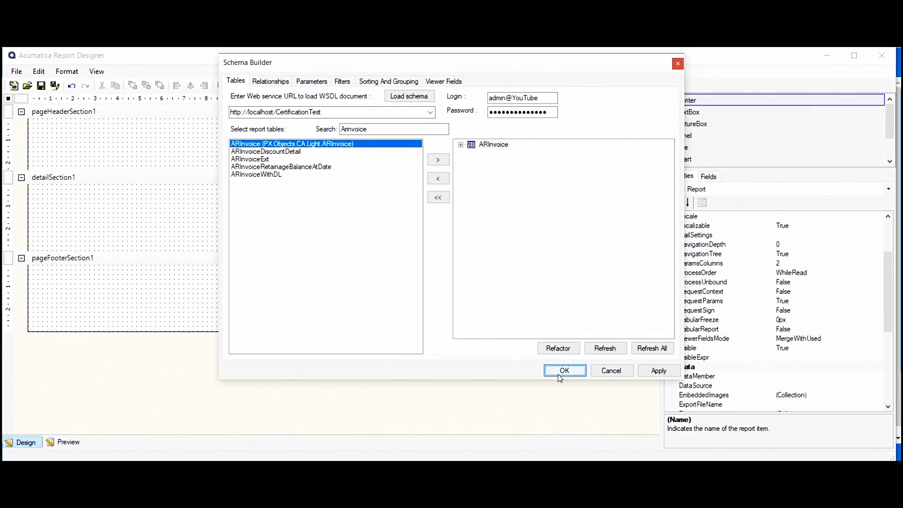
pyautogui.click(564, 370)
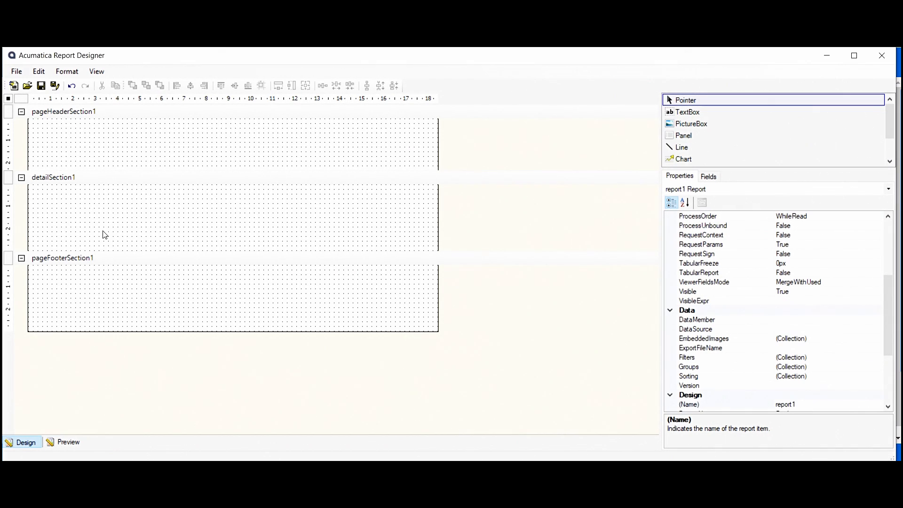
pyautogui.moveTo(135, 225)
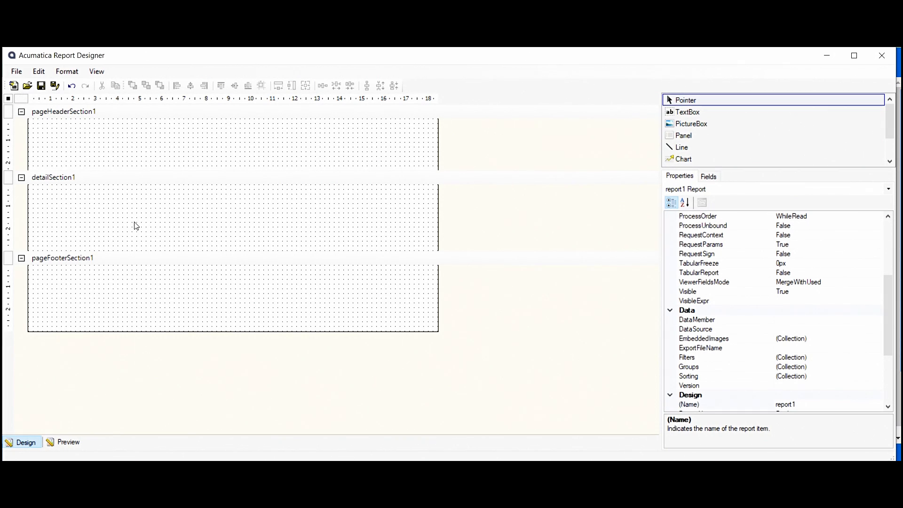
# Place a 'Customer' text box in the page header and shrink the header section.
pyautogui.click(65, 112)
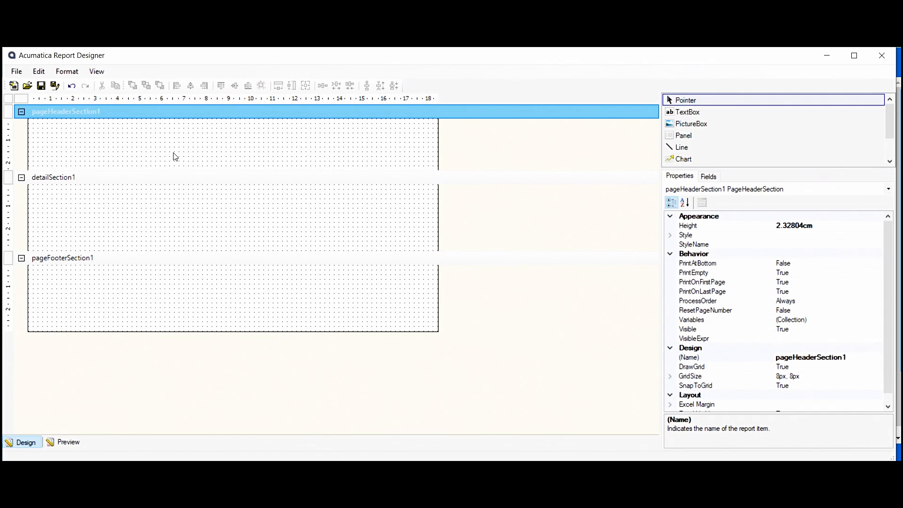
pyautogui.click(54, 177)
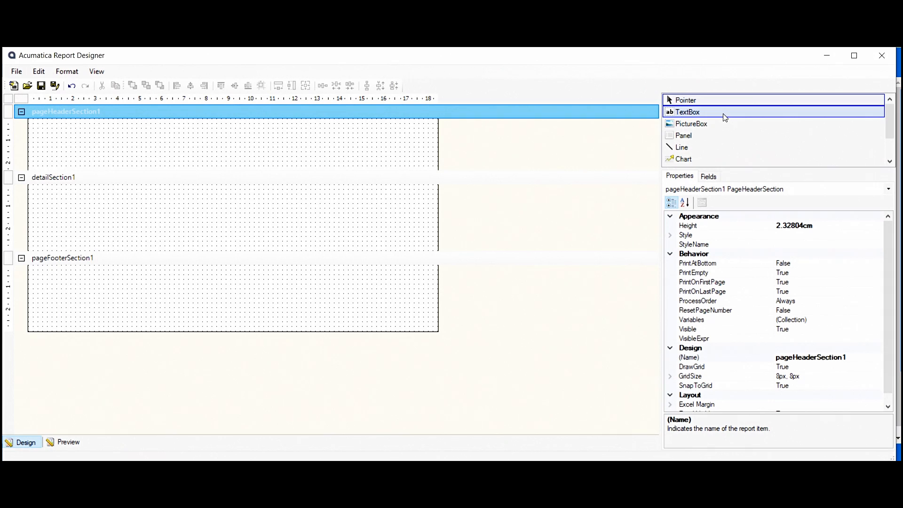
pyautogui.click(687, 112)
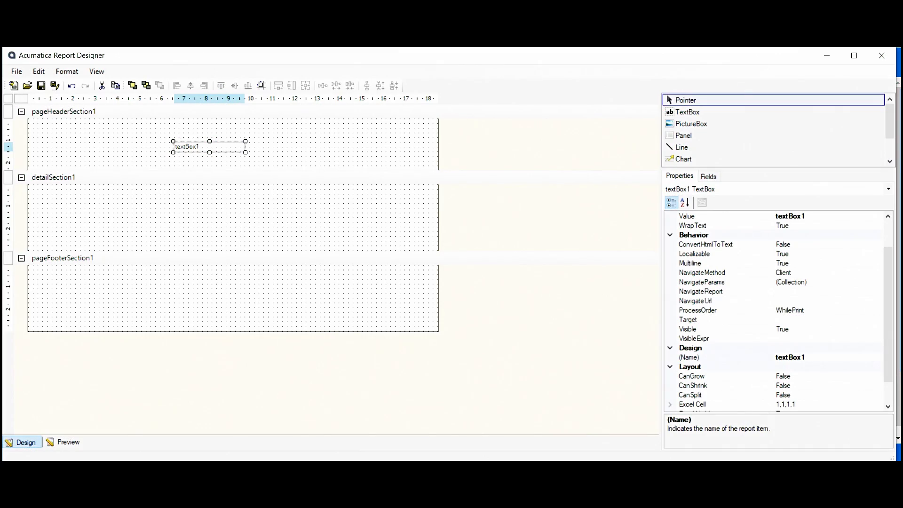
pyautogui.moveTo(209, 146); pyautogui.dragTo(128, 160)
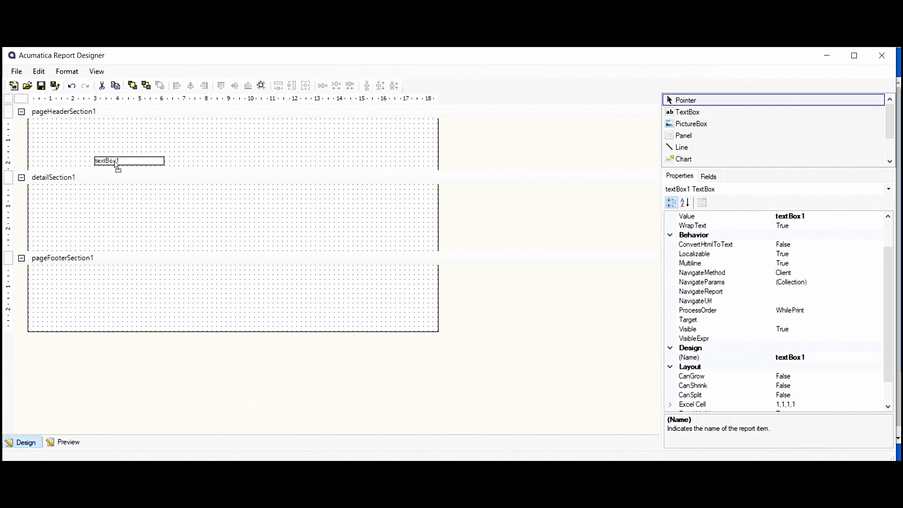
pyautogui.moveTo(128, 161); pyautogui.dragTo(121, 137)
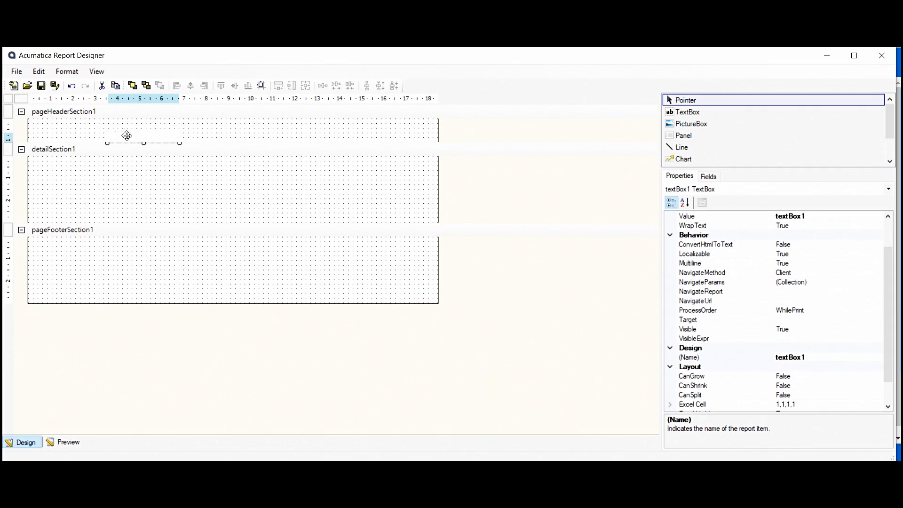
pyautogui.moveTo(126, 135); pyautogui.dragTo(126, 128)
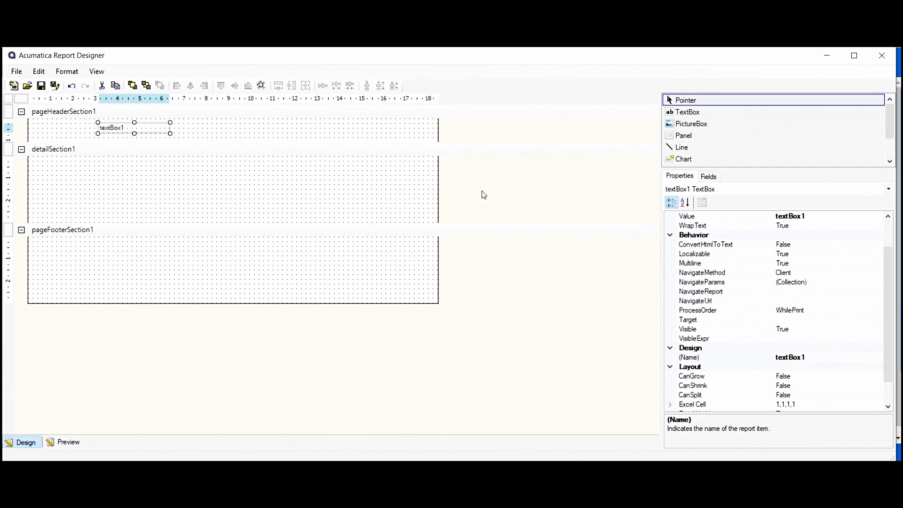
pyautogui.moveTo(759, 320)
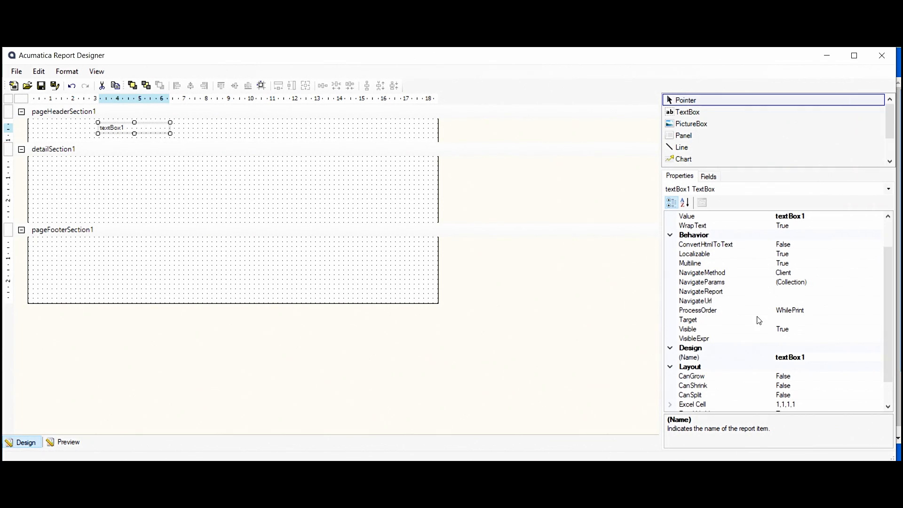
pyautogui.moveTo(770, 267)
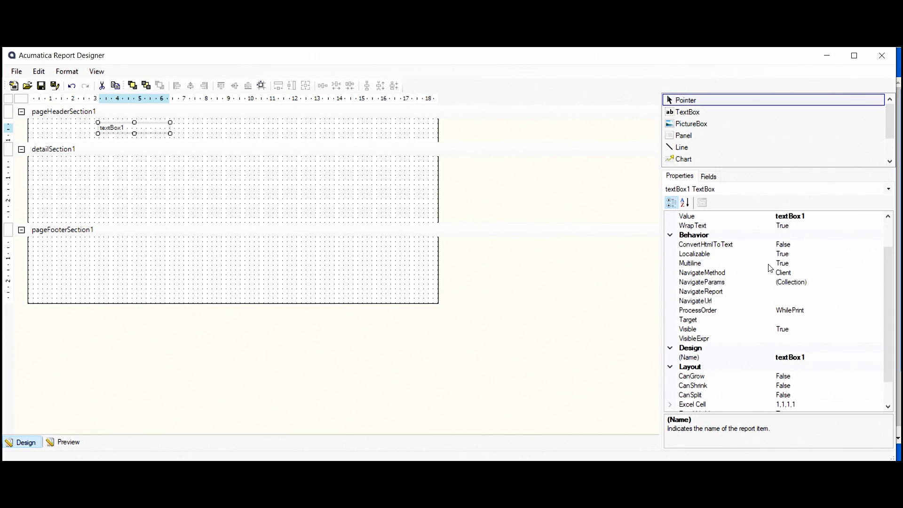
pyautogui.click(687, 254)
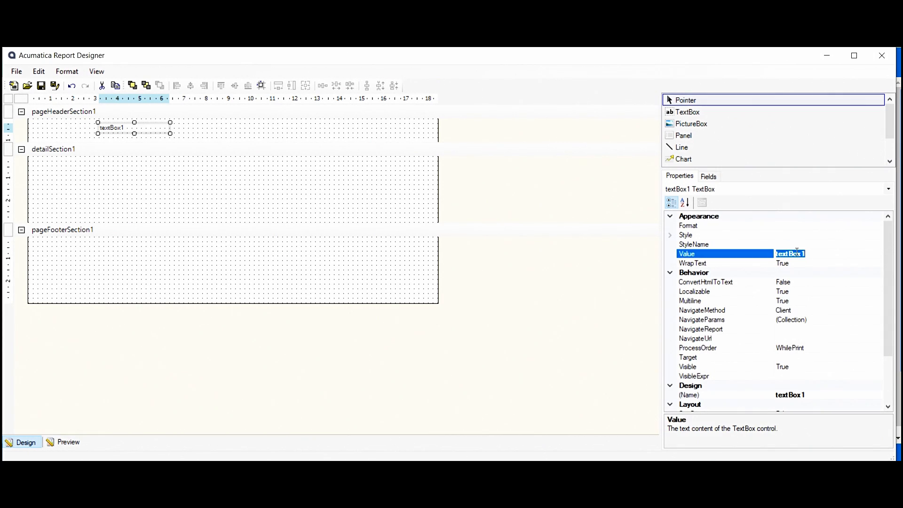
pyautogui.write('Customer')
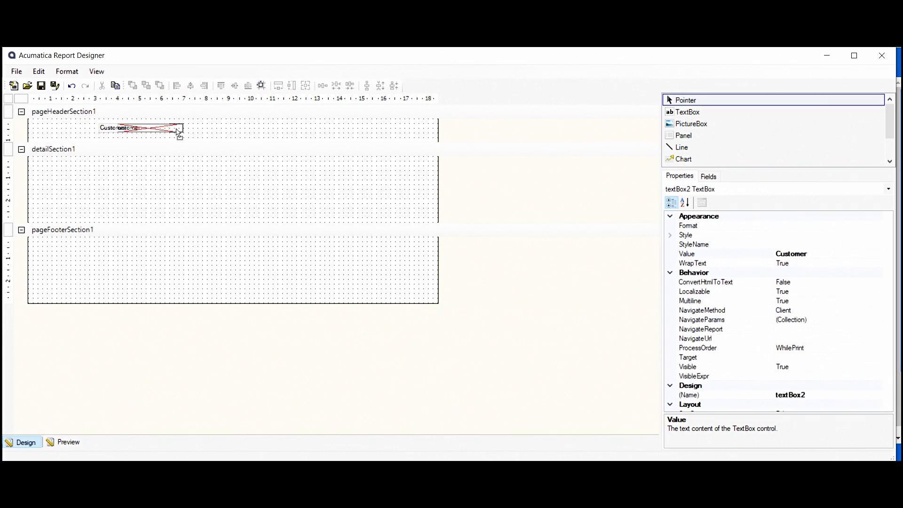
# Copy the Customer heading to its right and relabel it 'Invoice Nbr'.
pyautogui.moveTo(141, 128); pyautogui.dragTo(251, 128)
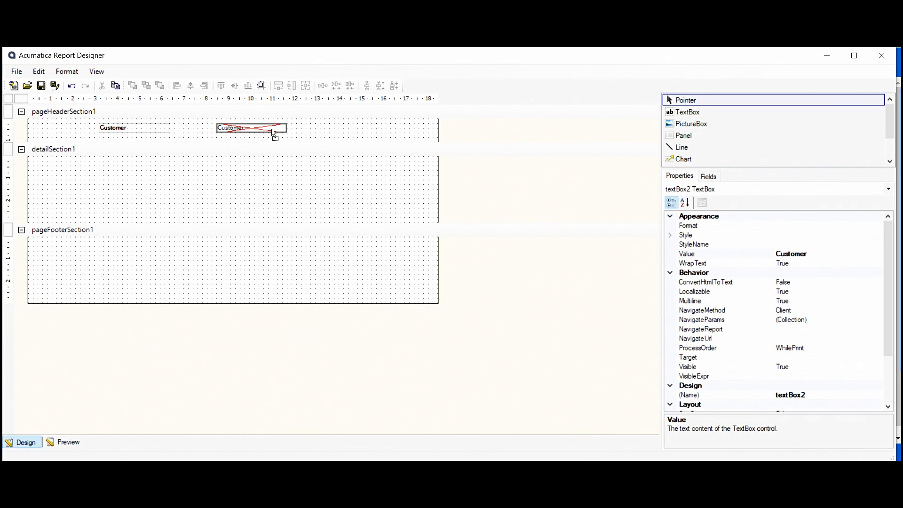
pyautogui.click(231, 127)
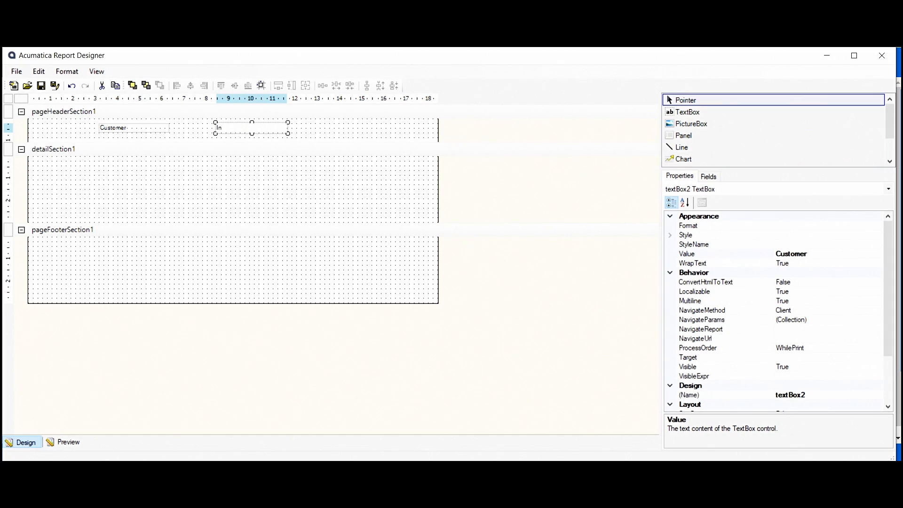
pyautogui.write('Invoice N')
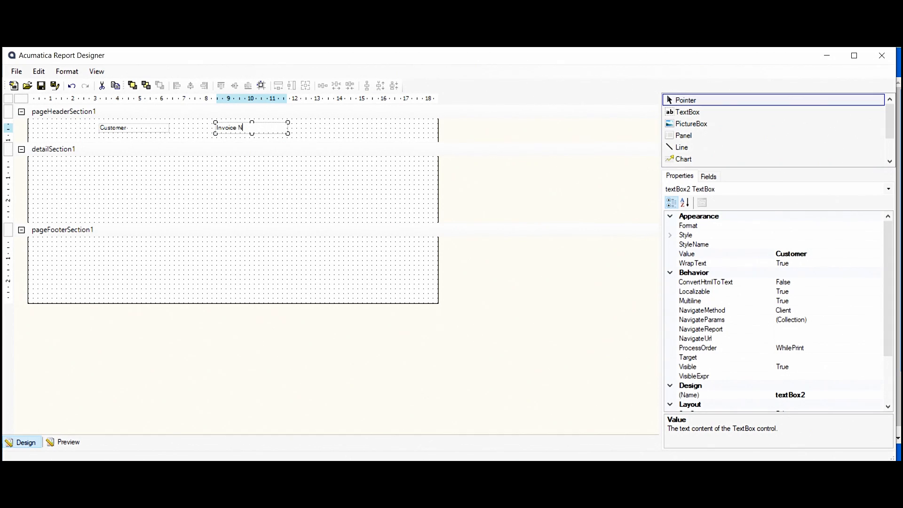
pyautogui.click(63, 111)
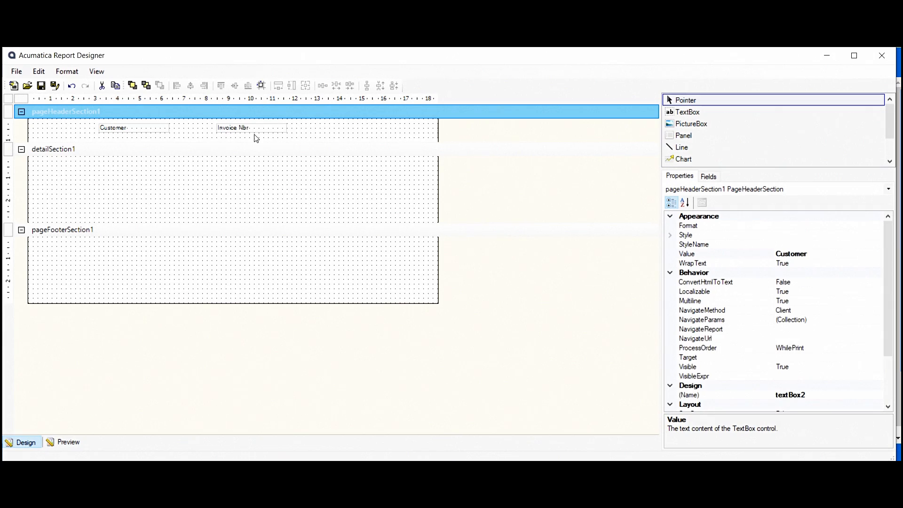
# Copy the Invoice Nbr heading for Amount, then open the detail Customer box's Value expression.
pyautogui.click(233, 128)
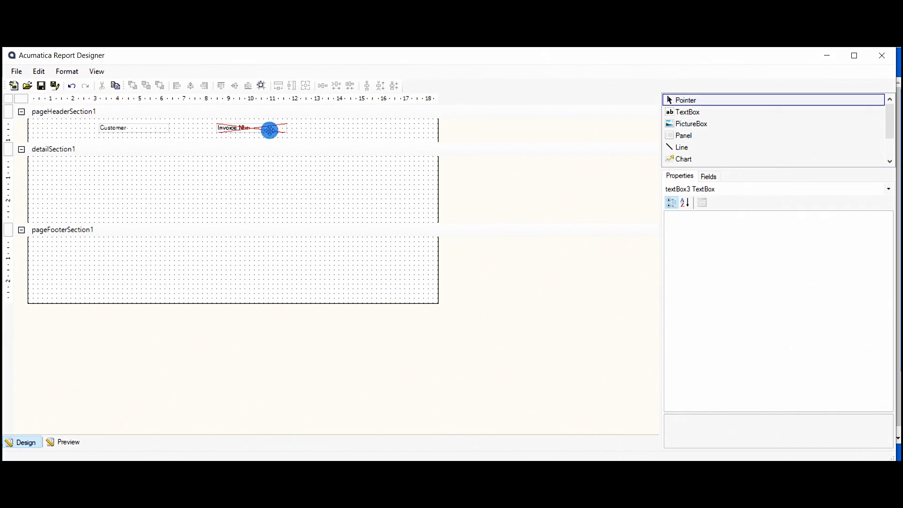
pyautogui.moveTo(251, 130); pyautogui.dragTo(354, 130)
pyautogui.write('Amount')
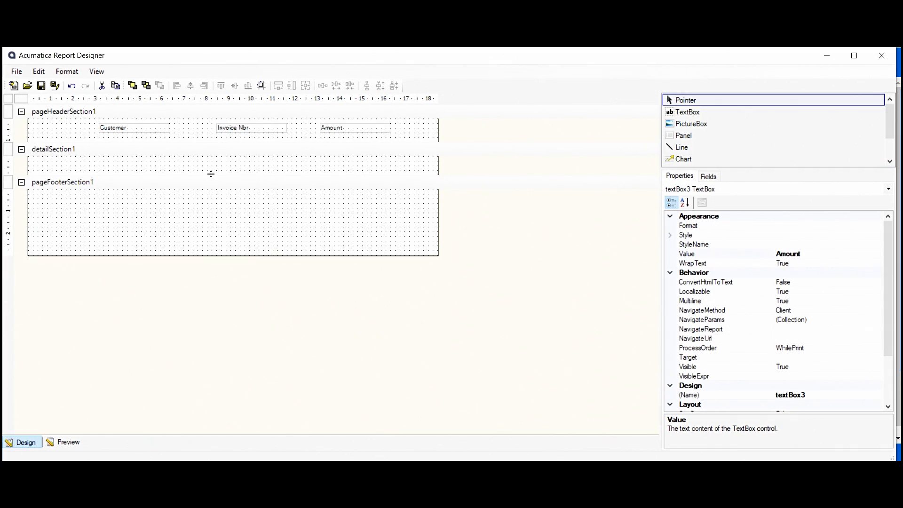
pyautogui.click(55, 149)
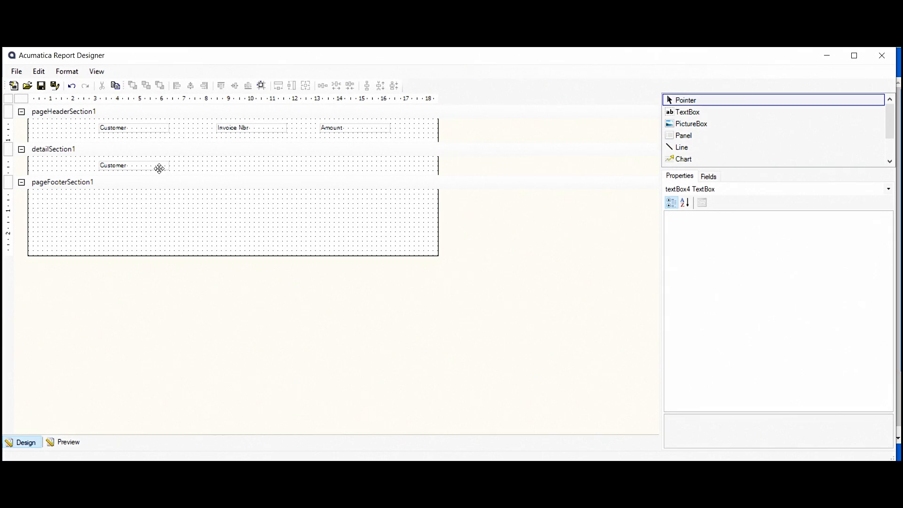
pyautogui.click(56, 149)
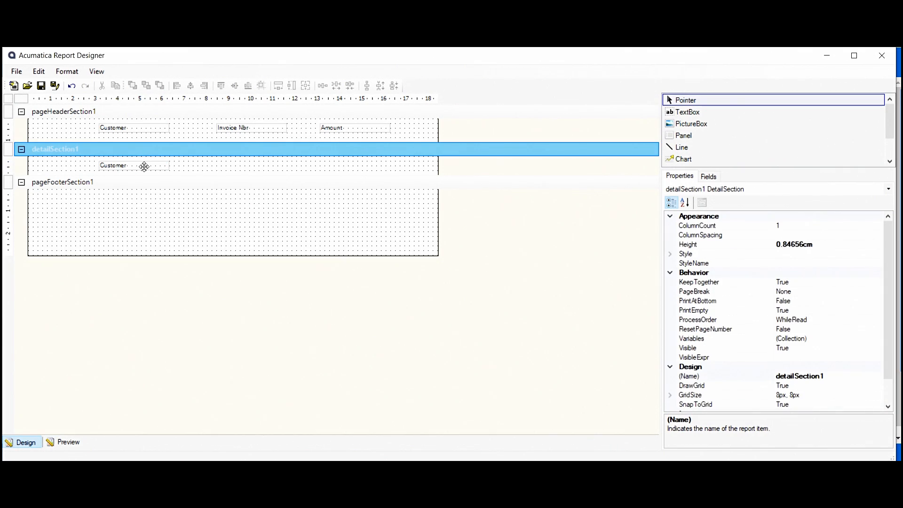
pyautogui.click(113, 165)
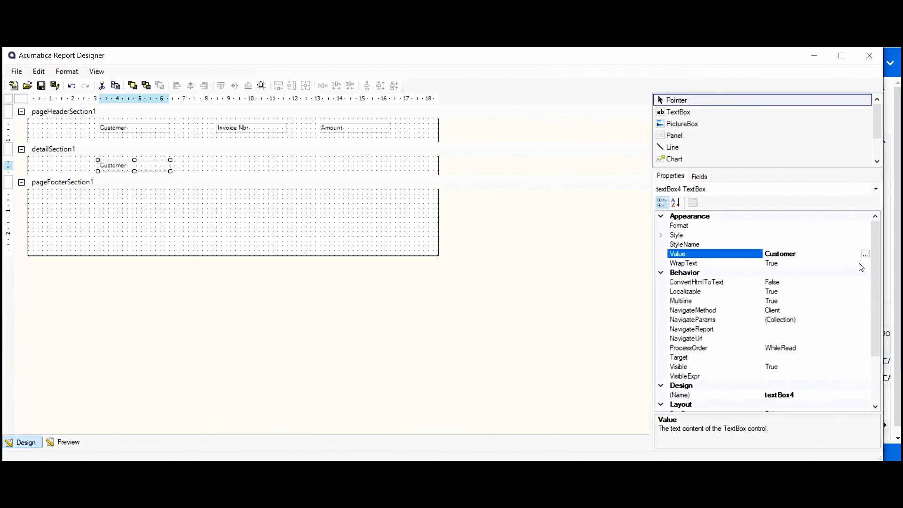
pyautogui.click(865, 253)
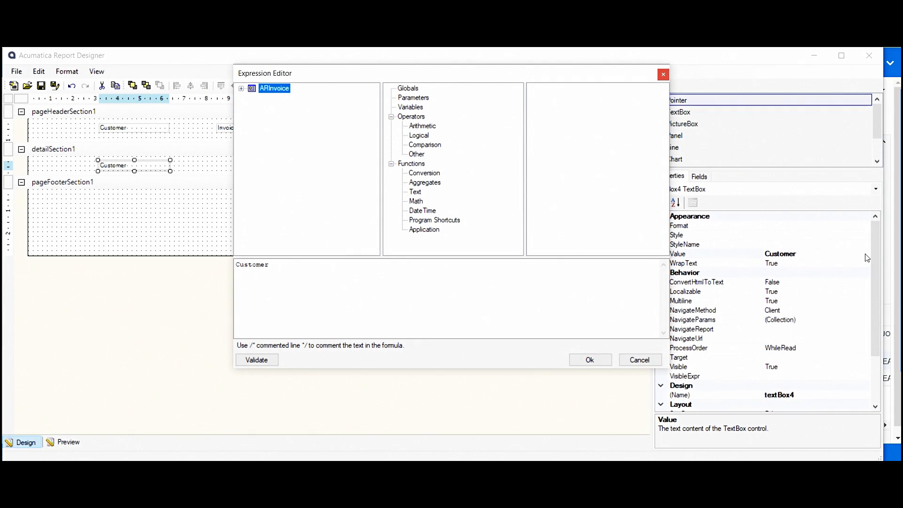
# Set the detail Customer box to ARInvoice.CustomerID_BAccountR_acctName, validated.
pyautogui.doubleClick(252, 265)
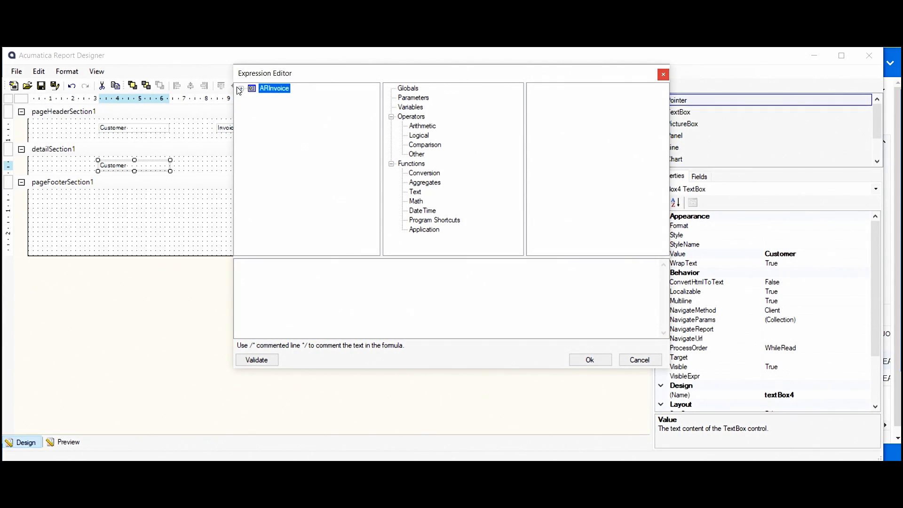
pyautogui.click(241, 88)
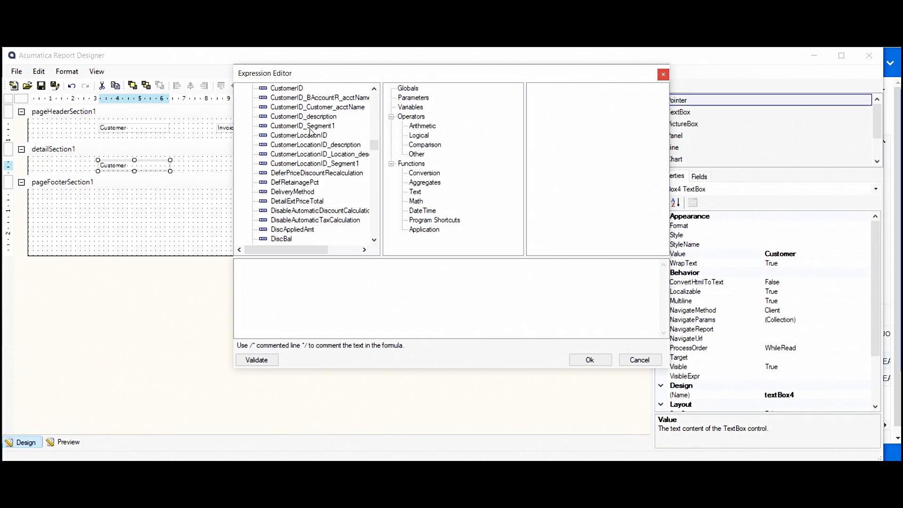
pyautogui.doubleClick(320, 125)
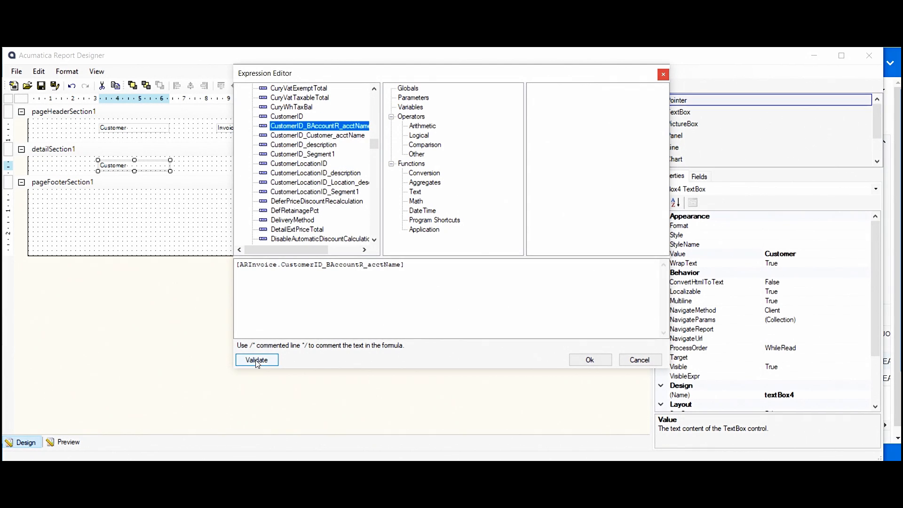
pyautogui.click(256, 359)
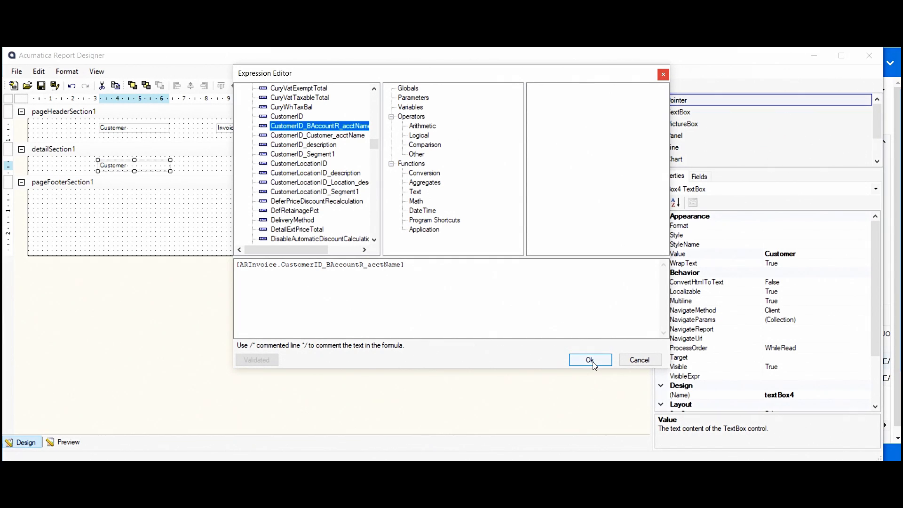
pyautogui.click(589, 360)
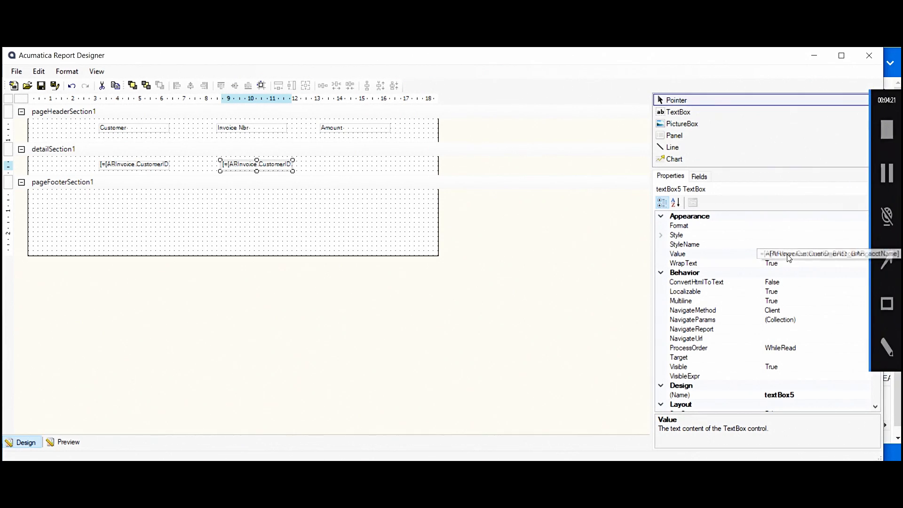
# Set the second detail box's value expression to ARInvoice.RefNbr.
pyautogui.click(714, 253)
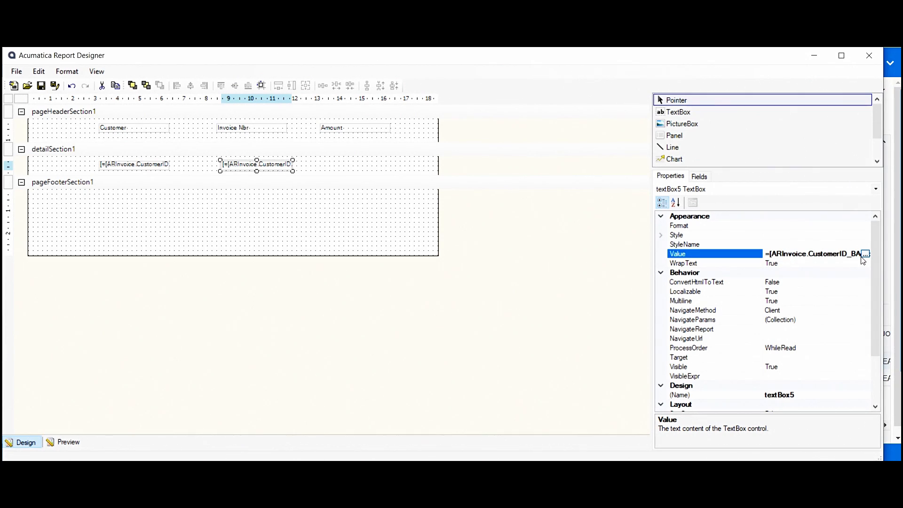
pyautogui.click(866, 253)
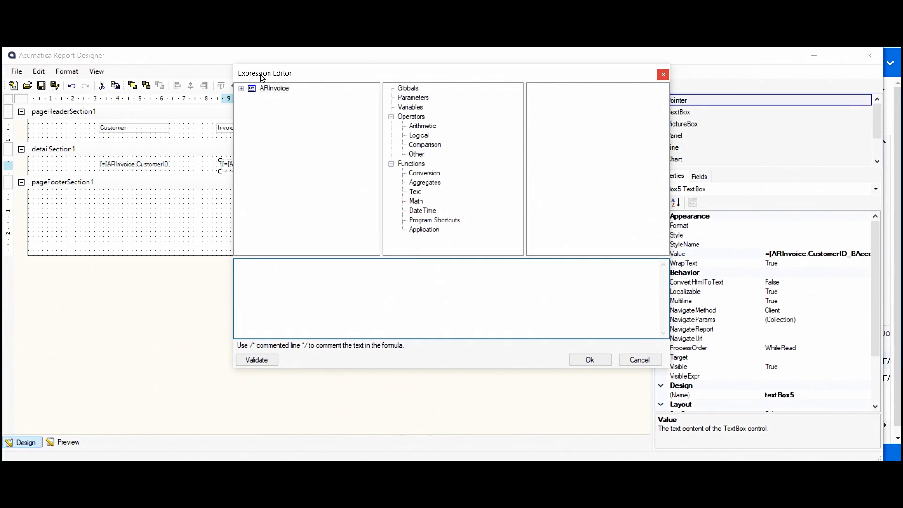
pyautogui.click(241, 88)
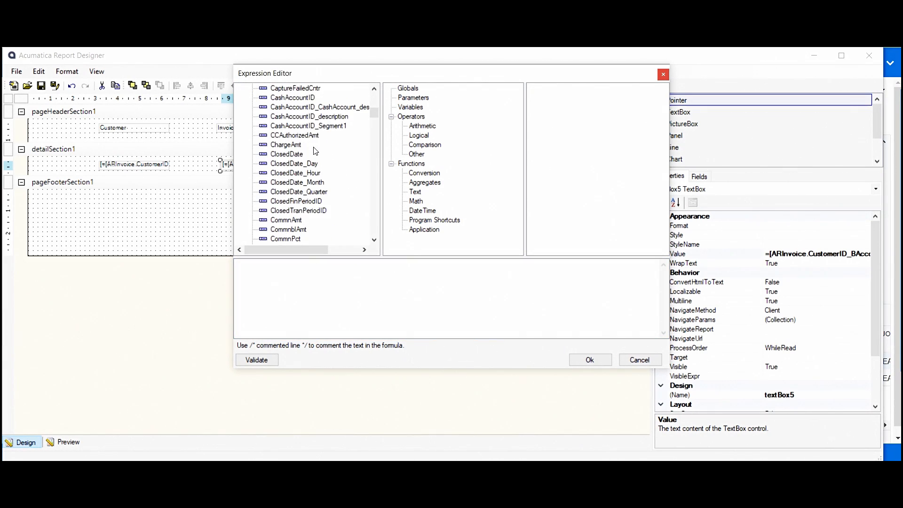
pyautogui.scroll(-3)
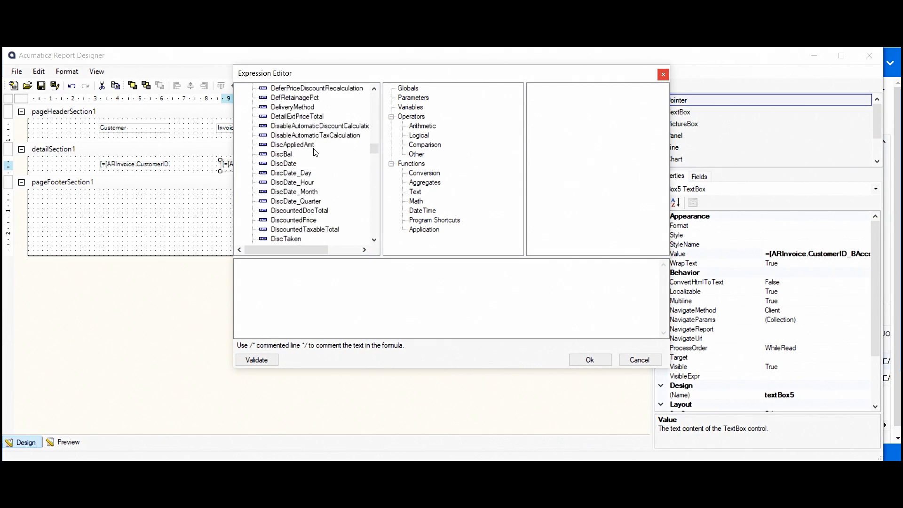
pyautogui.scroll(-3)
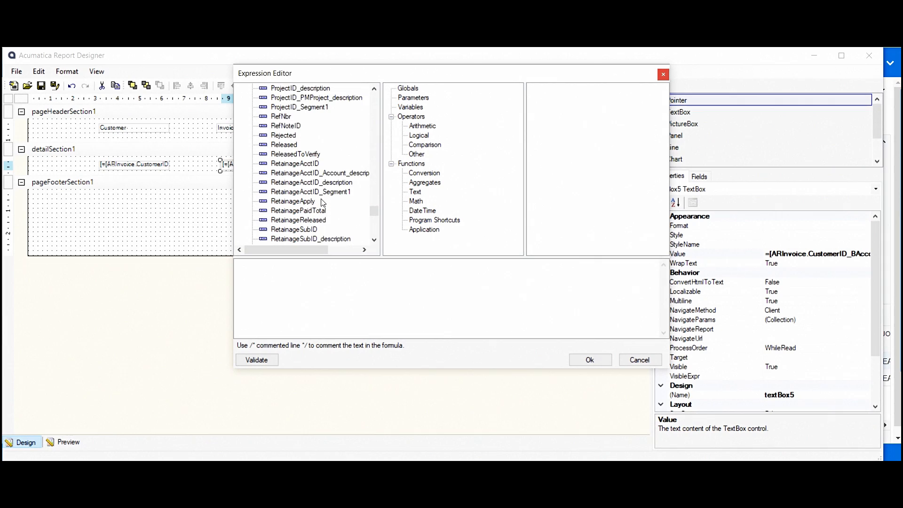
pyautogui.scroll(-3)
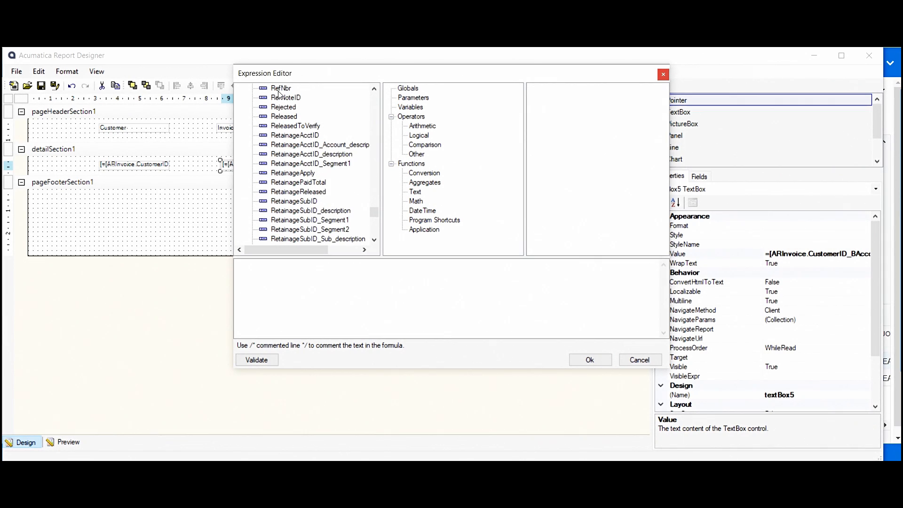
pyautogui.doubleClick(282, 87)
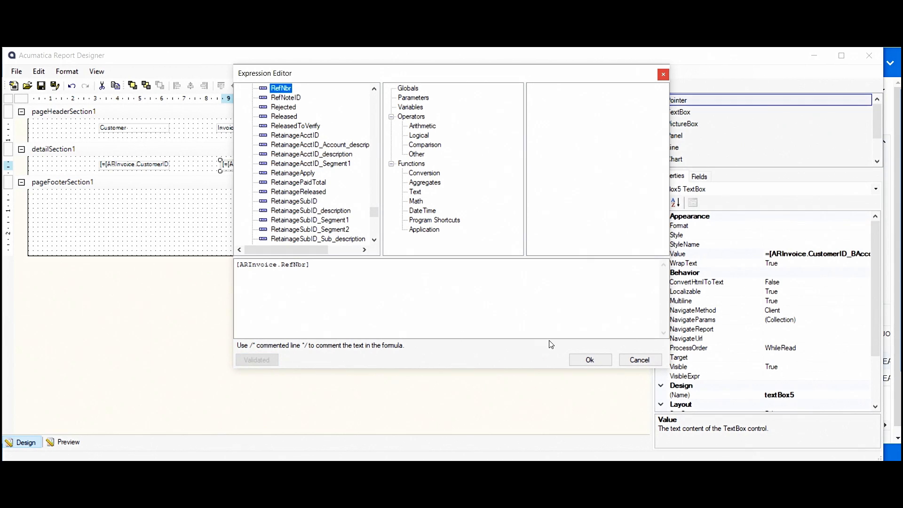
pyautogui.click(589, 359)
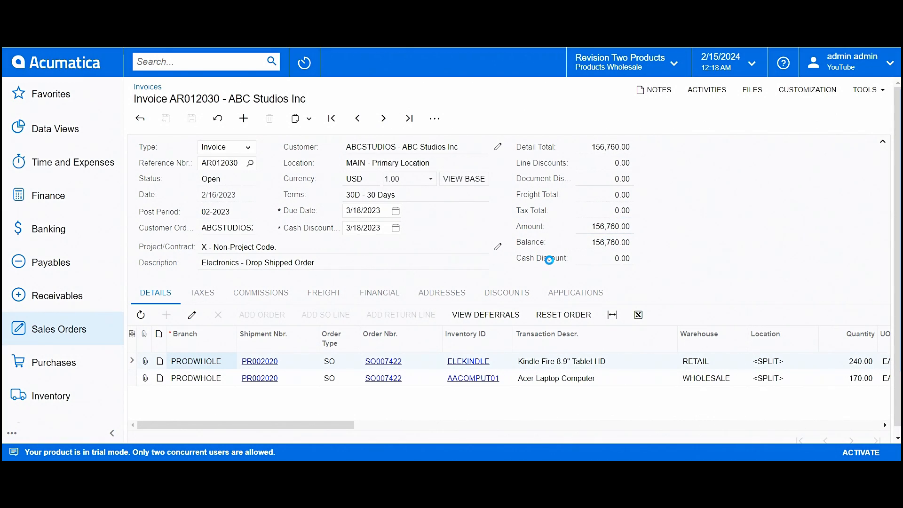
# Inspect the invoice Amount field and select its data field CuryOrigDocAmt.
pyautogui.click(549, 259)
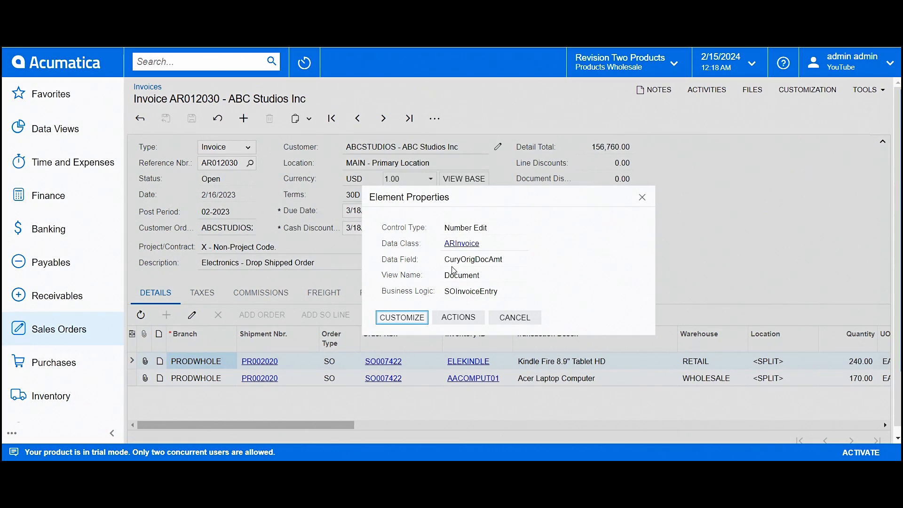
pyautogui.doubleClick(473, 259)
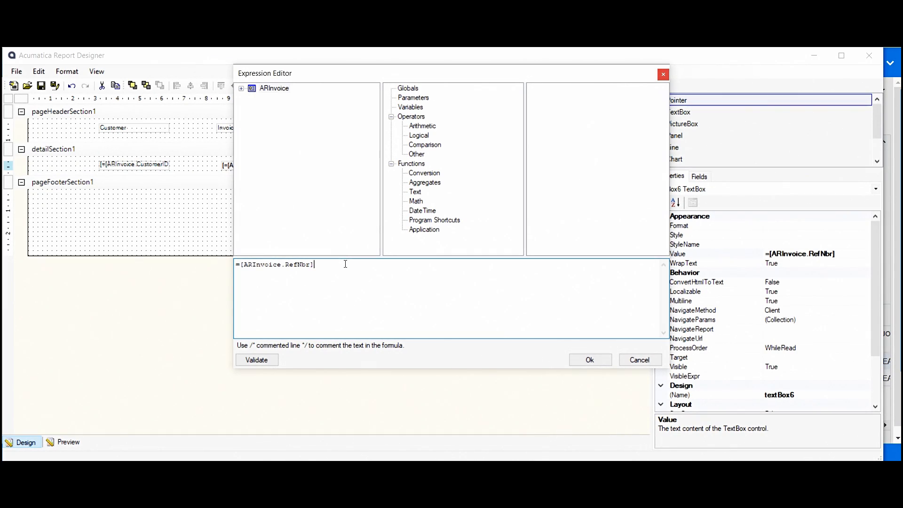
# Replace RefNbr with CuryOrigDocAmt in the third box's expression, then validate and confirm.
pyautogui.doubleClick(299, 264)
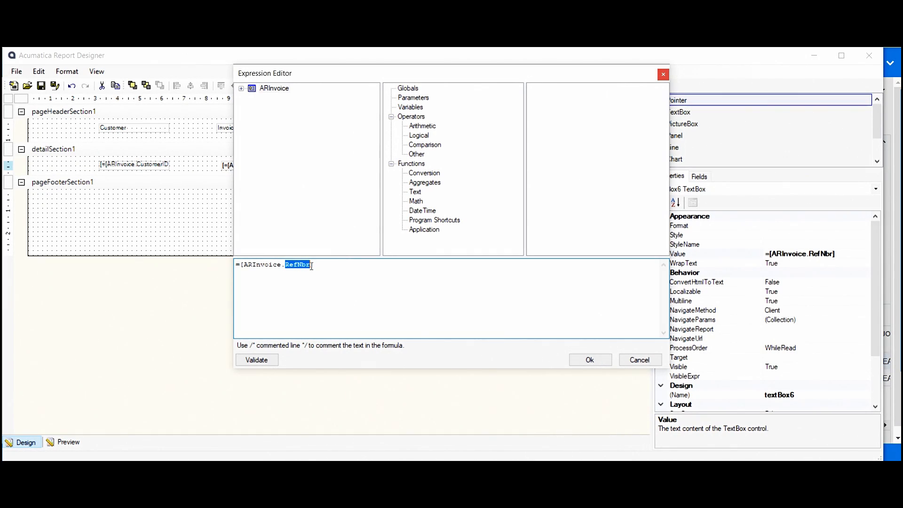
pyautogui.write('CuryOrigDocAmt')
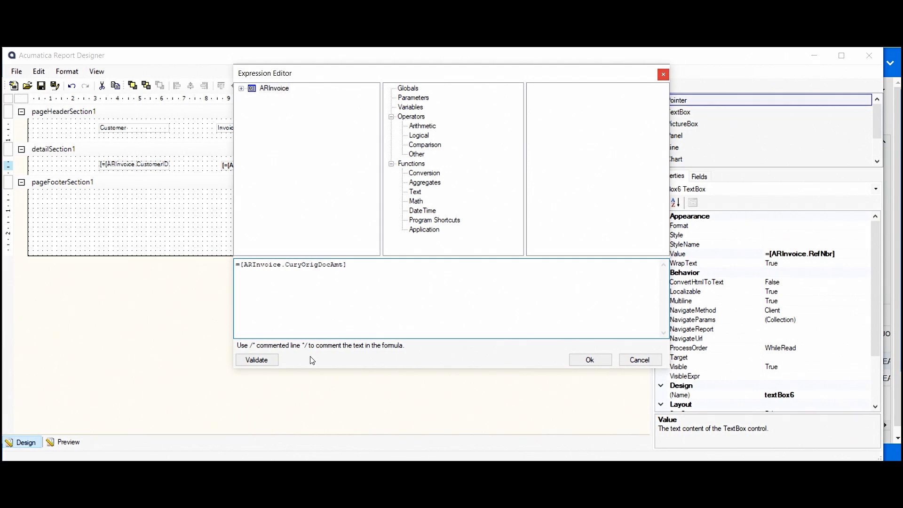
pyautogui.click(256, 359)
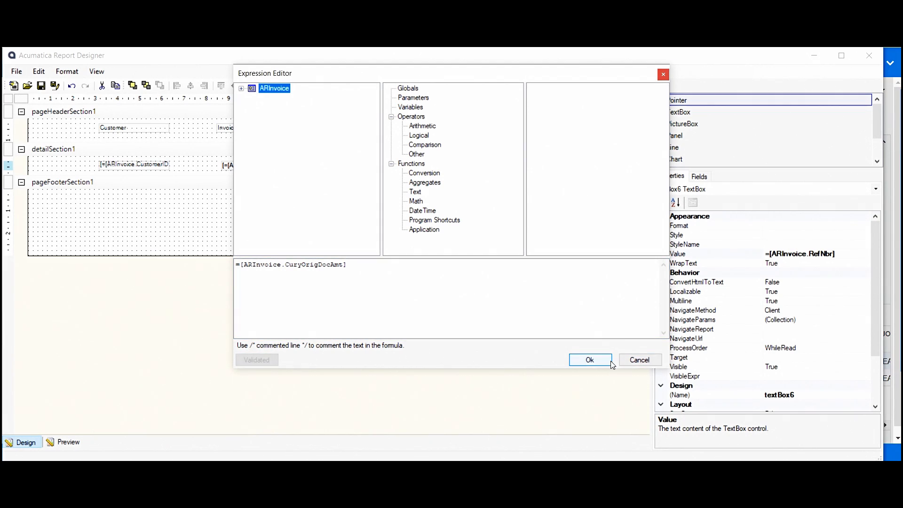
pyautogui.click(589, 359)
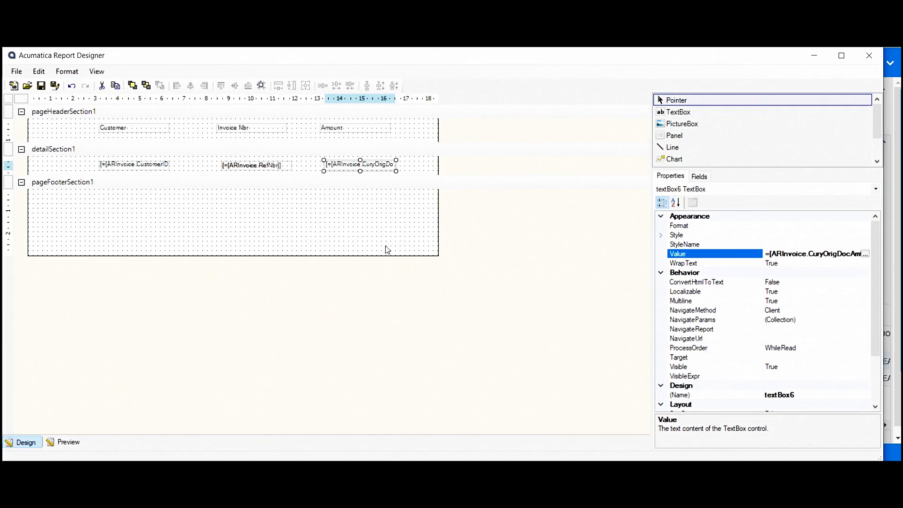
pyautogui.moveTo(342, 238)
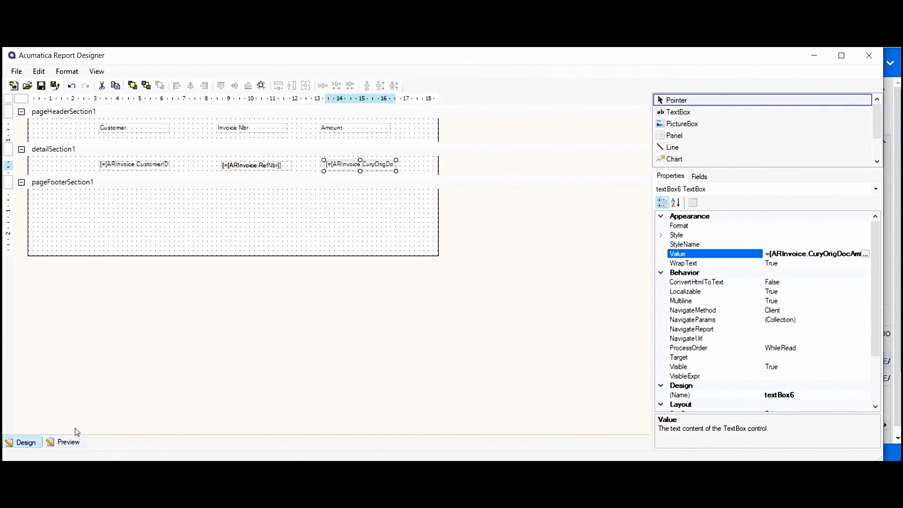
# Preview the report of customers, invoice numbers and amounts, then return to Design.
pyautogui.click(68, 441)
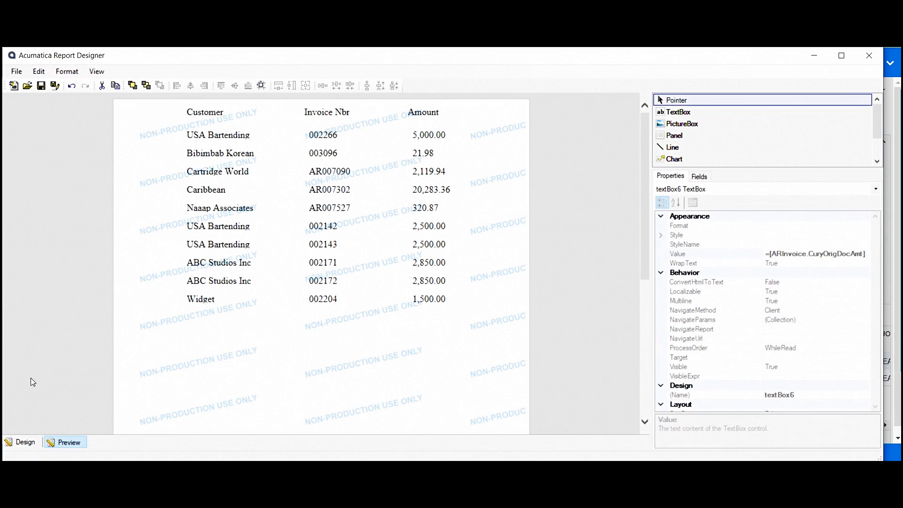
pyautogui.click(25, 442)
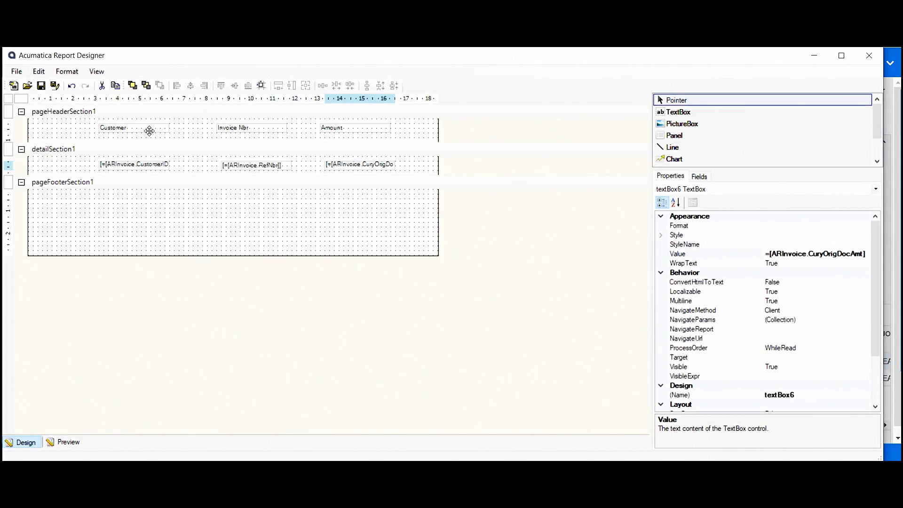
# Set Font Bold to True on the Customer, Invoice Nbr and Amount headings.
pyautogui.click(114, 128)
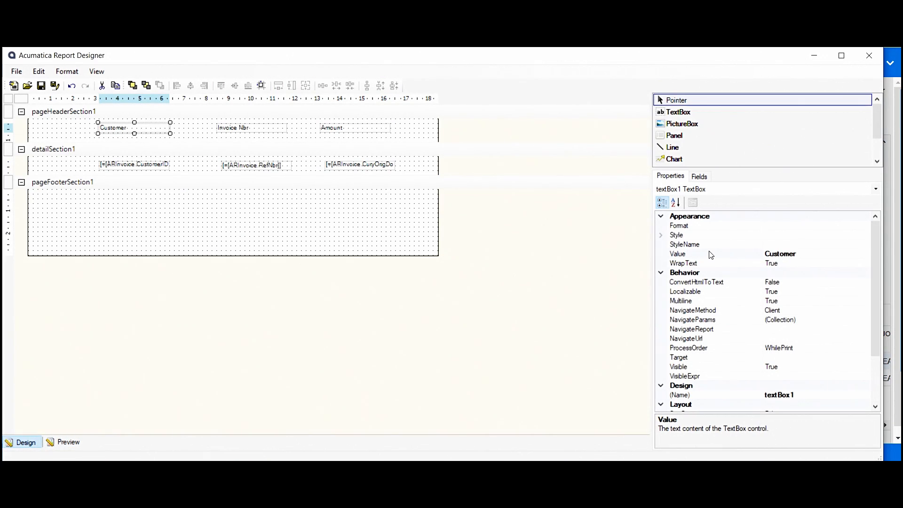
pyautogui.click(660, 235)
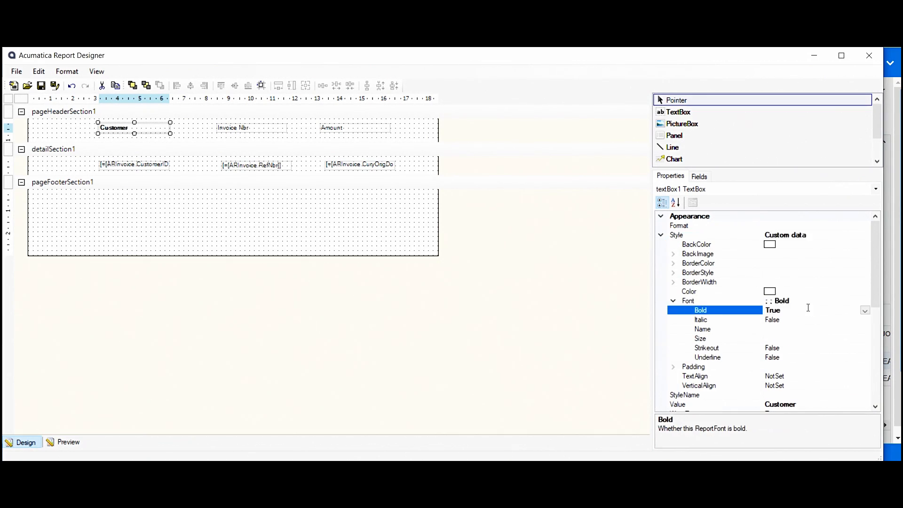
pyautogui.click(233, 128)
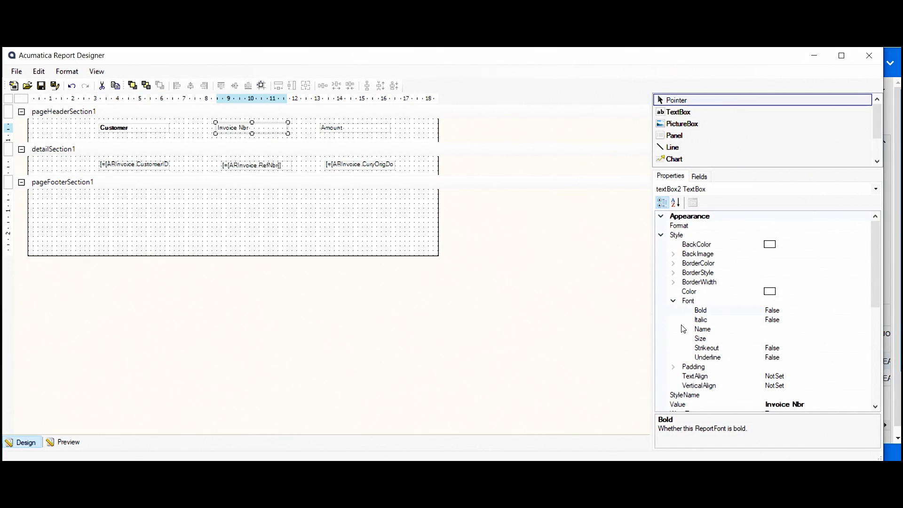
pyautogui.click(700, 310)
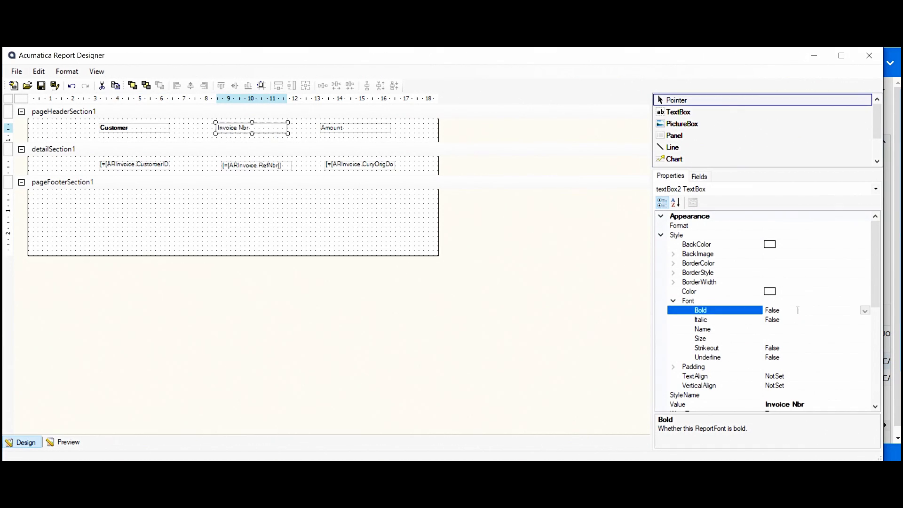
pyautogui.click(332, 127)
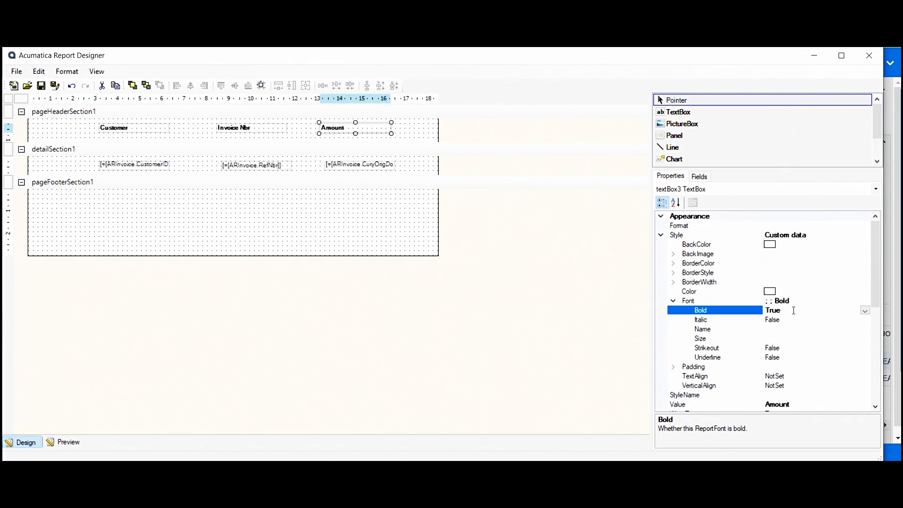
# Add a line beneath the heading row and check it in preview.
pyautogui.click(672, 147)
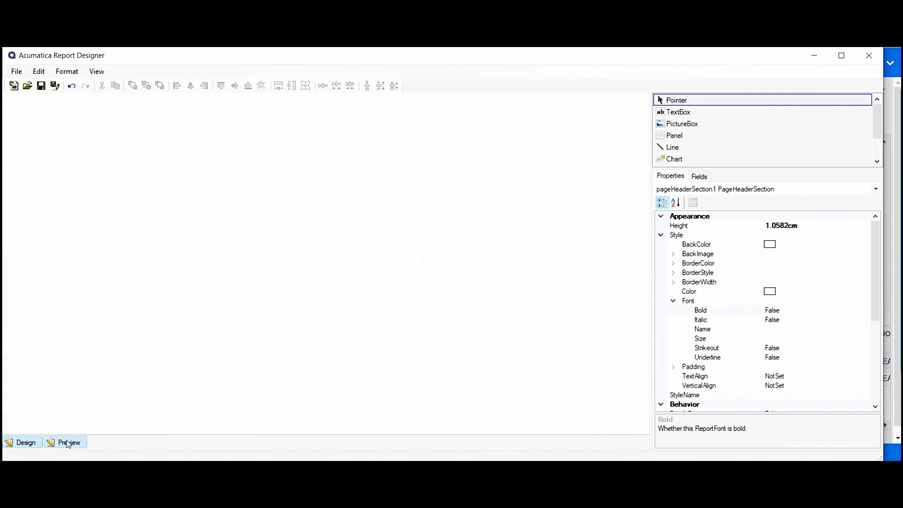
pyautogui.click(68, 442)
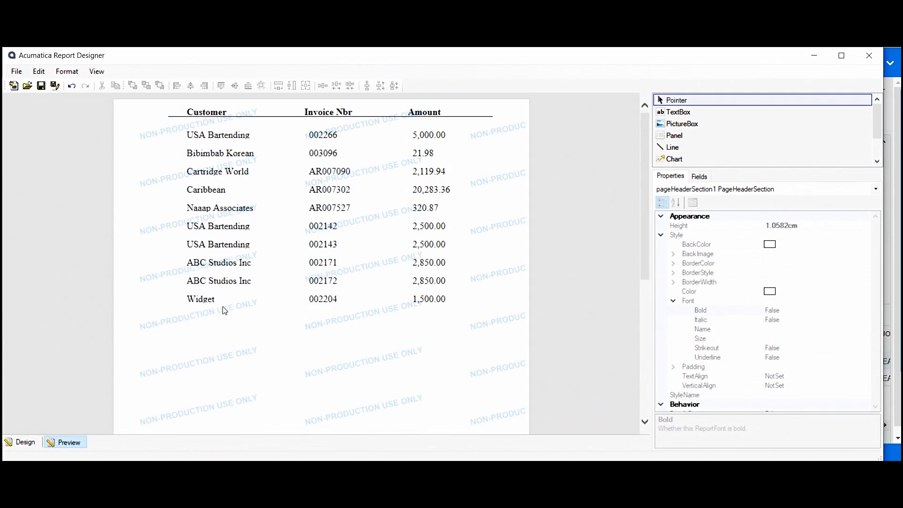
pyautogui.click(26, 442)
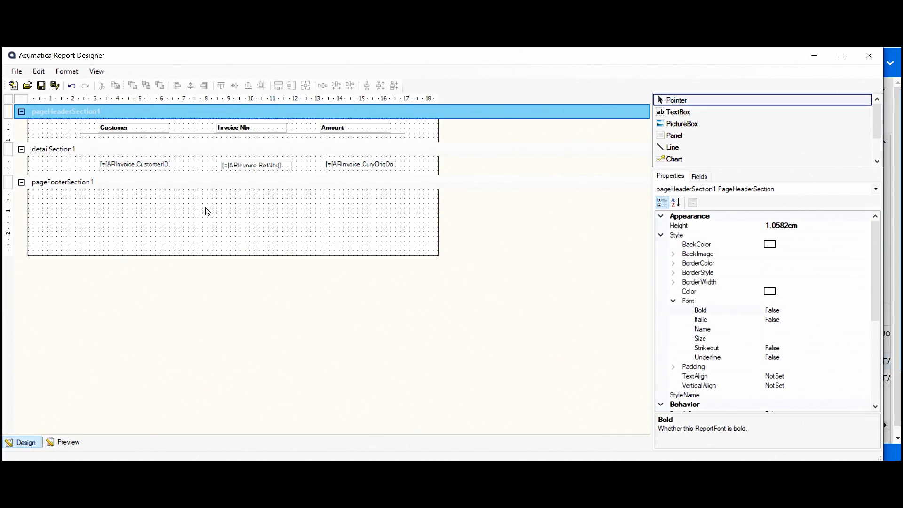
pyautogui.moveTo(152, 344)
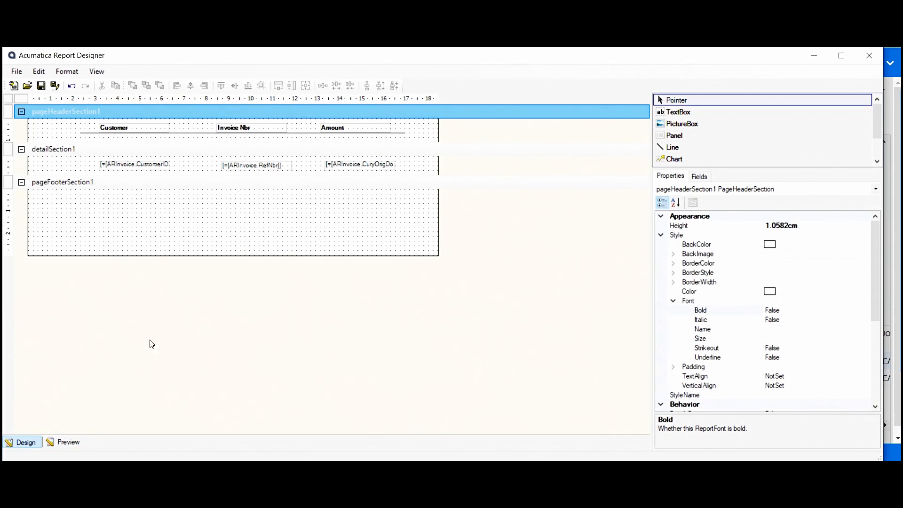
pyautogui.click(68, 442)
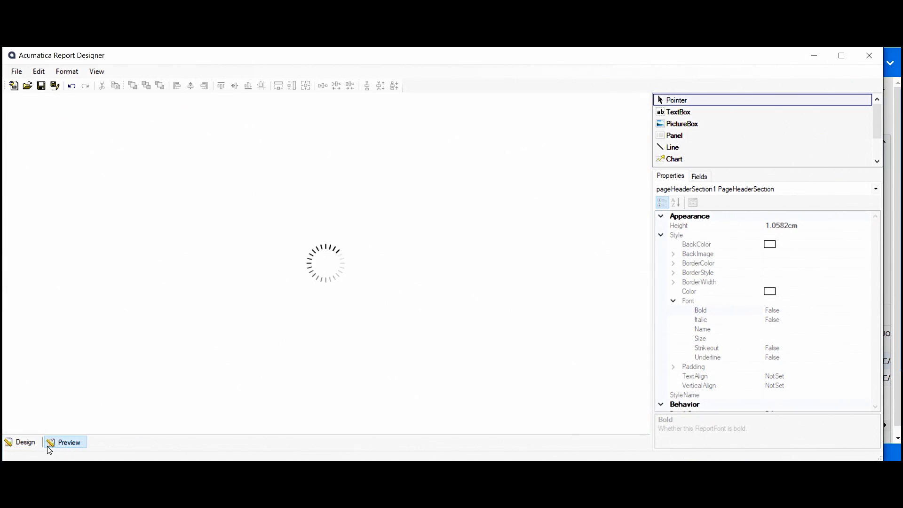
pyautogui.click(69, 442)
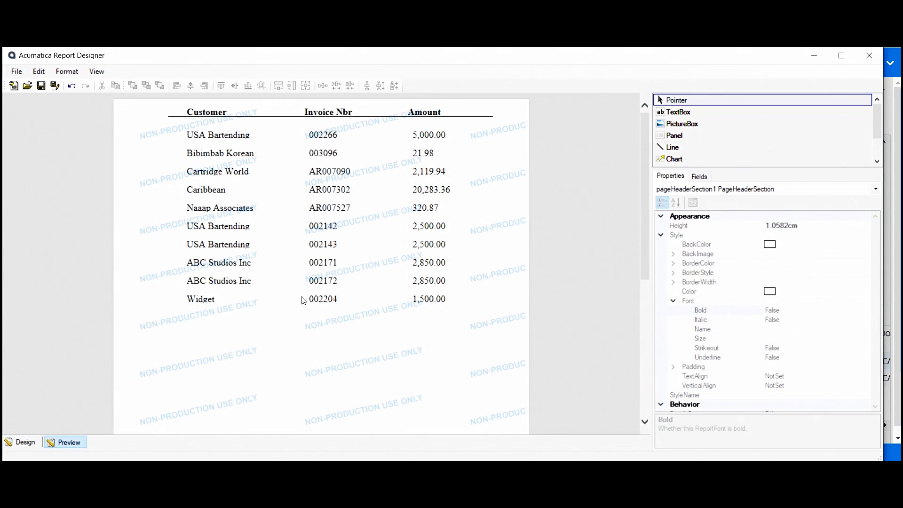
pyautogui.click(25, 442)
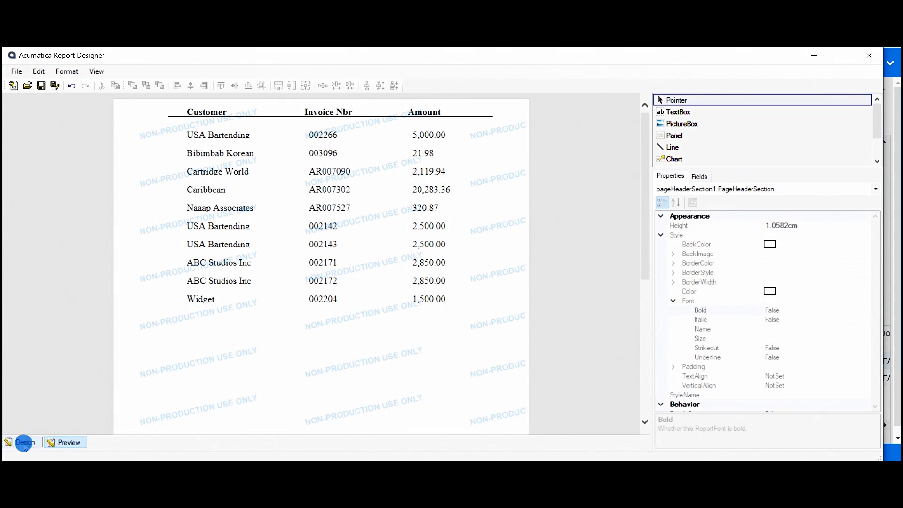
pyautogui.click(16, 71)
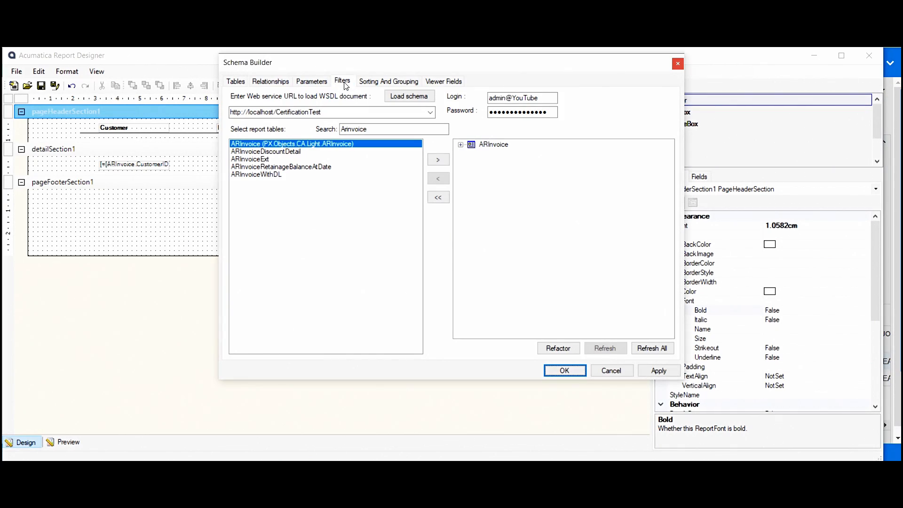
# Add a schema filter ARInvoice.CuryOrigDocAmt Greater than 500 and apply it.
pyautogui.click(341, 81)
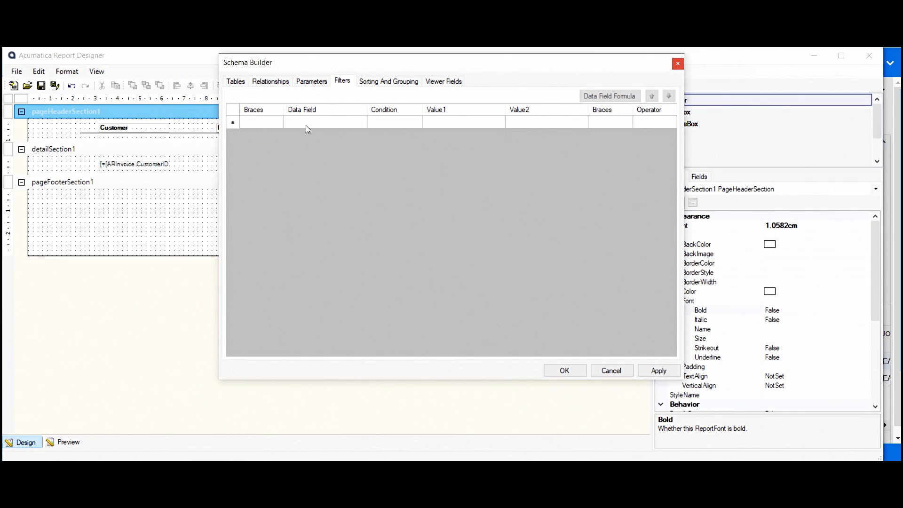
pyautogui.click(311, 121)
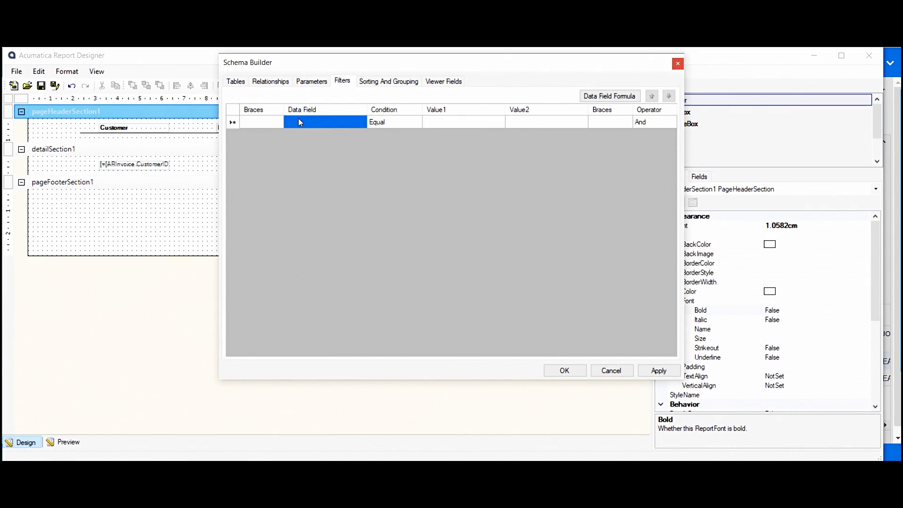
pyautogui.click(323, 121)
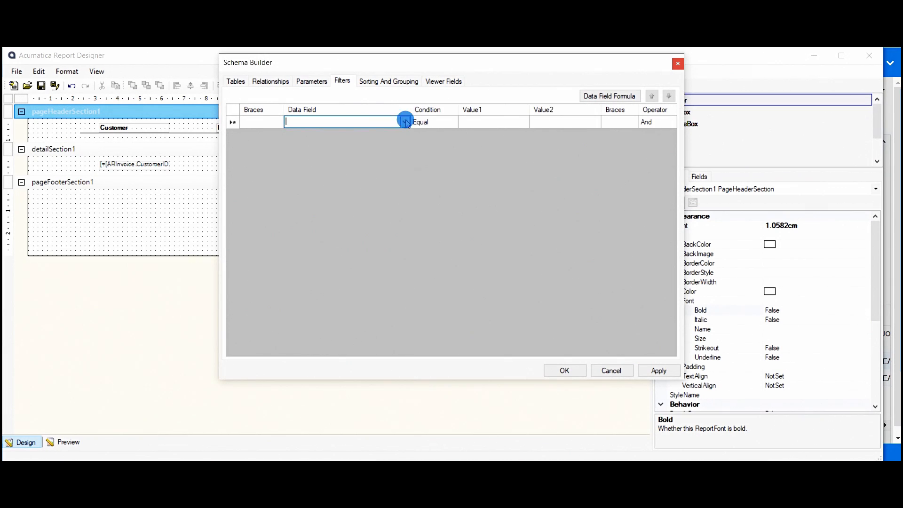
pyautogui.click(405, 121)
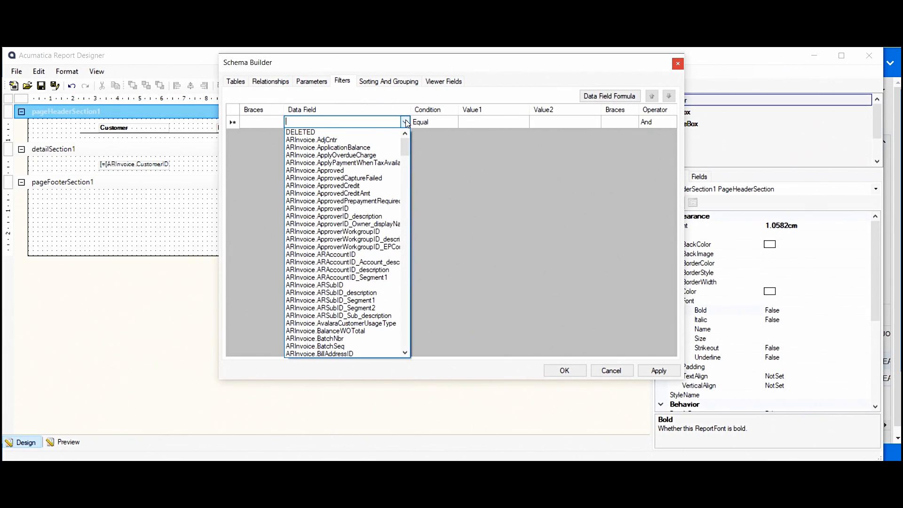
pyautogui.write('c')
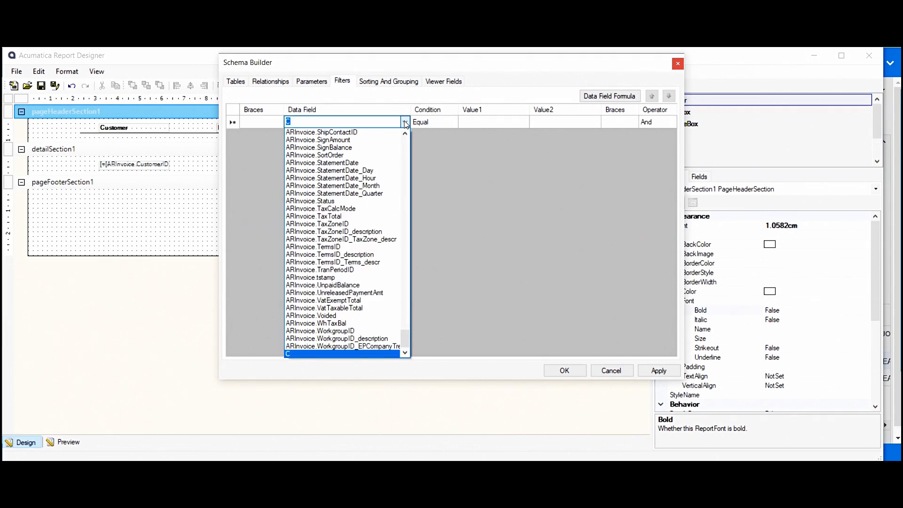
pyautogui.write('ury')
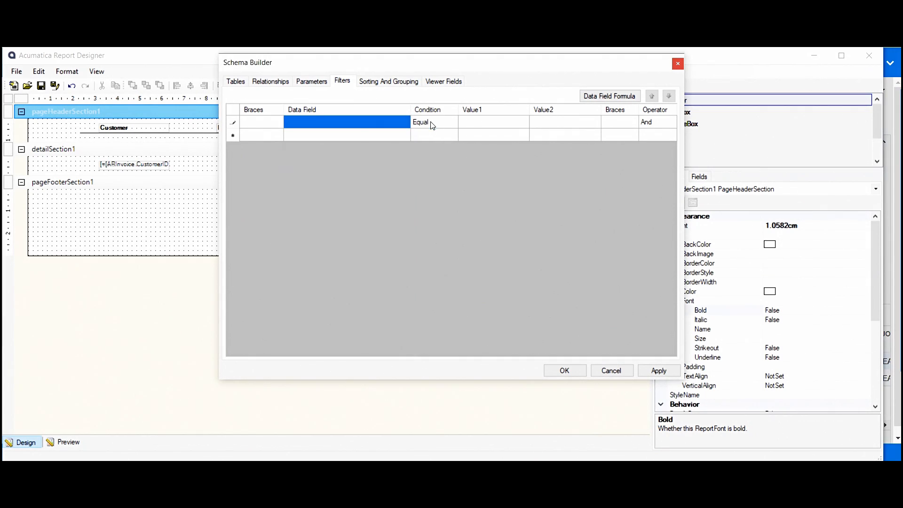
pyautogui.click(453, 121)
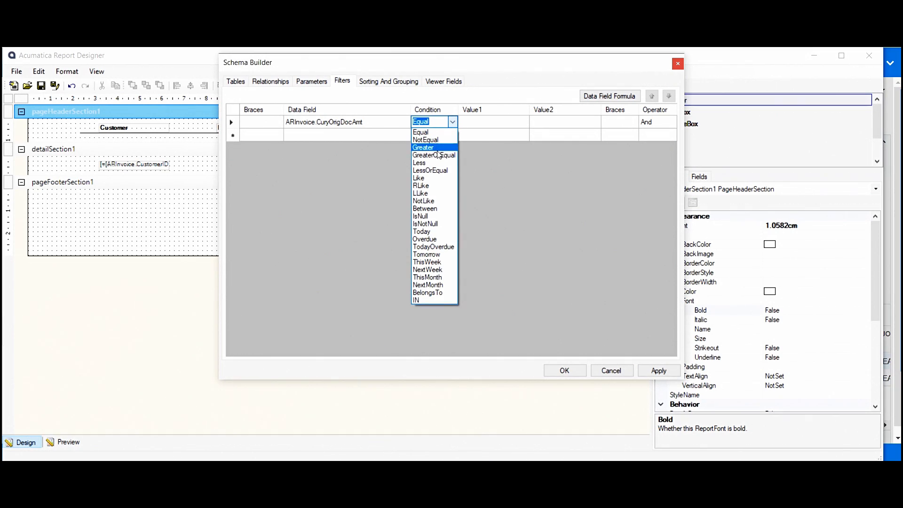
pyautogui.moveTo(433, 155)
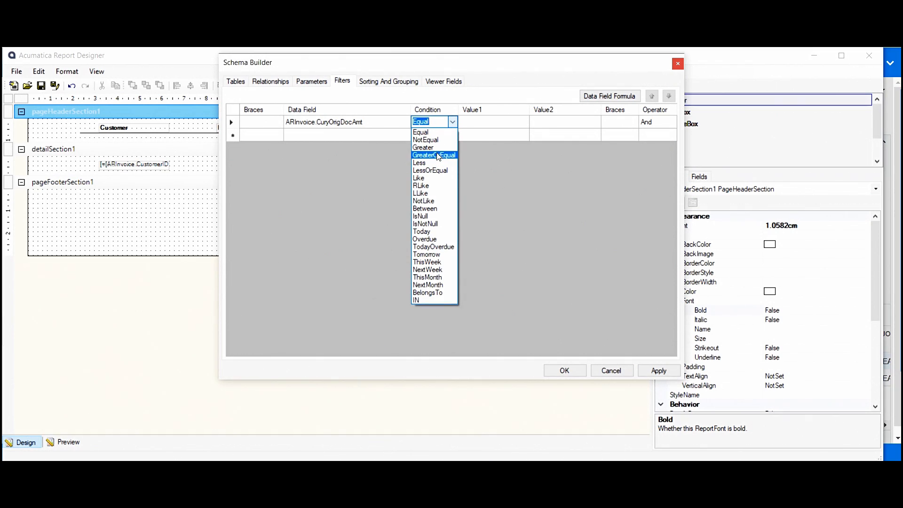
pyautogui.click(423, 147)
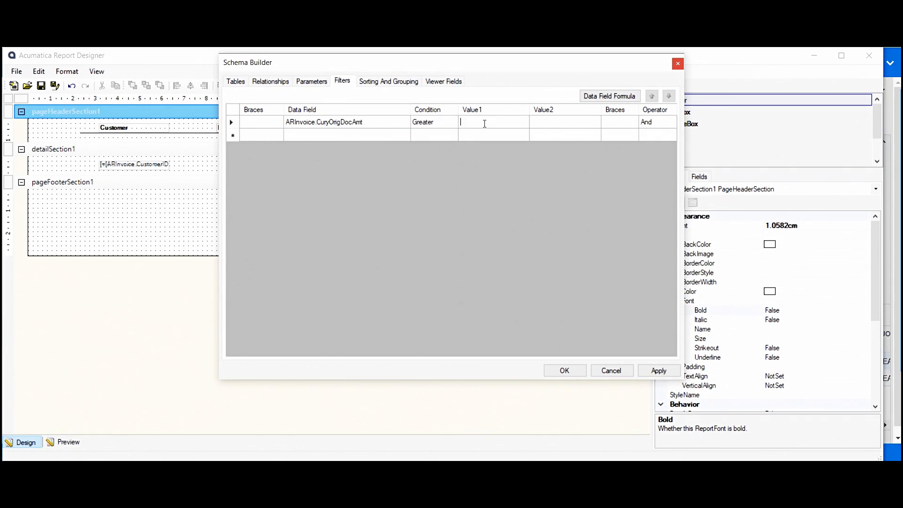
pyautogui.write('500')
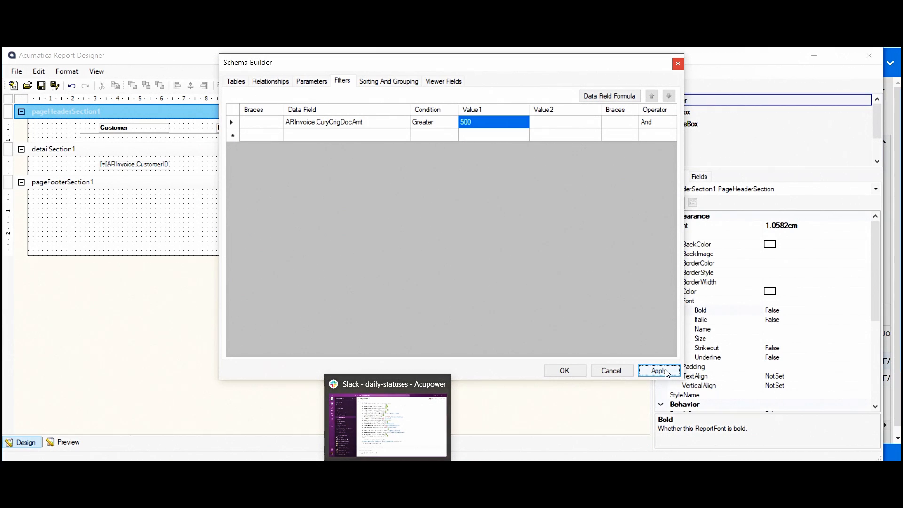
pyautogui.click(564, 370)
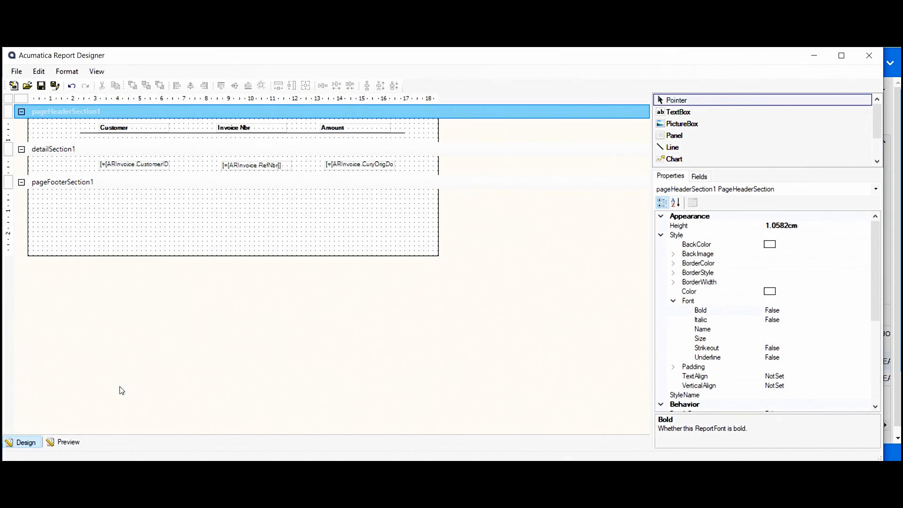
# Preview the filtered report listing customers, invoice numbers and amounts above 500.
pyautogui.click(68, 441)
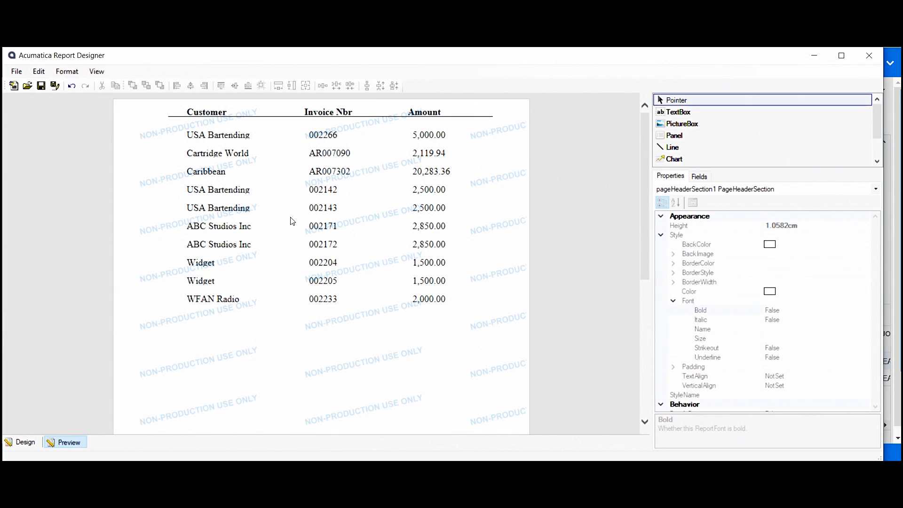
pyautogui.click(25, 442)
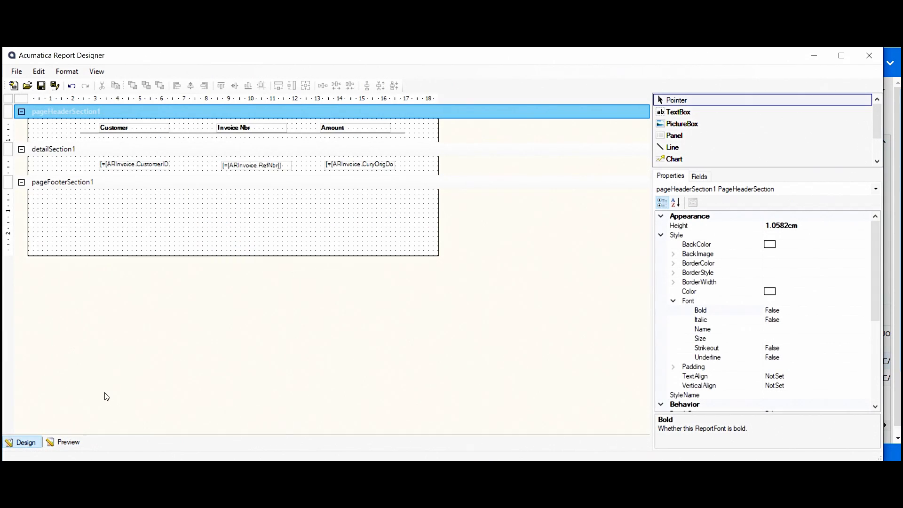
pyautogui.moveTo(97, 352)
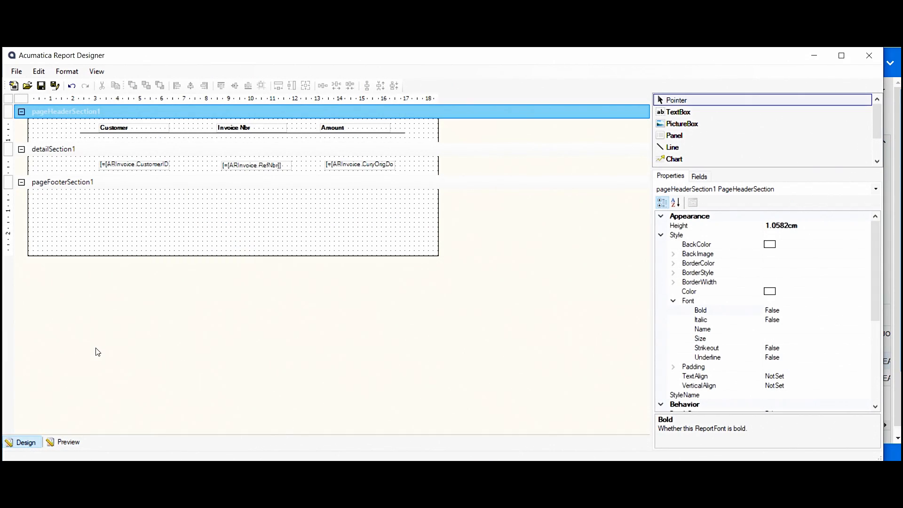
pyautogui.moveTo(46, 429)
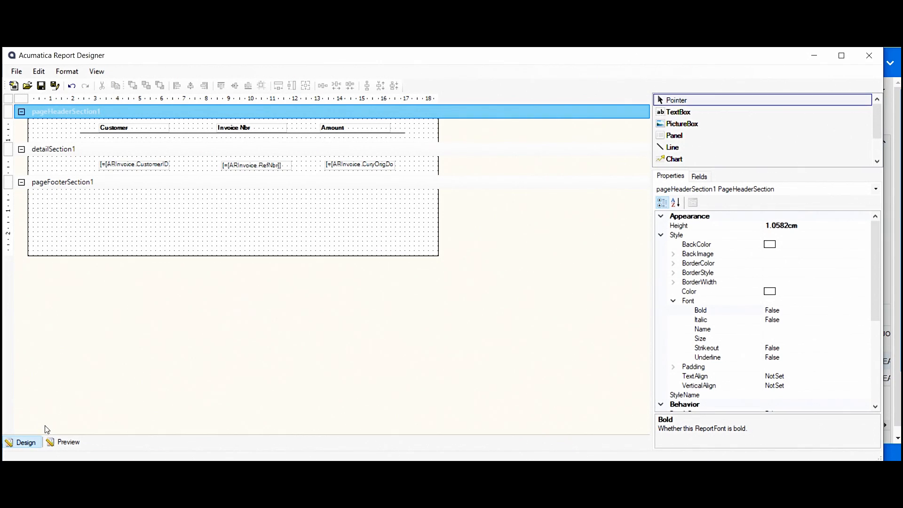
pyautogui.click(68, 442)
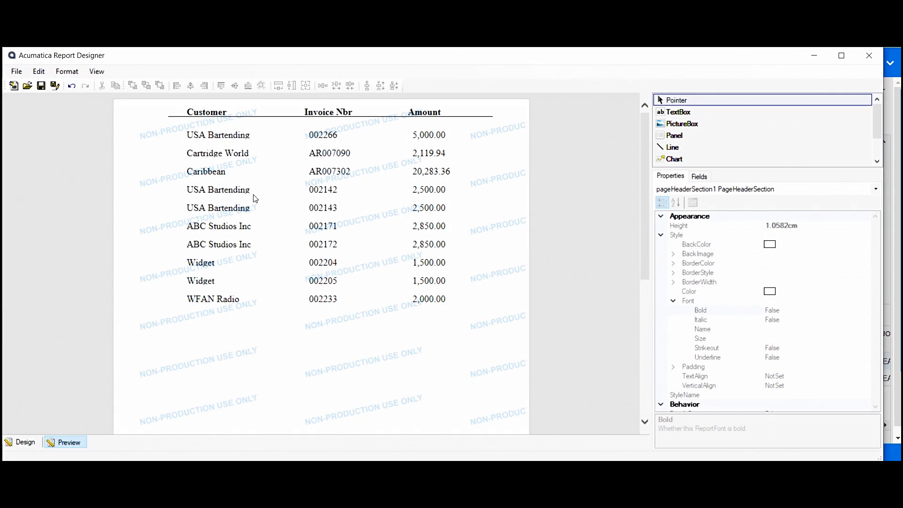
pyautogui.moveTo(223, 215)
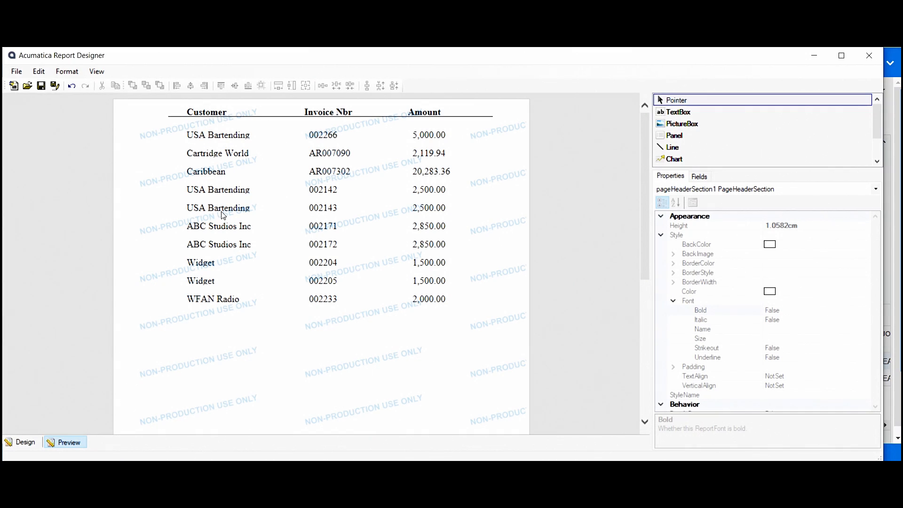
pyautogui.moveTo(288, 154)
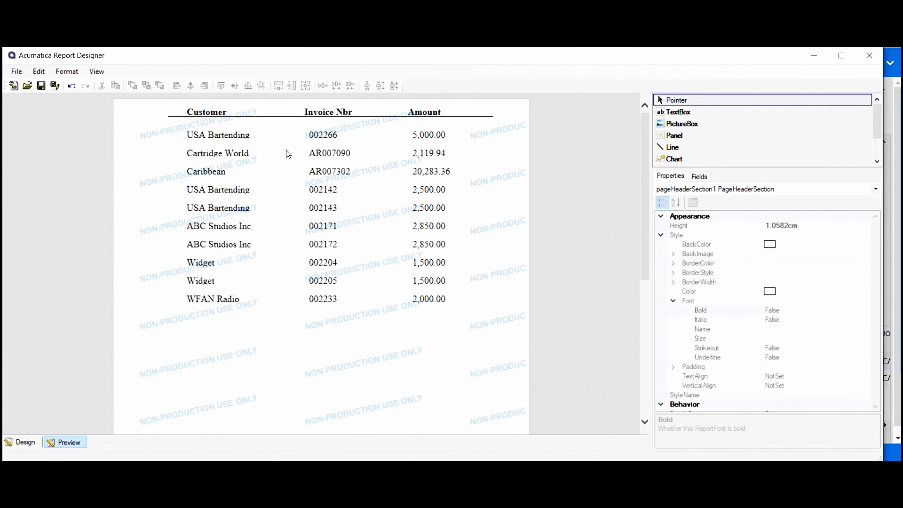
pyautogui.moveTo(262, 167)
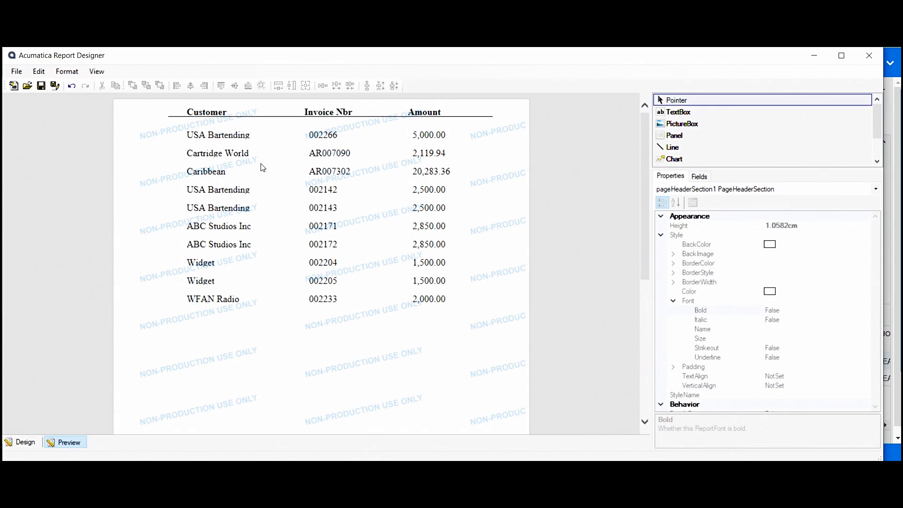
# Add a new group from the report's Groups property and open its grouping expressions.
pyautogui.click(25, 442)
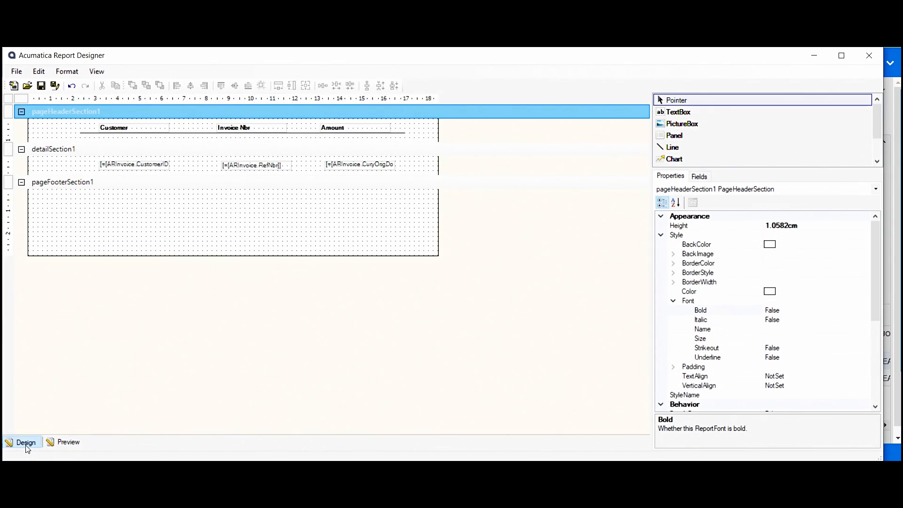
pyautogui.moveTo(550, 244)
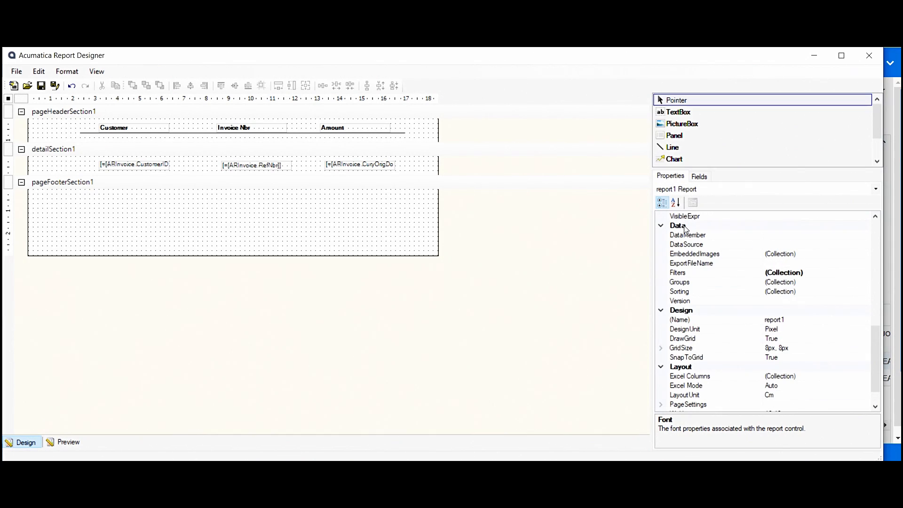
pyautogui.click(679, 282)
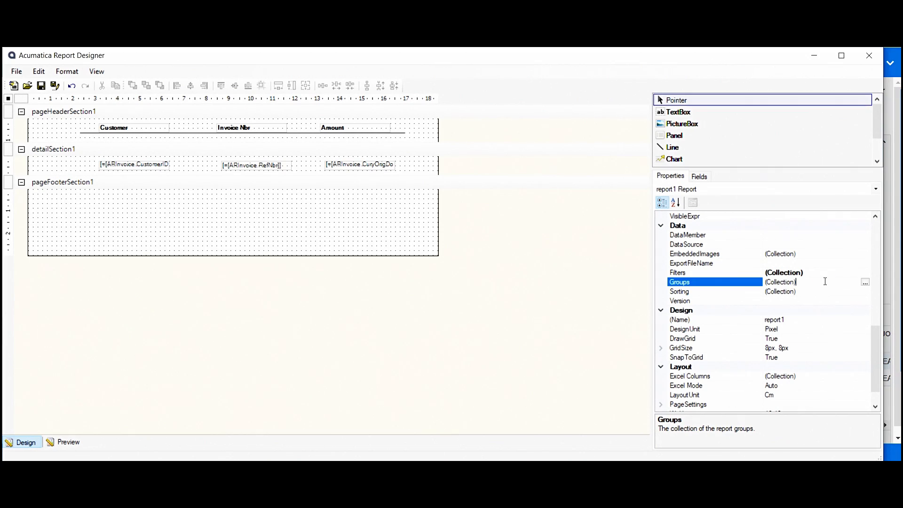
pyautogui.moveTo(824, 278)
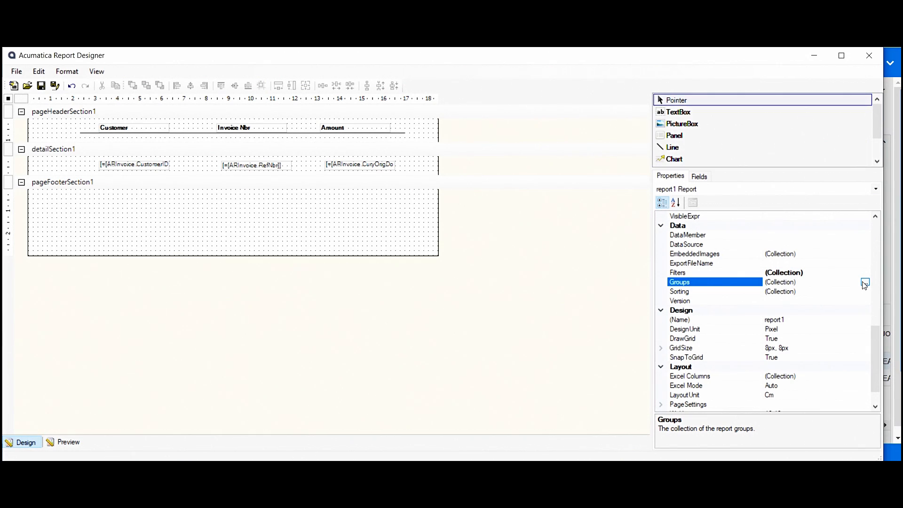
pyautogui.click(865, 282)
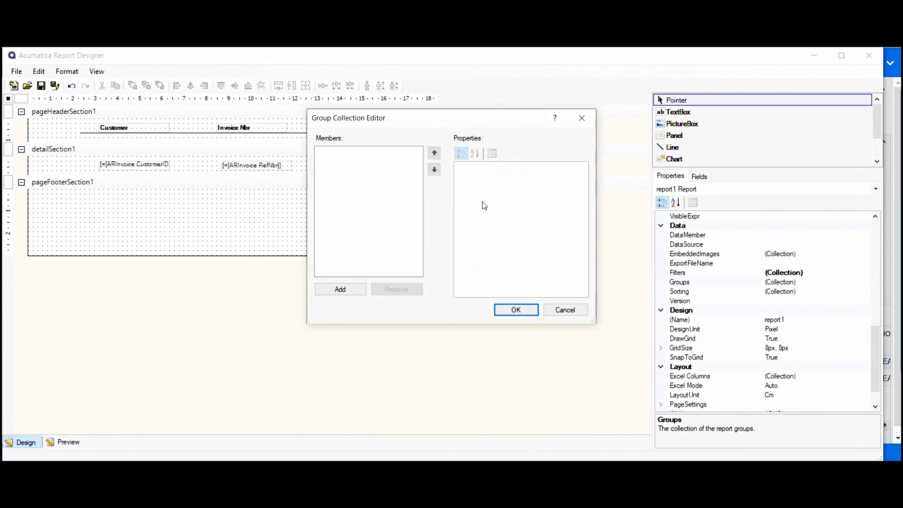
pyautogui.click(340, 289)
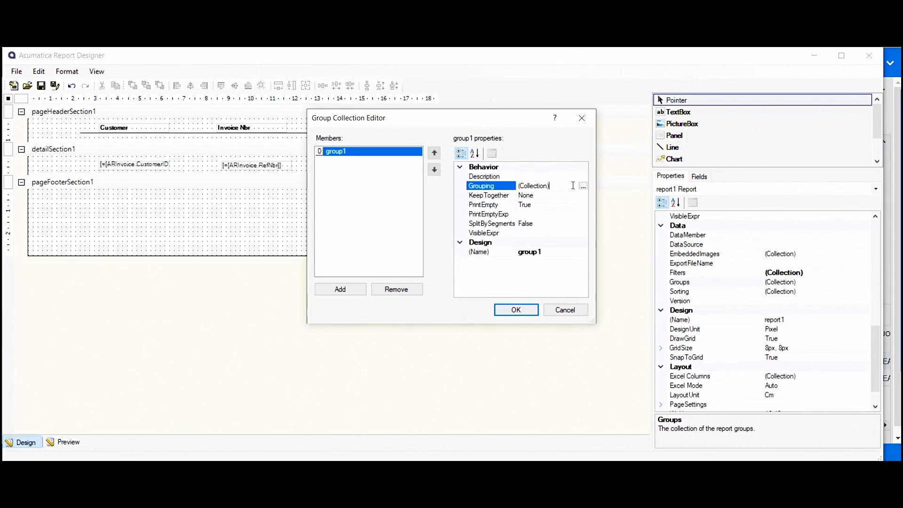
pyautogui.click(582, 185)
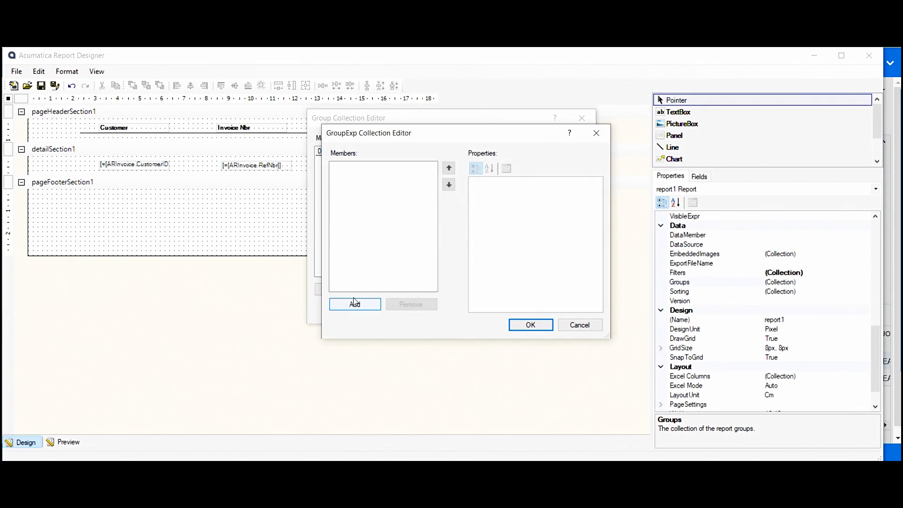
pyautogui.click(339, 290)
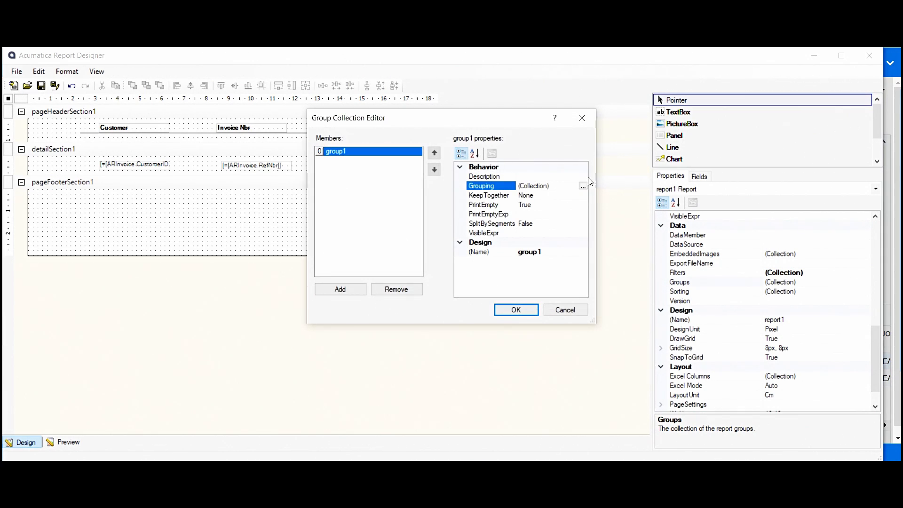
pyautogui.click(583, 185)
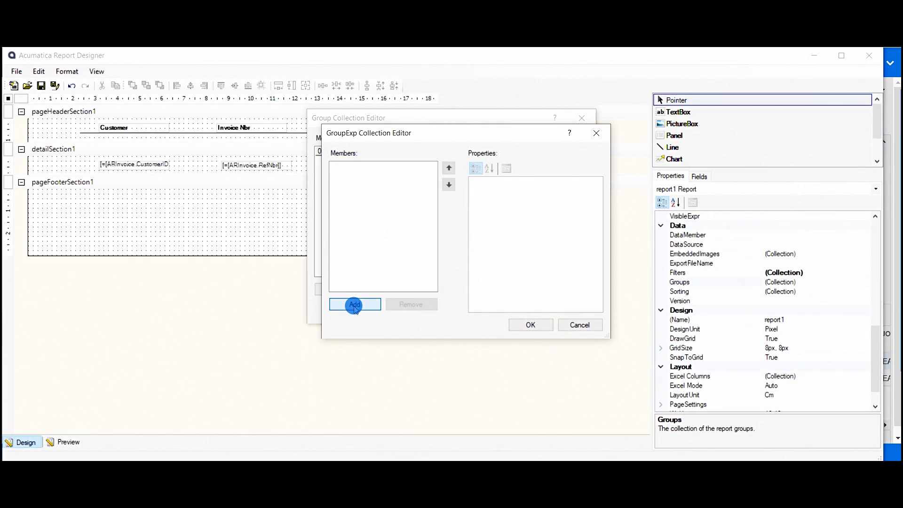
# Group on [ARInvoice.CustomerID] and name the group Customer.
pyautogui.click(354, 304)
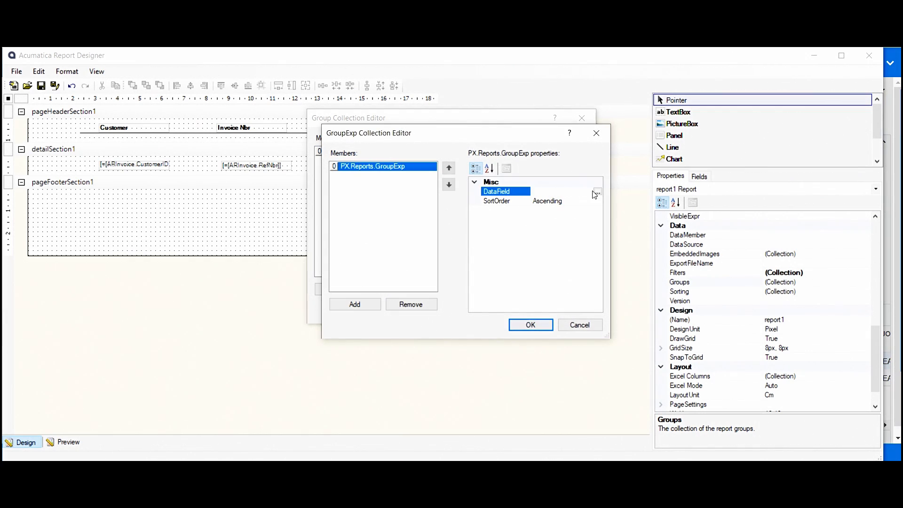
pyautogui.click(597, 191)
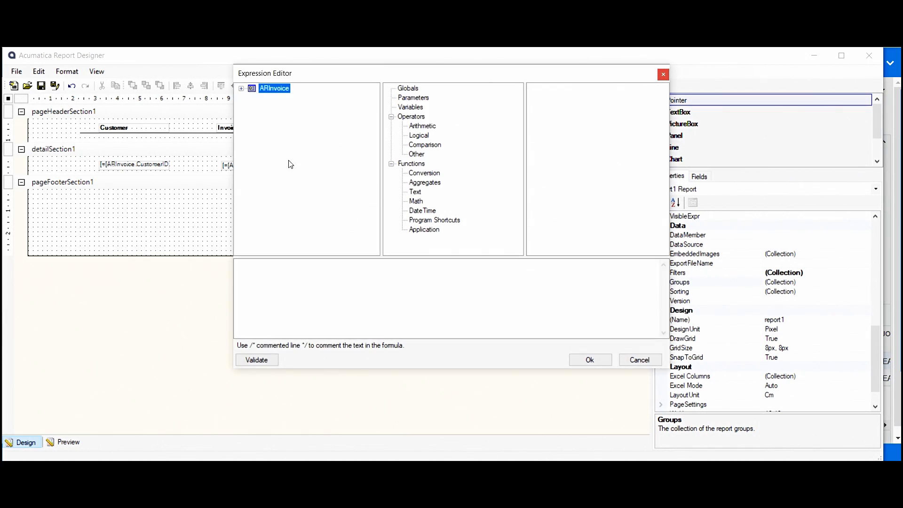
pyautogui.click(241, 88)
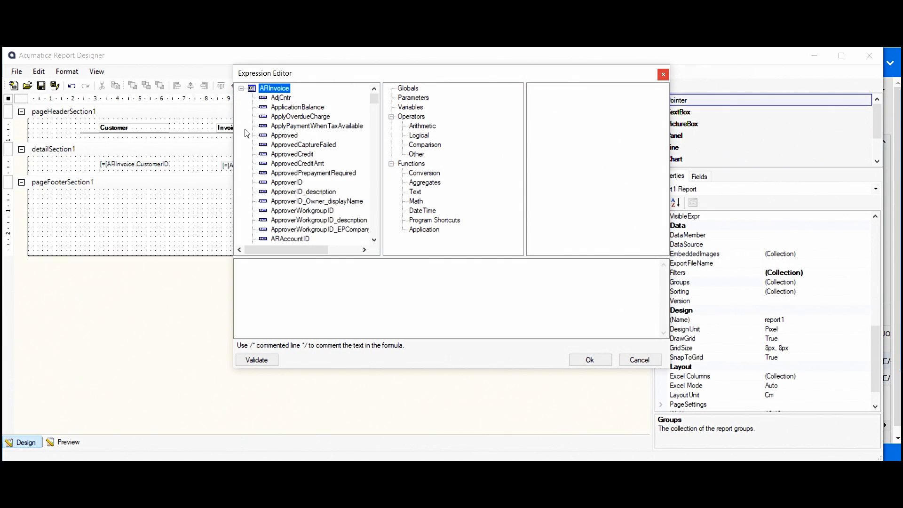
pyautogui.scroll(-3)
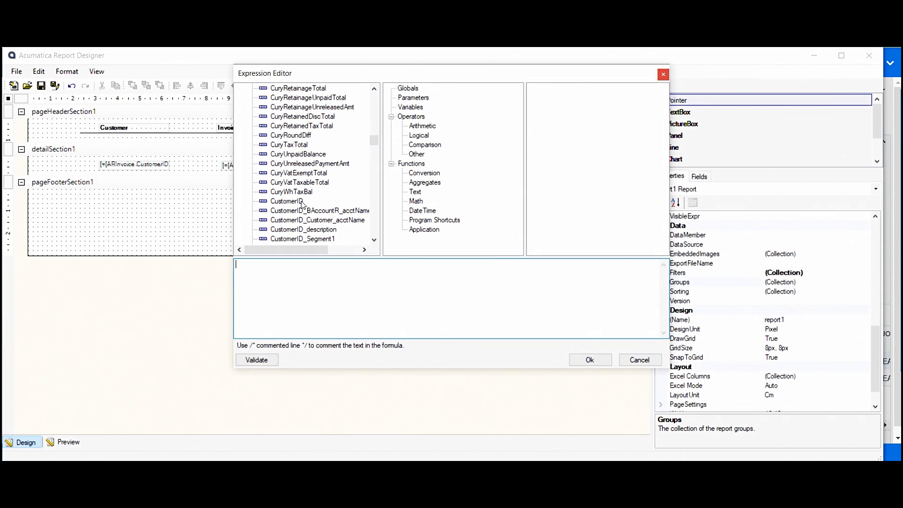
pyautogui.doubleClick(287, 200)
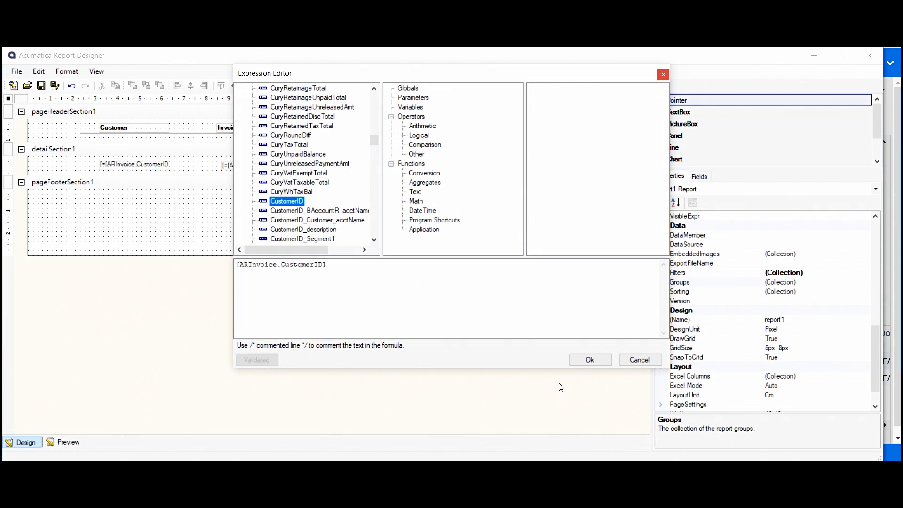
pyautogui.click(588, 359)
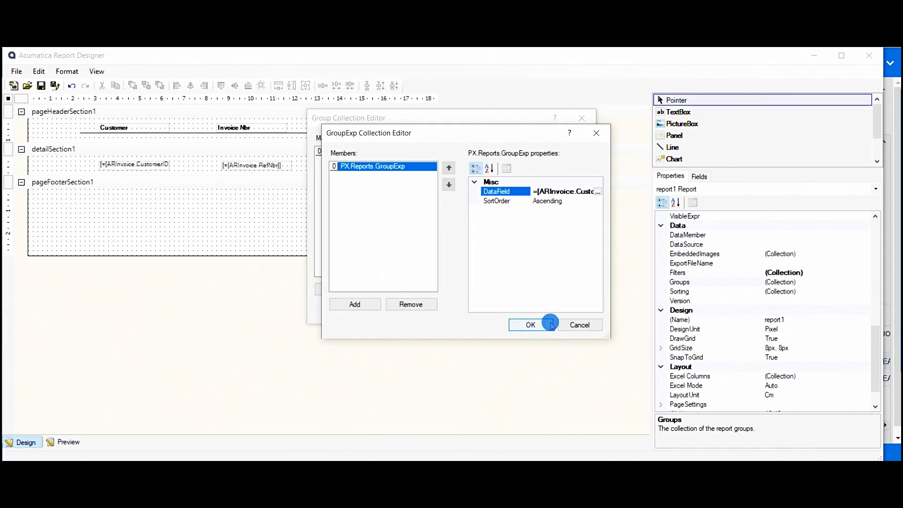
pyautogui.click(530, 324)
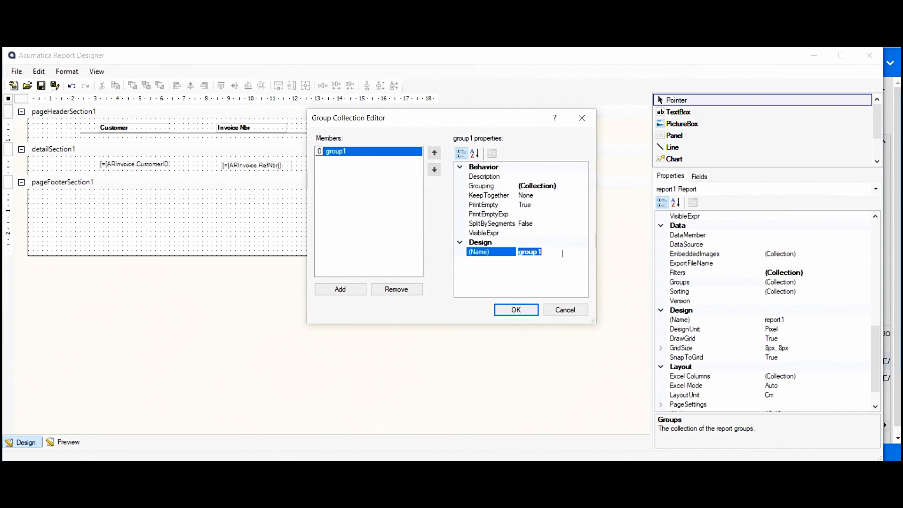
pyautogui.write('Customer')
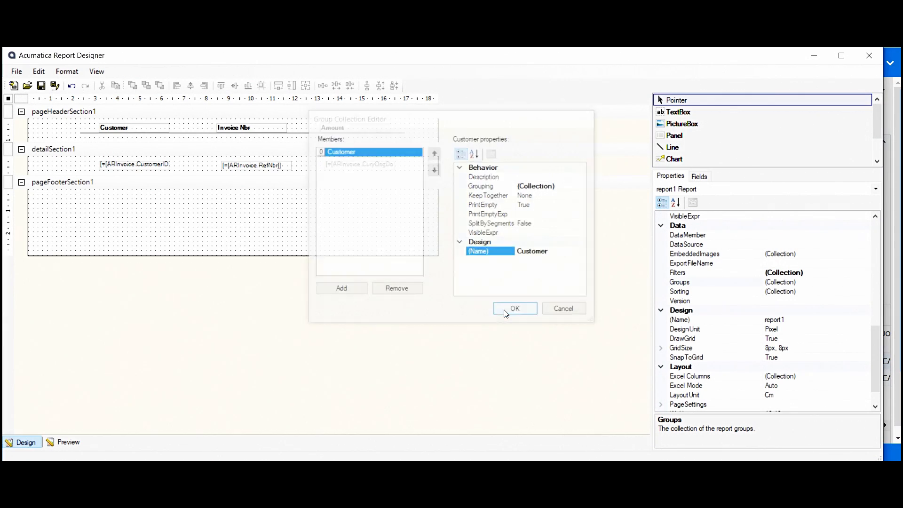
pyautogui.click(513, 308)
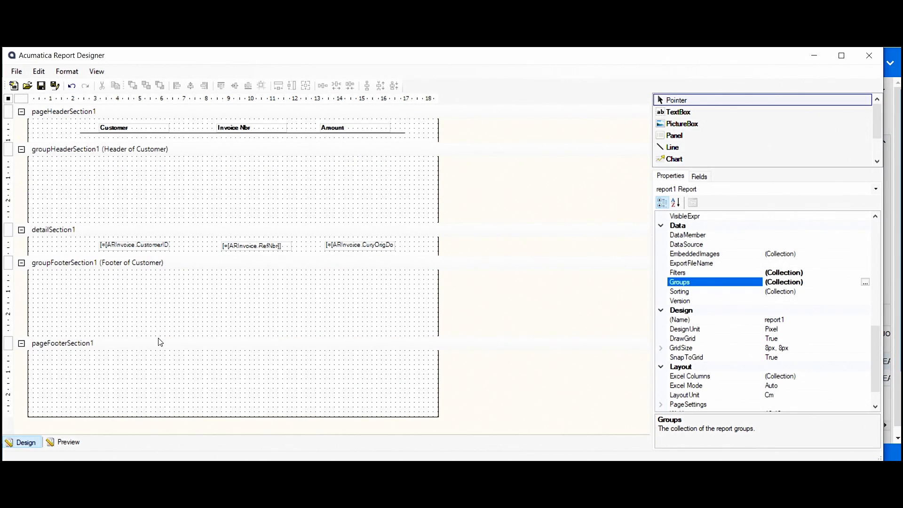
# Shrink the Customer group header and preview ABC Studios Inc invoices with amounts.
pyautogui.click(104, 149)
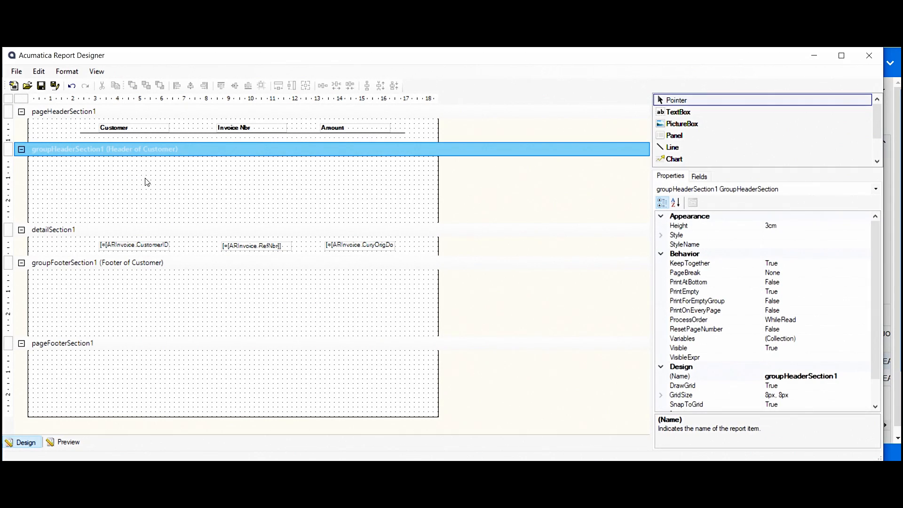
pyautogui.moveTo(121, 171)
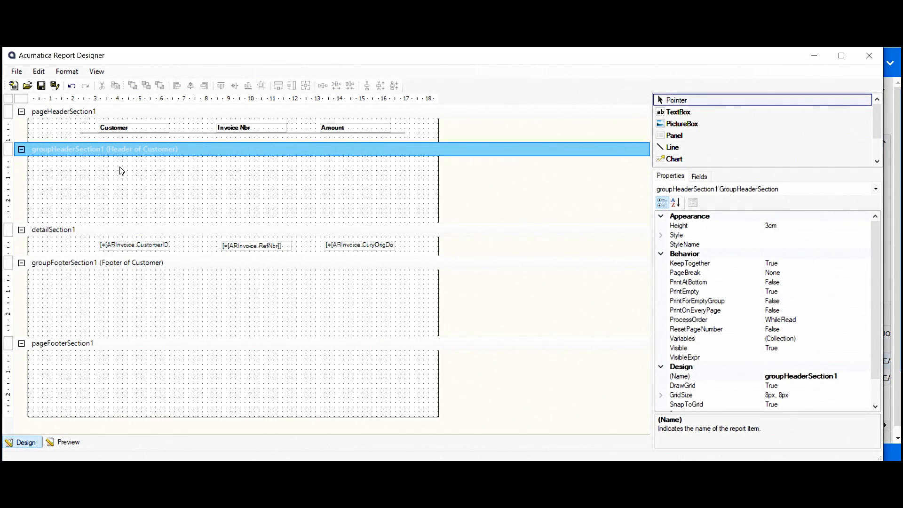
pyautogui.moveTo(130, 238)
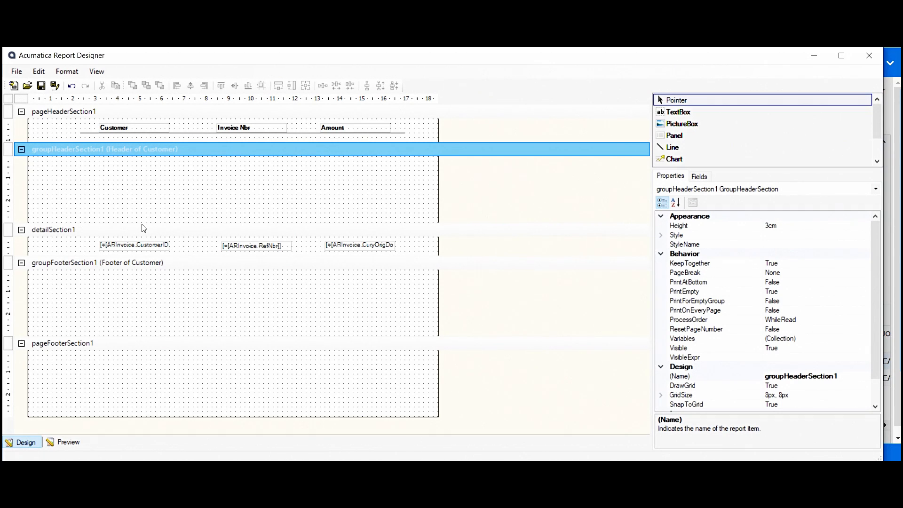
pyautogui.moveTo(138, 225)
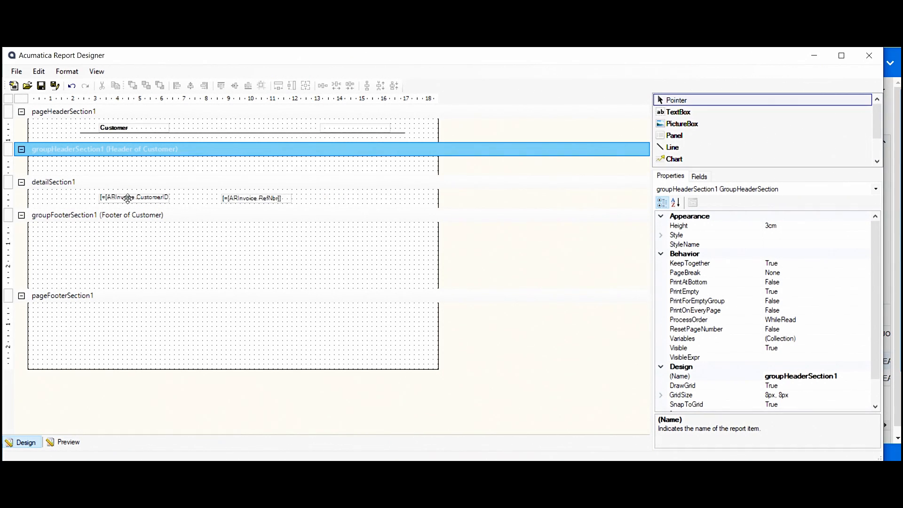
pyautogui.click(68, 441)
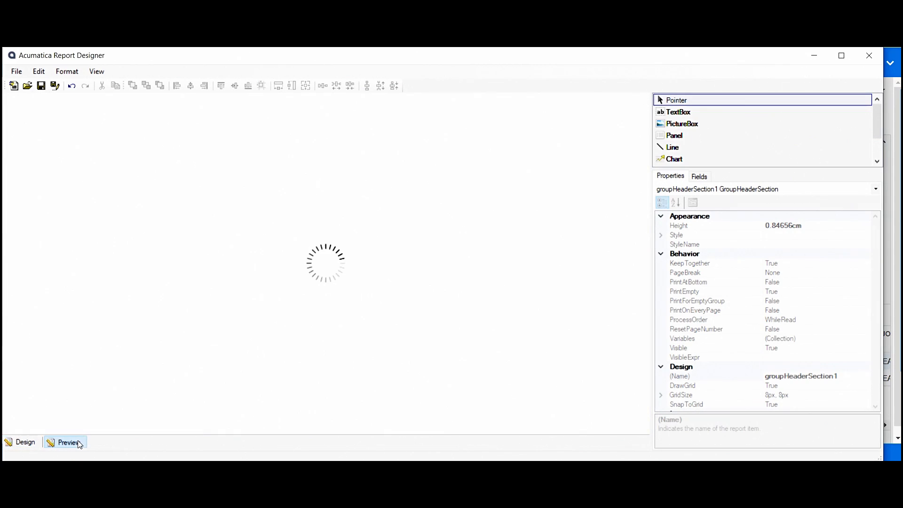
pyautogui.click(68, 442)
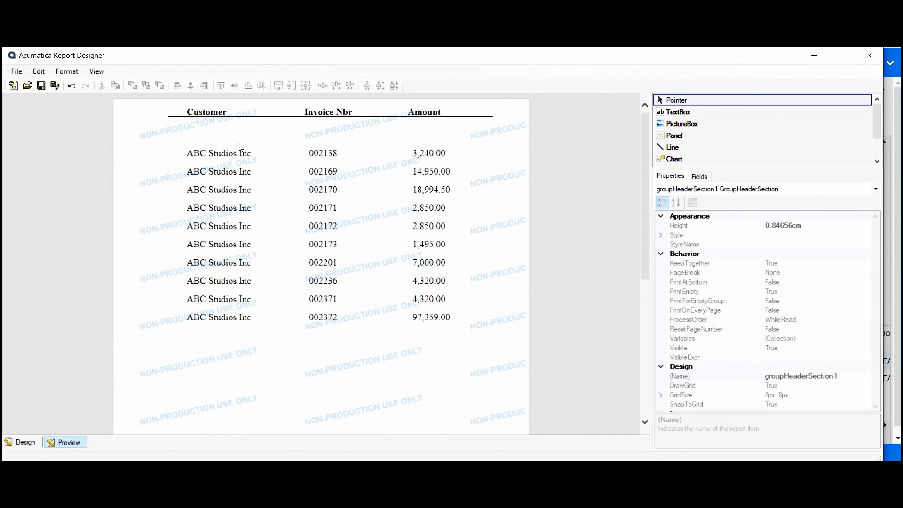
pyautogui.moveTo(246, 138)
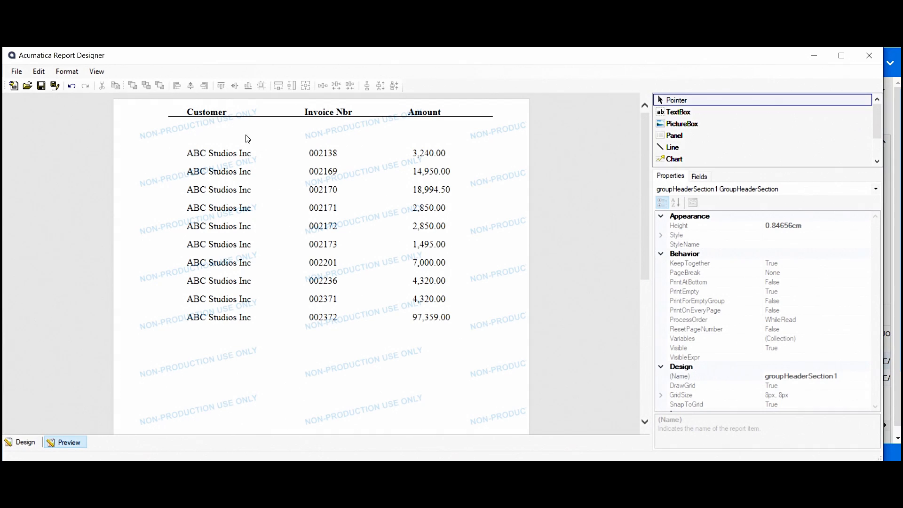
pyautogui.moveTo(186, 126)
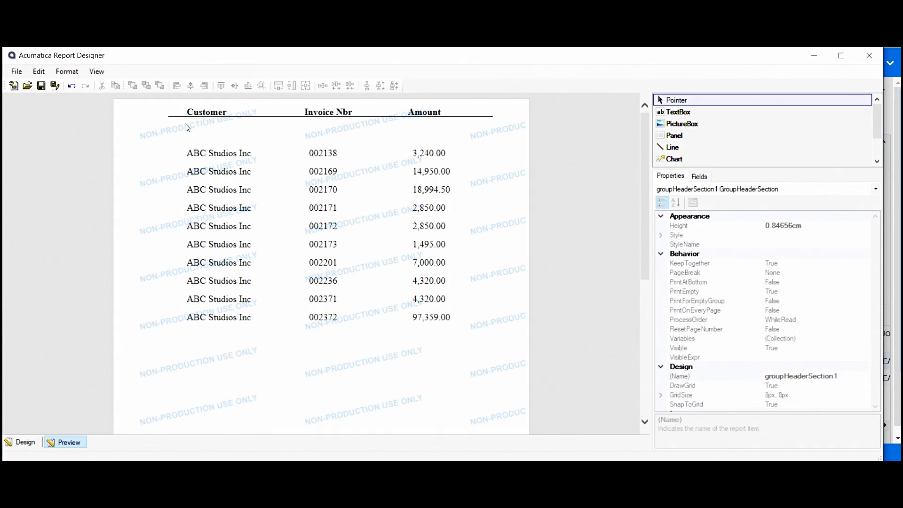
pyautogui.moveTo(211, 129)
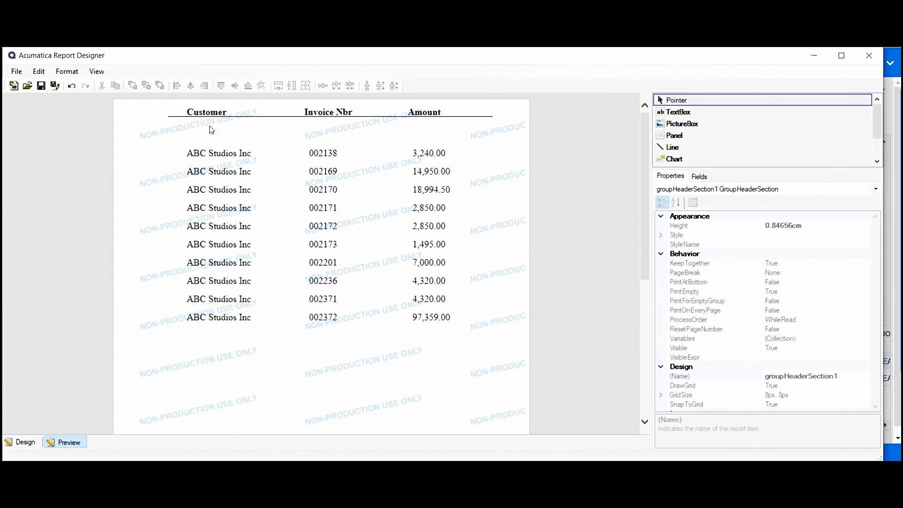
pyautogui.moveTo(308, 131)
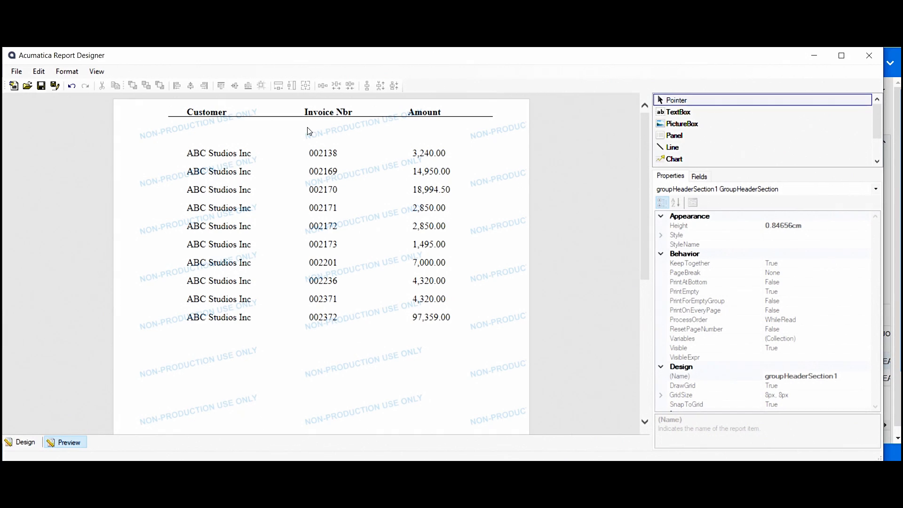
pyautogui.moveTo(427, 205)
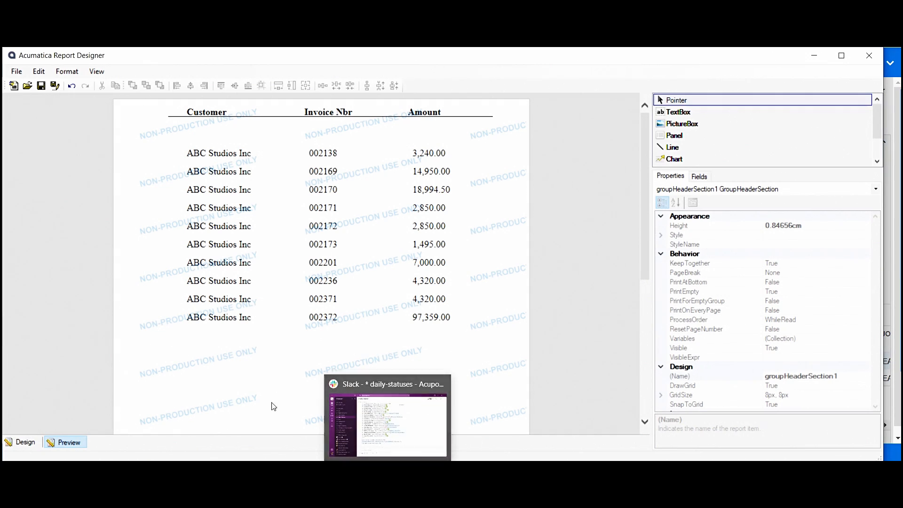
# Move the customer name box into the Customer group header, set its font to italic, and preview.
pyautogui.click(25, 442)
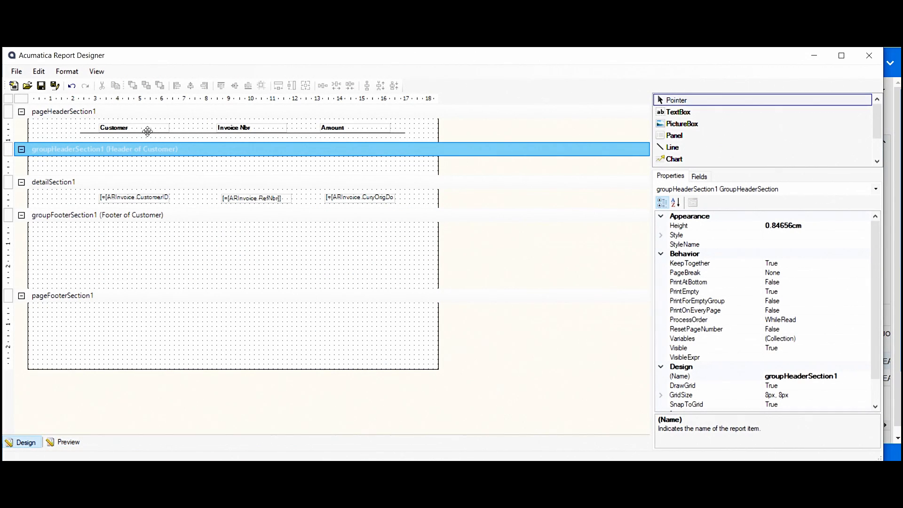
pyautogui.click(134, 197)
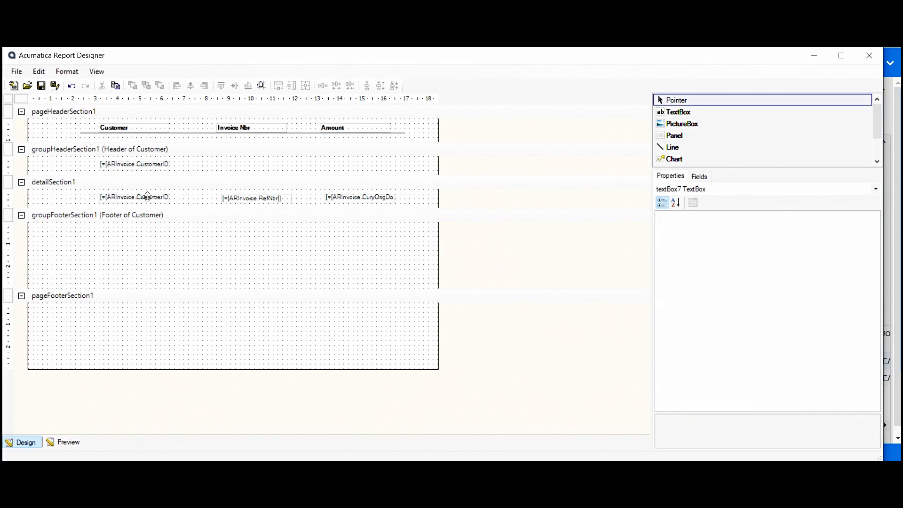
pyautogui.click(54, 182)
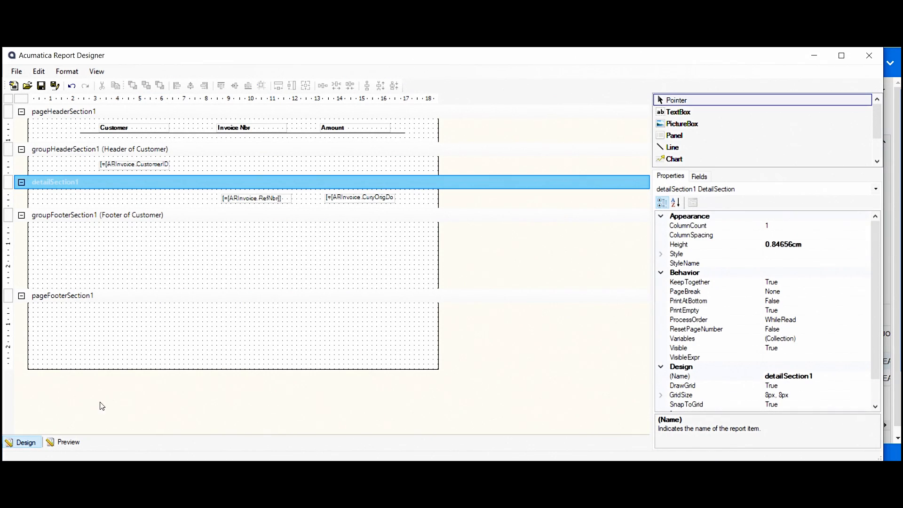
pyautogui.click(133, 163)
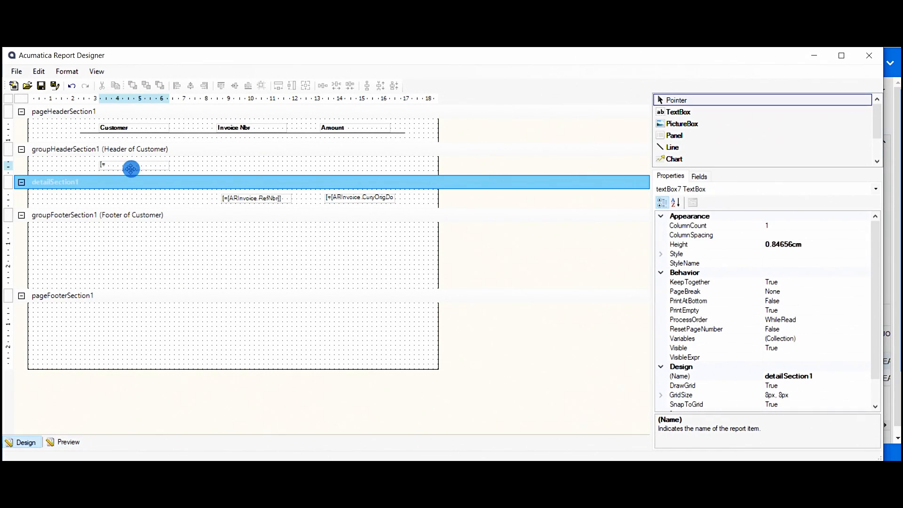
pyautogui.click(134, 164)
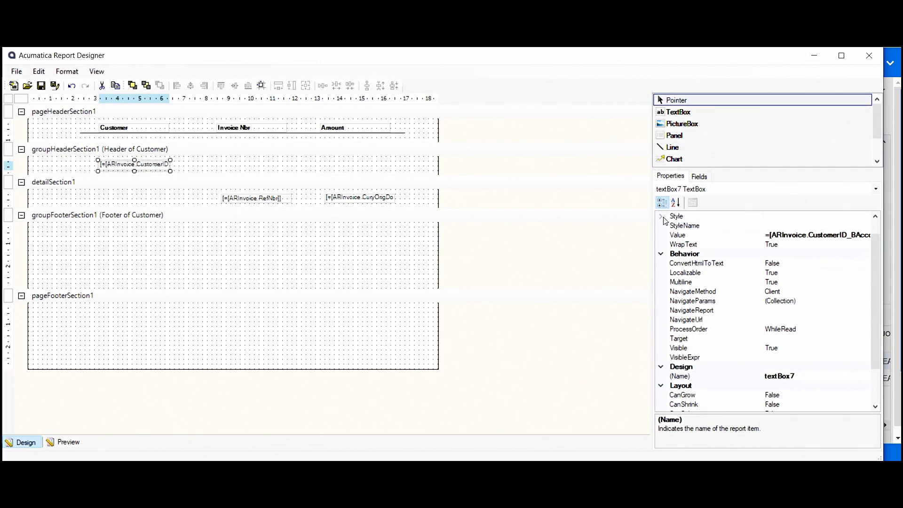
pyautogui.click(661, 216)
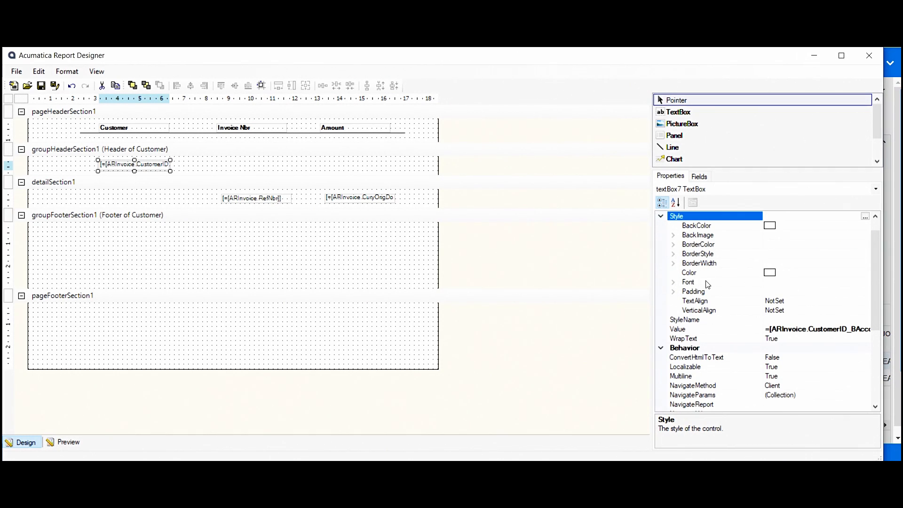
pyautogui.click(673, 281)
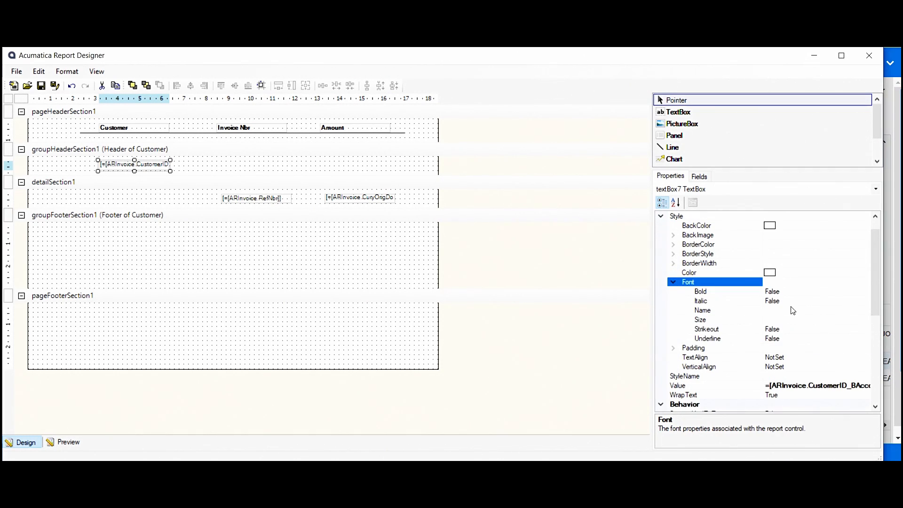
pyautogui.moveTo(798, 303)
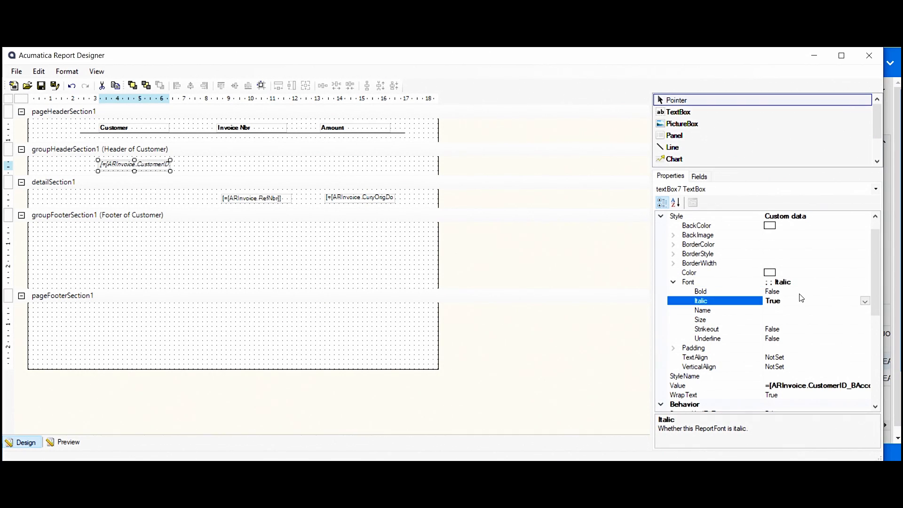
pyautogui.click(69, 442)
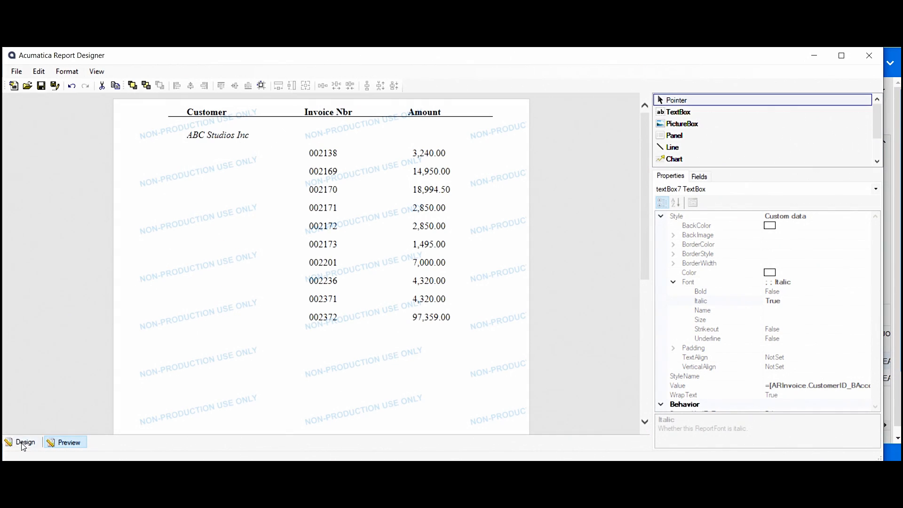
pyautogui.click(25, 442)
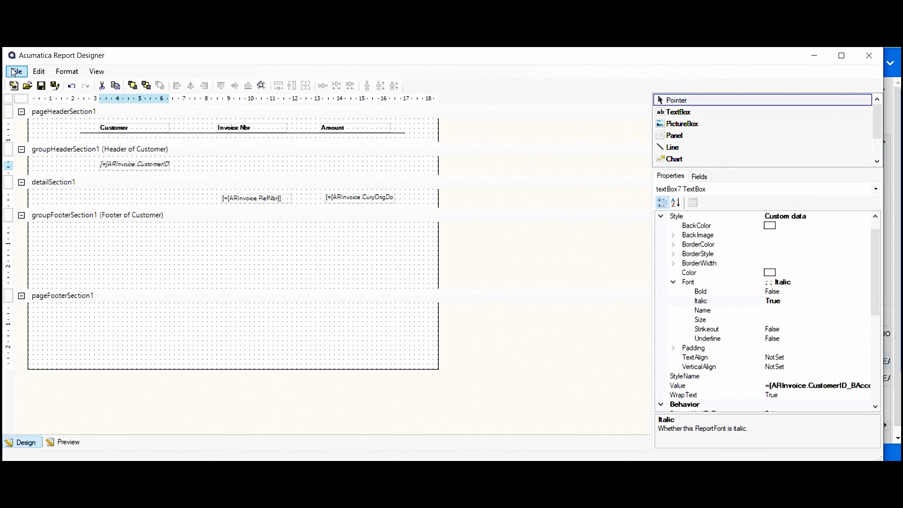
# Save the report to the server as YT260000.
pyautogui.click(16, 71)
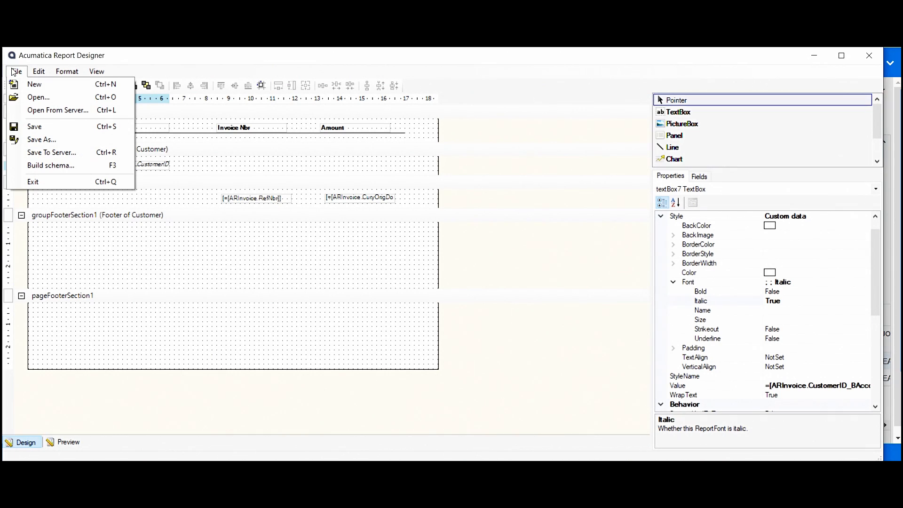
pyautogui.click(51, 152)
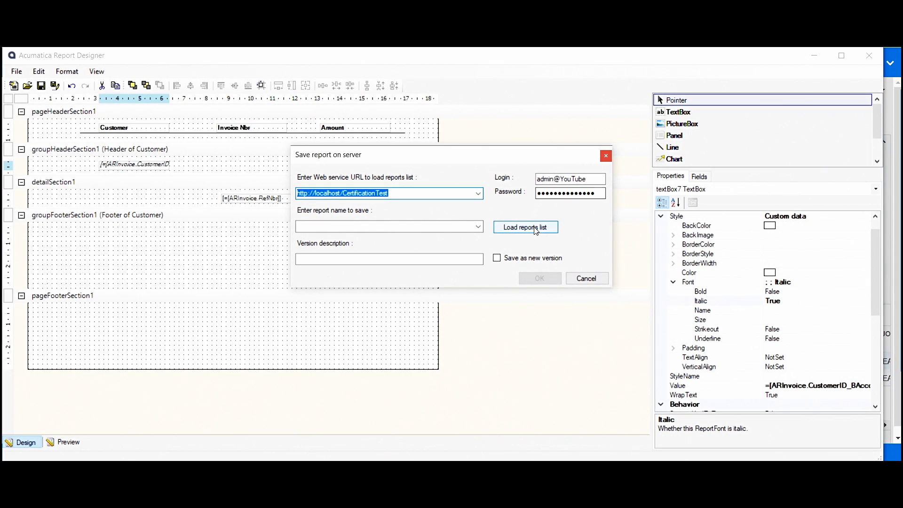
pyautogui.click(524, 227)
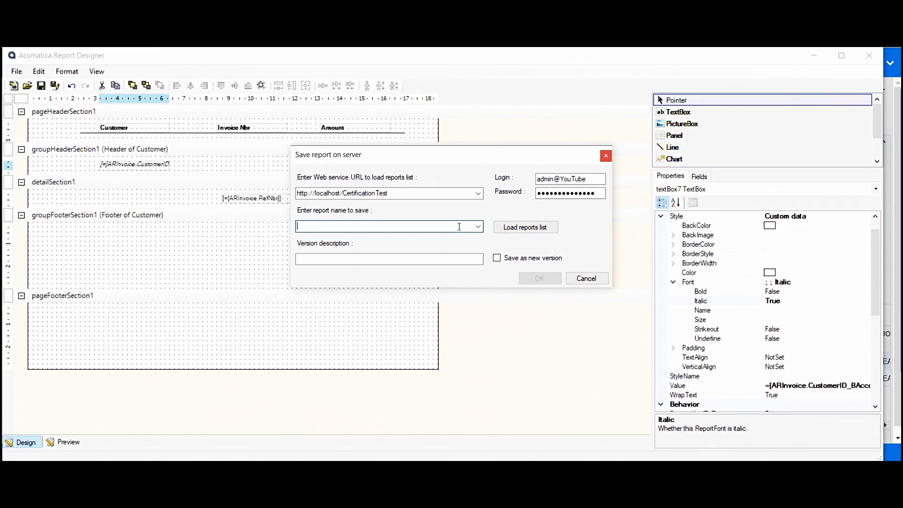
pyautogui.write('YT')
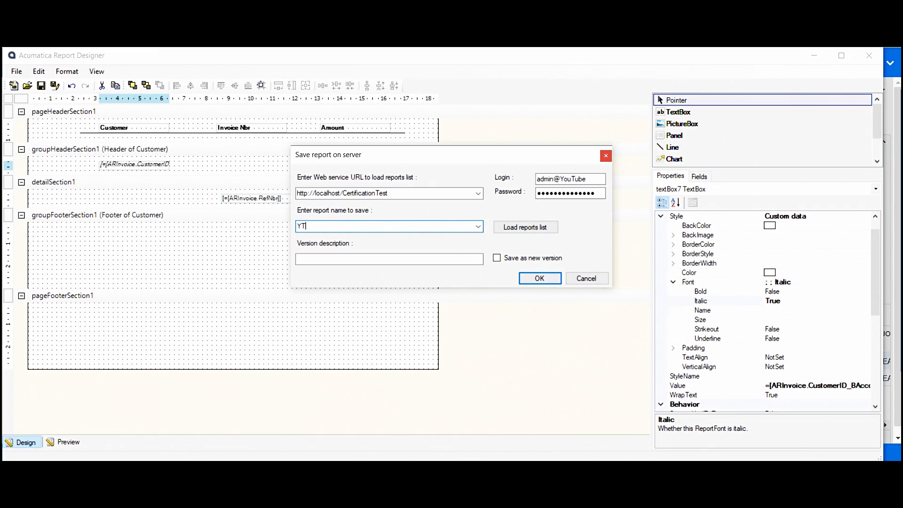
pyautogui.write('26')
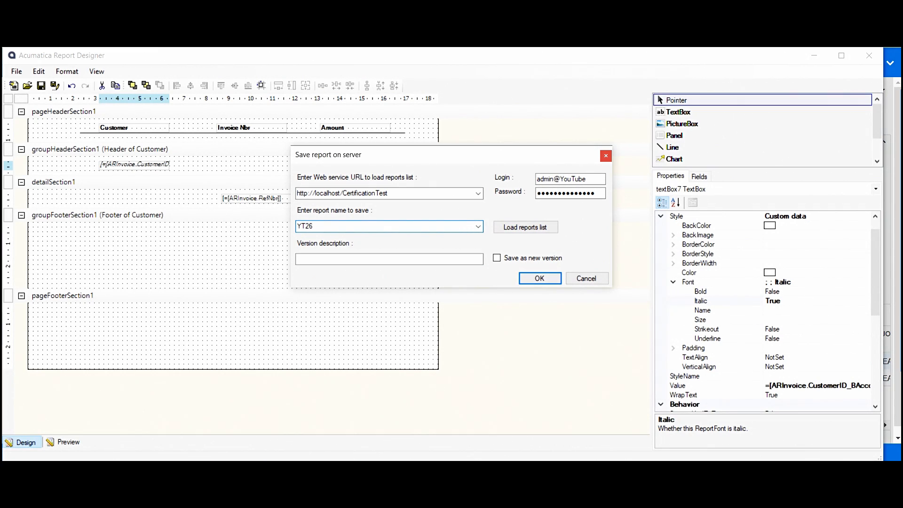
pyautogui.write('0000')
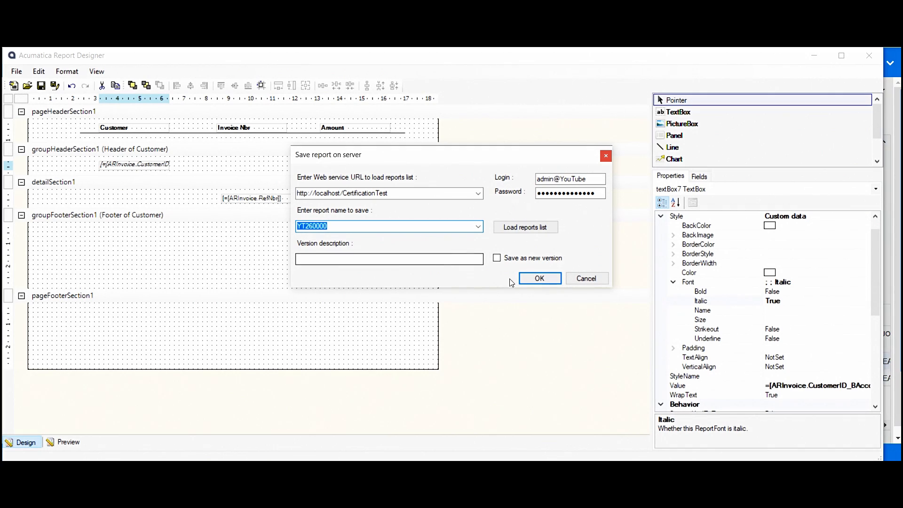
pyautogui.click(539, 278)
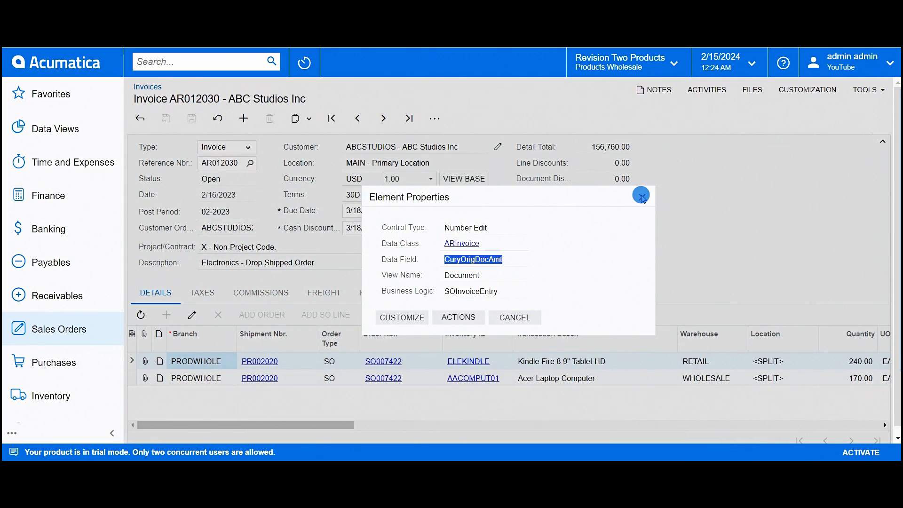
# Close the Element Properties window and search for 'site map'.
pyautogui.click(641, 195)
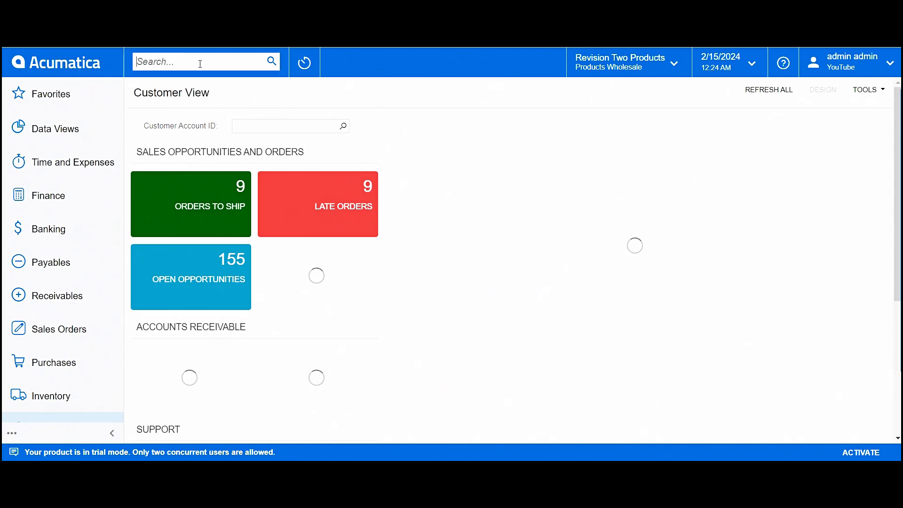
pyautogui.write('site map')
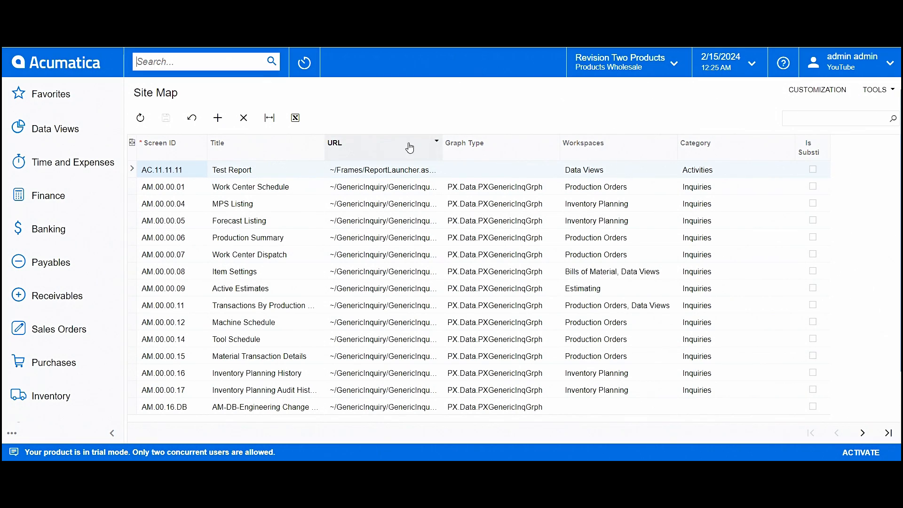
pyautogui.moveTo(700, 87)
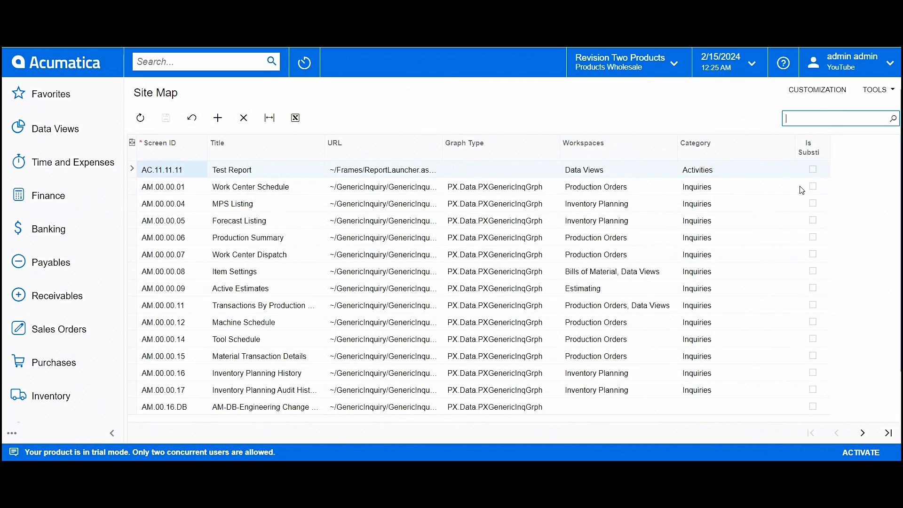
# Filter the Site Map to 'report' and copy the T5018 Preview Report launcher URL.
pyautogui.write('report')
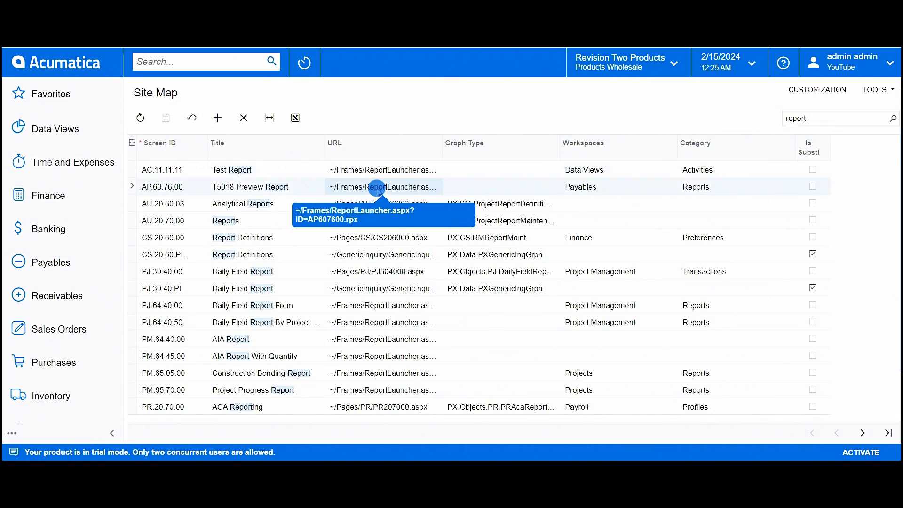
pyautogui.doubleClick(382, 187)
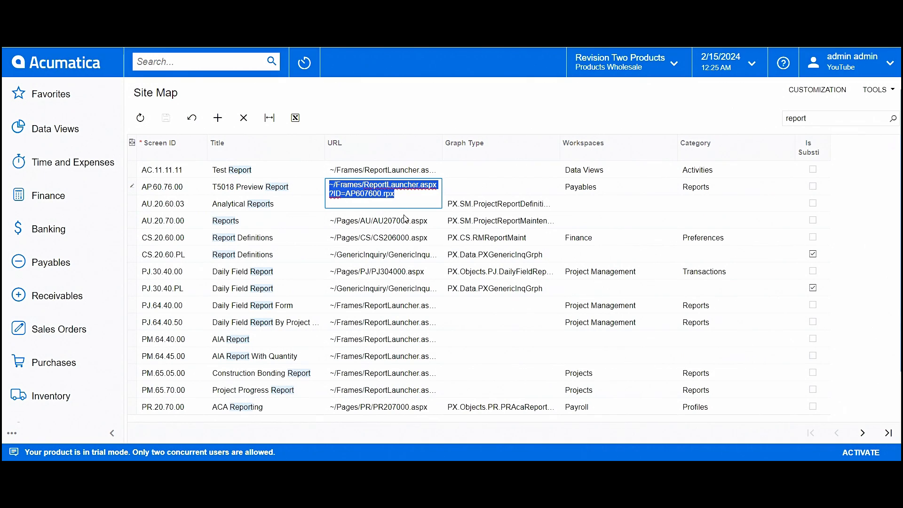
pyautogui.click(217, 118)
pyautogui.write('YT.26.00.00')
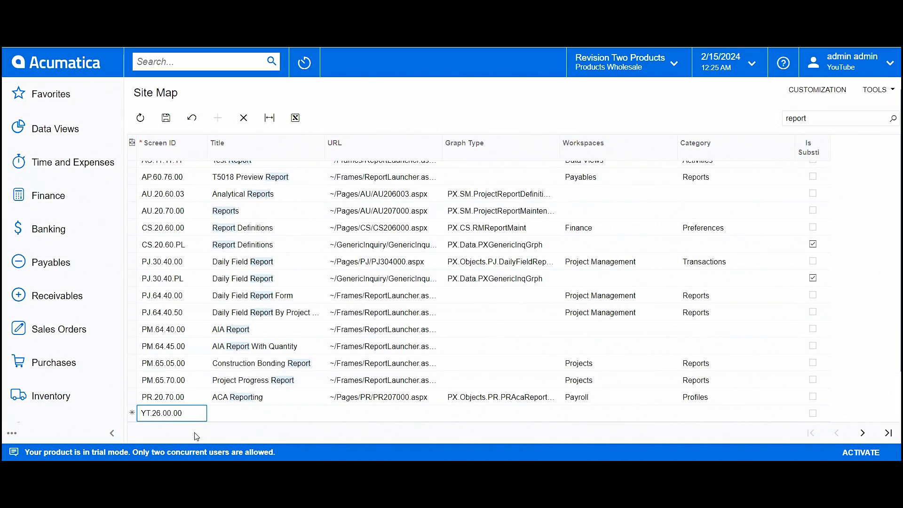
# Add a Site Map entry titled Test Invoice Report launching YT260000.rpx.
pyautogui.click(265, 413)
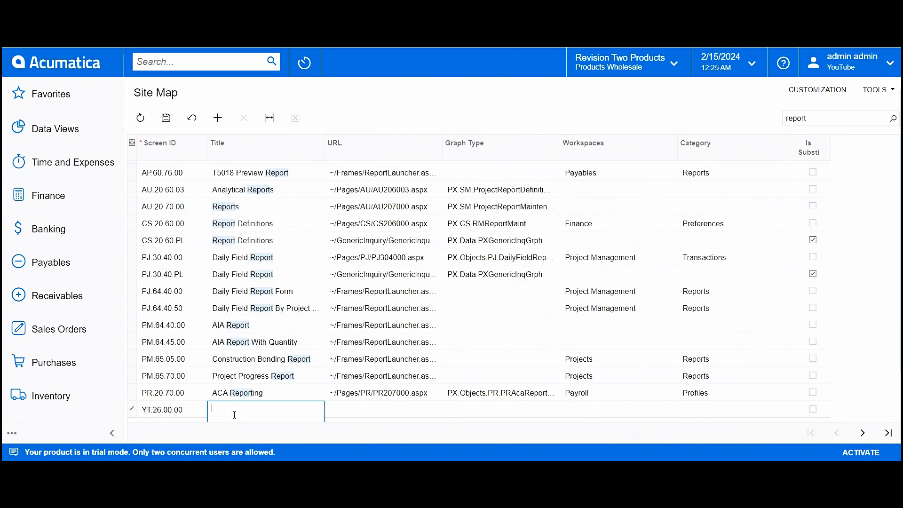
pyautogui.write('Test Invoice Rep')
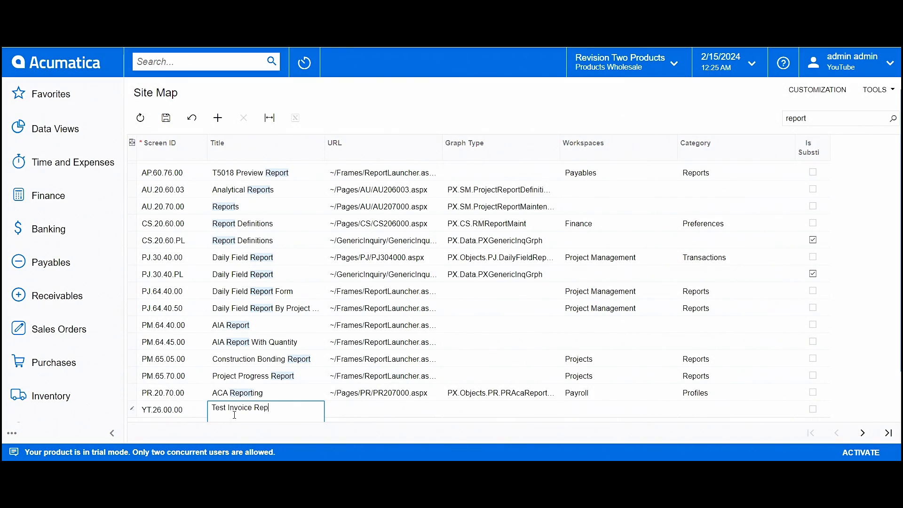
pyautogui.click(383, 409)
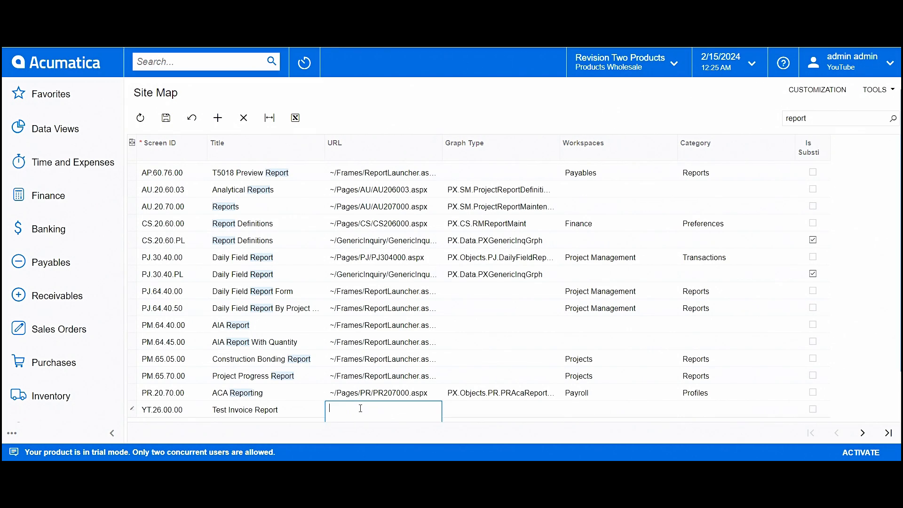
pyautogui.write('~/Frames/ReportLauncher.aspx?ID=AP607600.rpx')
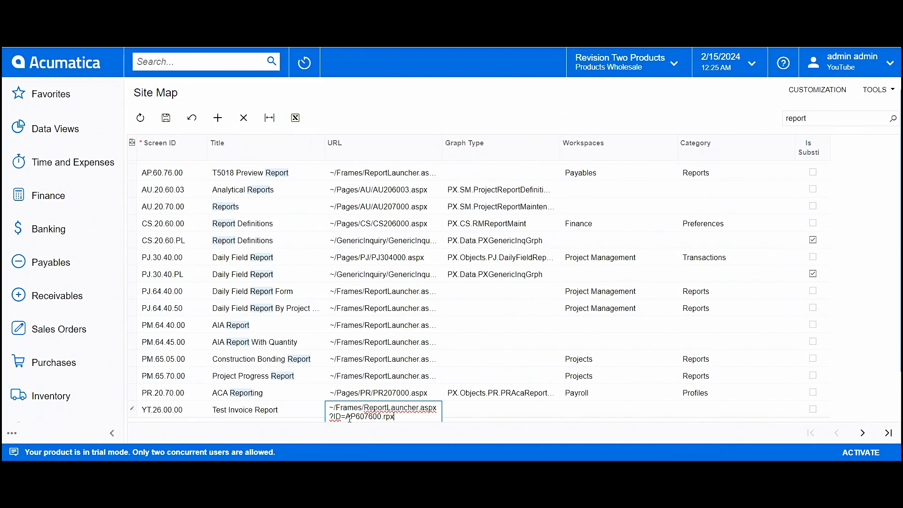
pyautogui.doubleClick(362, 416)
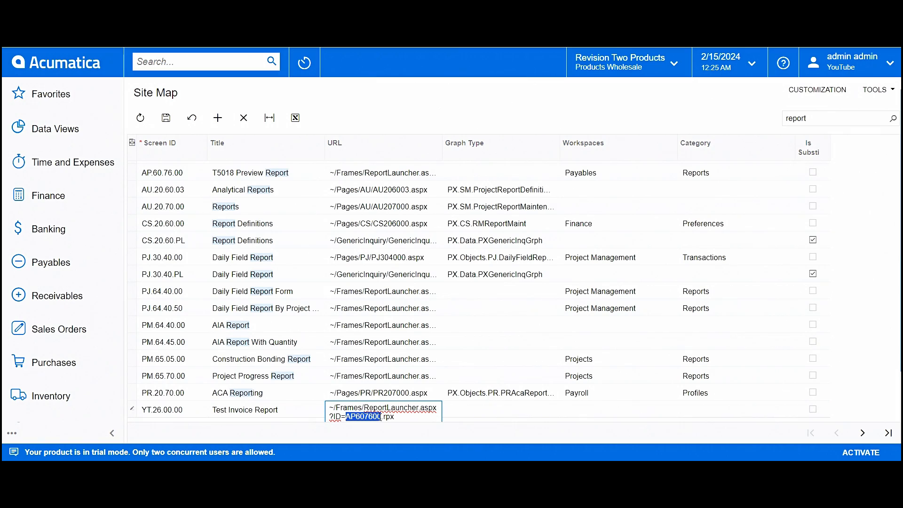
pyautogui.write('YT2600')
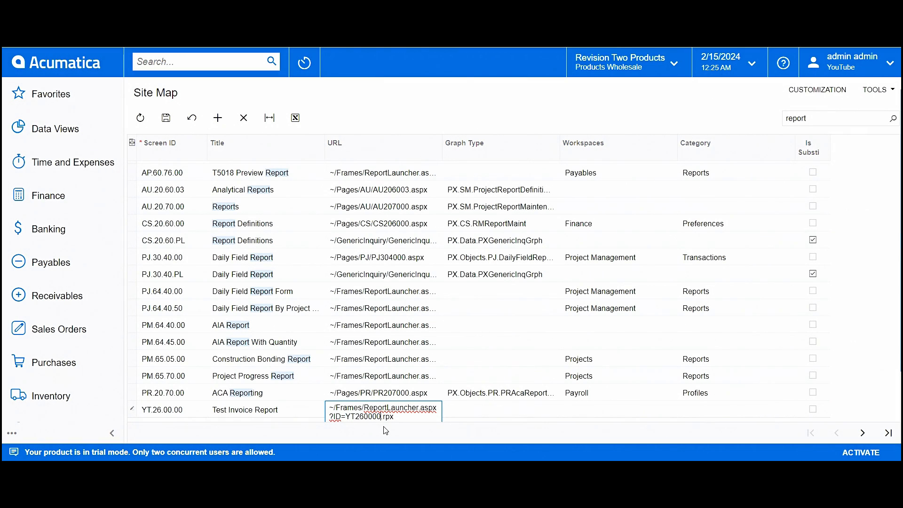
pyautogui.moveTo(508, 425)
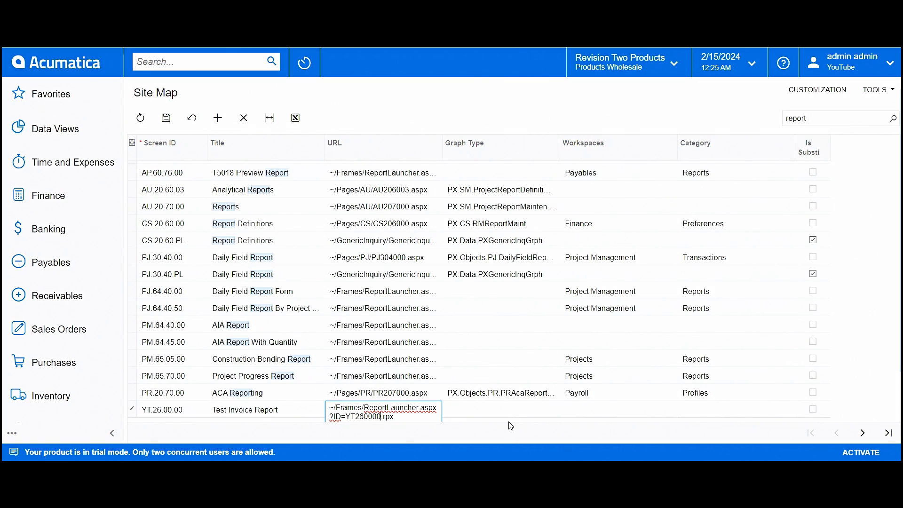
pyautogui.moveTo(592, 416)
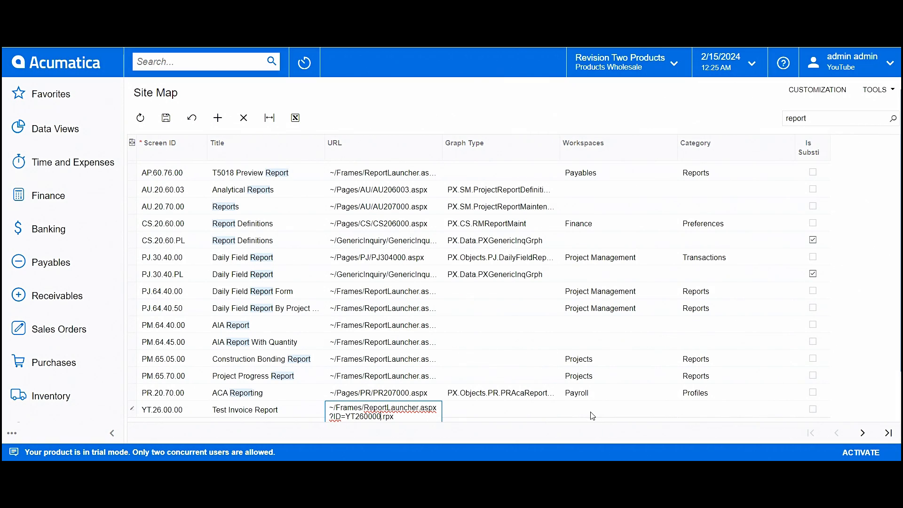
pyautogui.moveTo(613, 408)
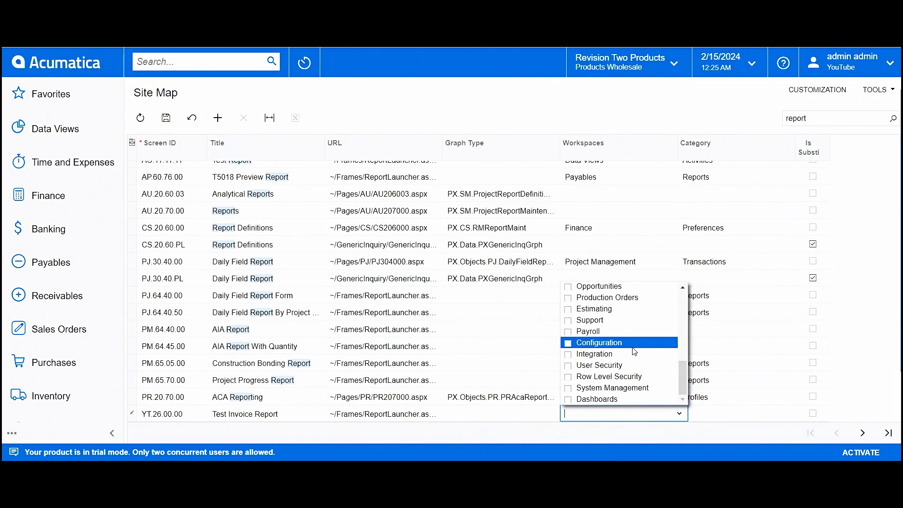
# Set the entry's workspace to Receivables and its category to Reports.
pyautogui.write('re')
pyautogui.click(737, 414)
pyautogui.write('r')
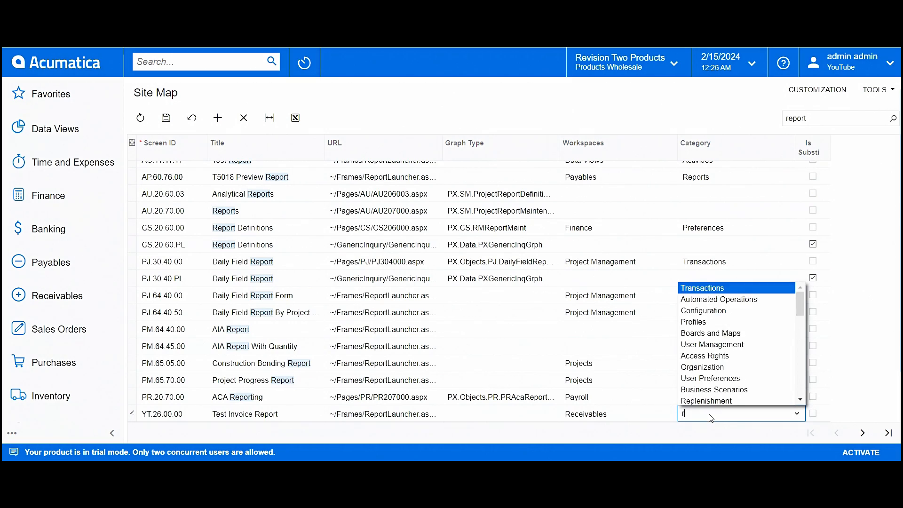
pyautogui.write('epo')
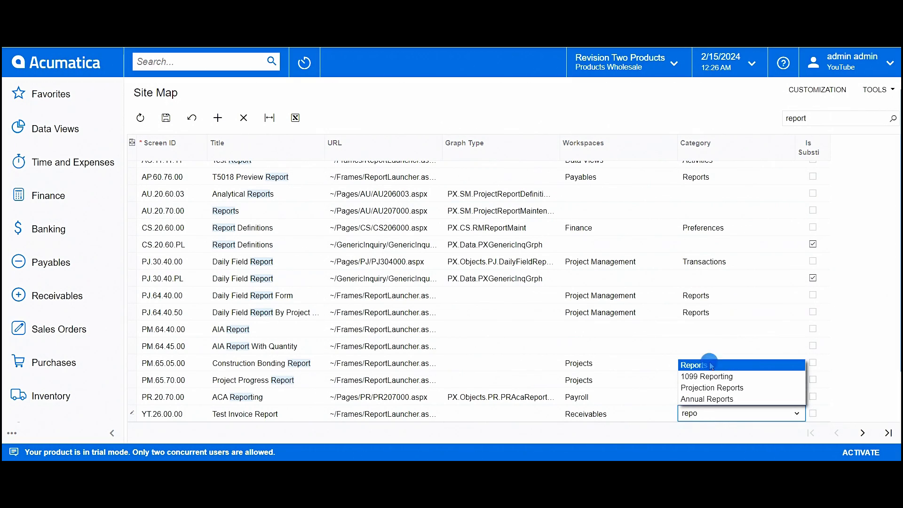
pyautogui.click(695, 364)
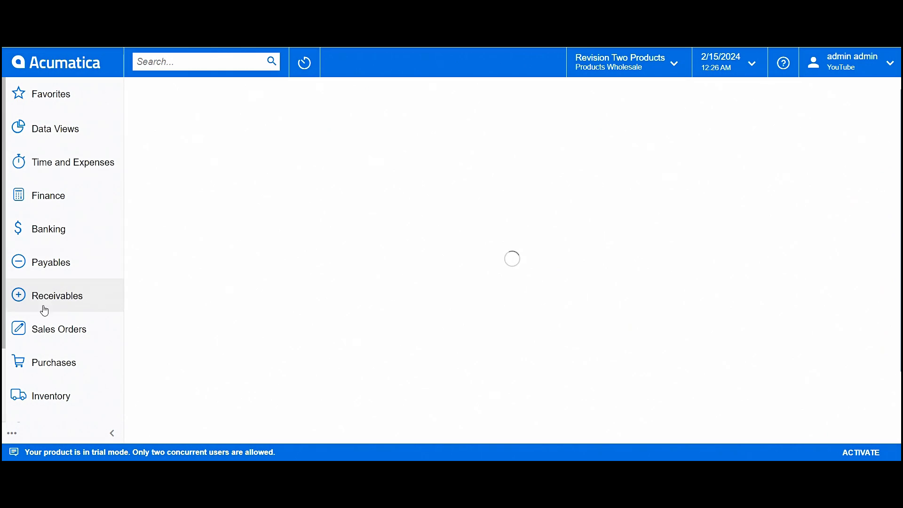
# Show all Receivables entries and open Test Invoice Report under Reports.
pyautogui.click(56, 296)
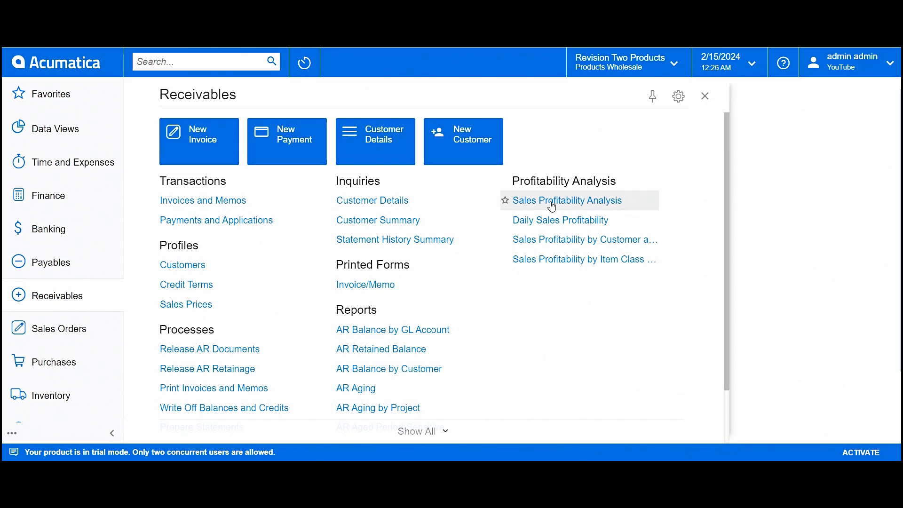
pyautogui.click(569, 201)
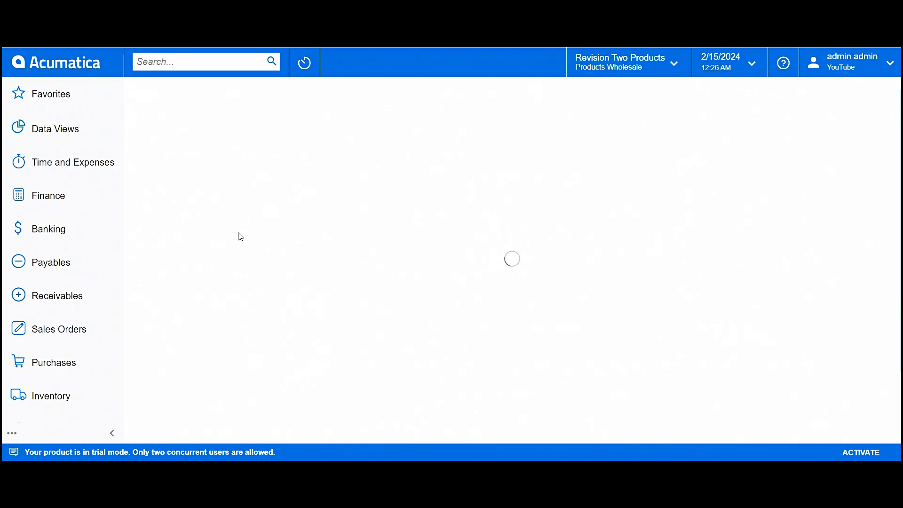
pyautogui.click(57, 295)
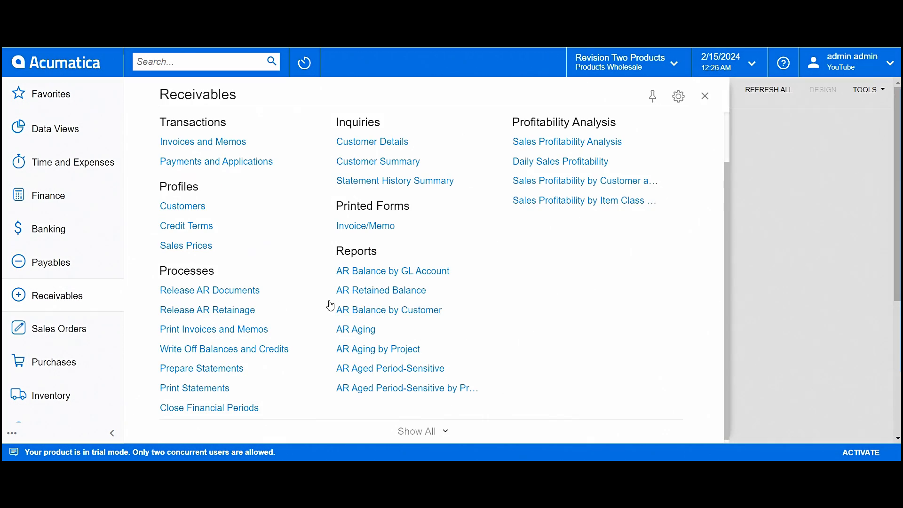
pyautogui.click(416, 431)
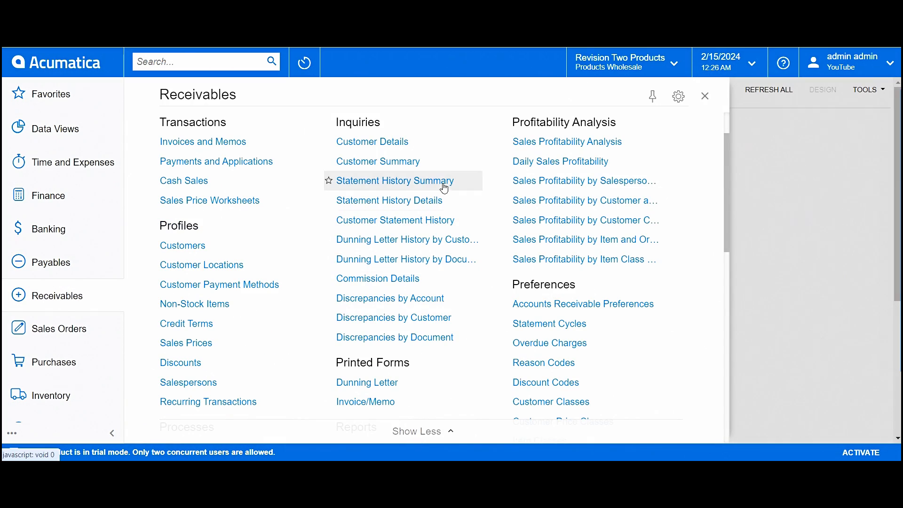
pyautogui.scroll(-3)
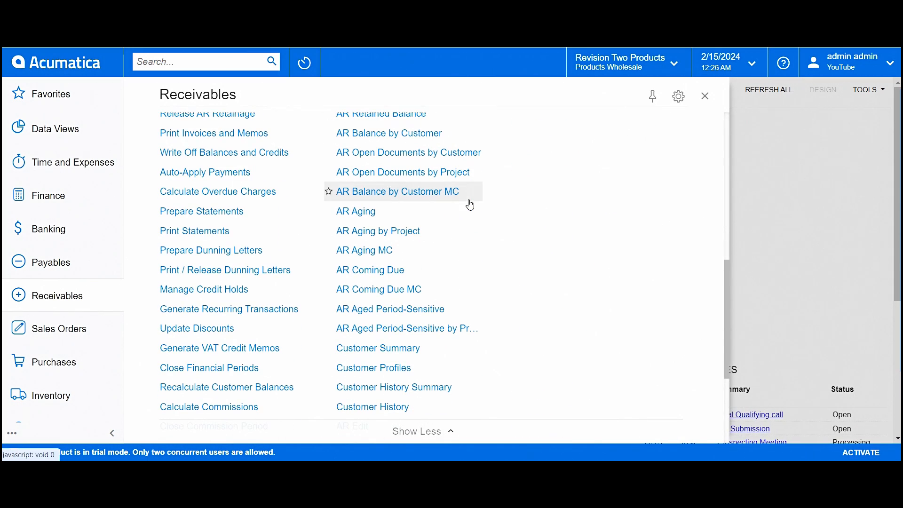
pyautogui.scroll(-3)
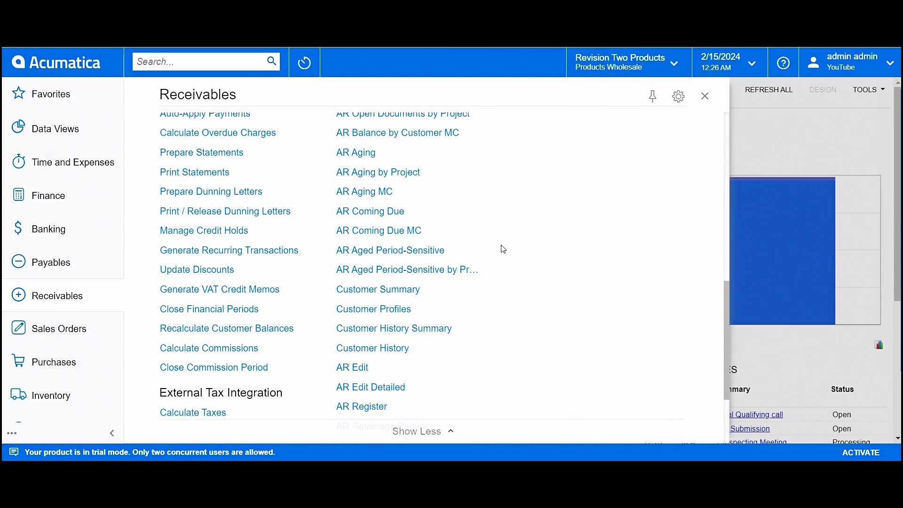
pyautogui.scroll(-3)
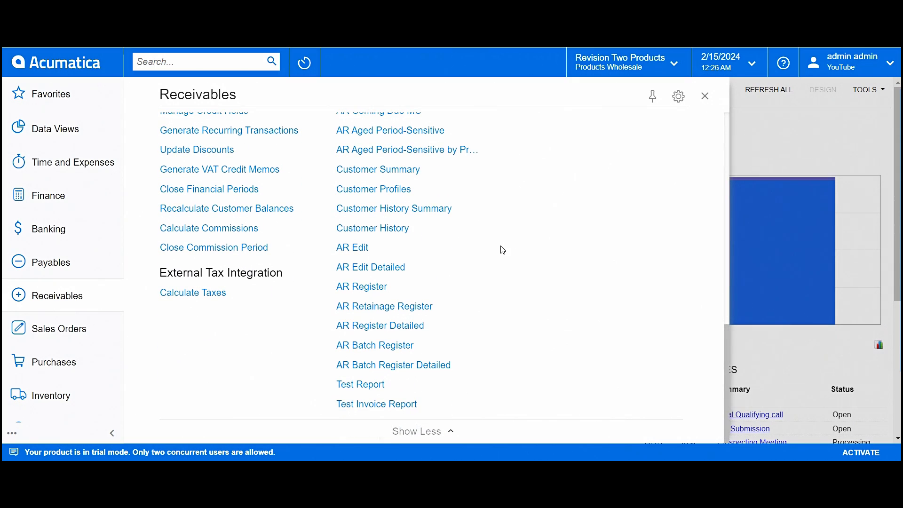
pyautogui.moveTo(377, 404)
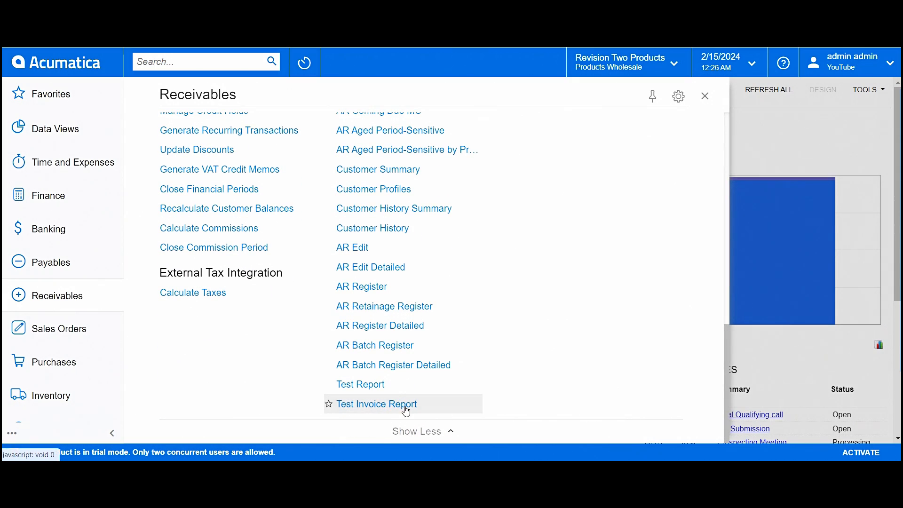
pyautogui.click(377, 403)
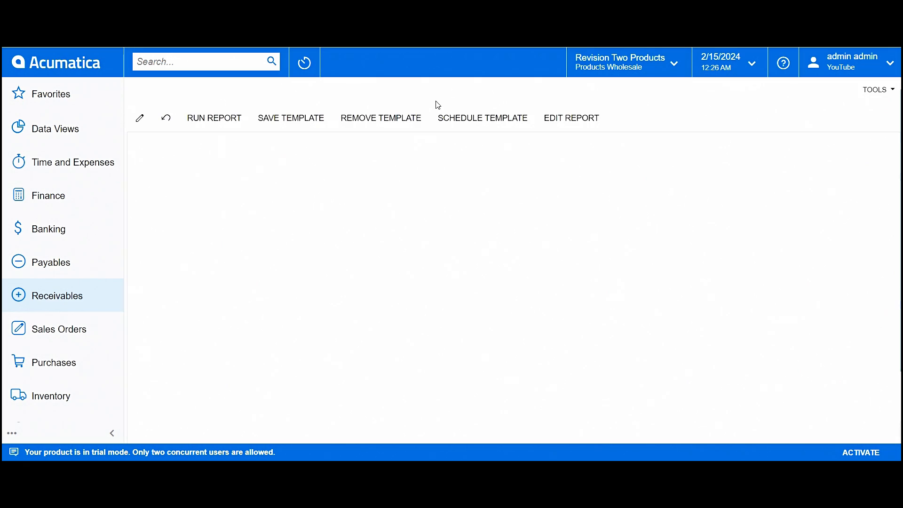
# Run the Test Invoice Report with default parameters.
pyautogui.click(214, 118)
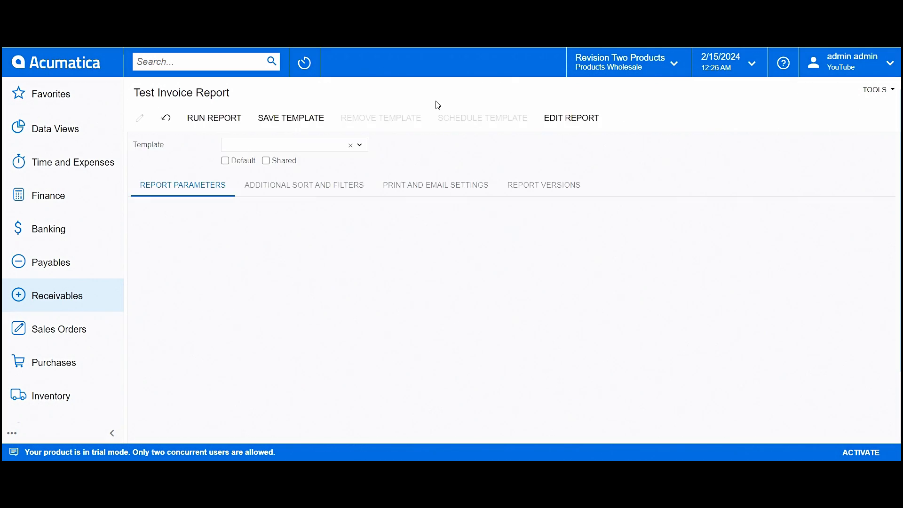
pyautogui.moveTo(203, 147)
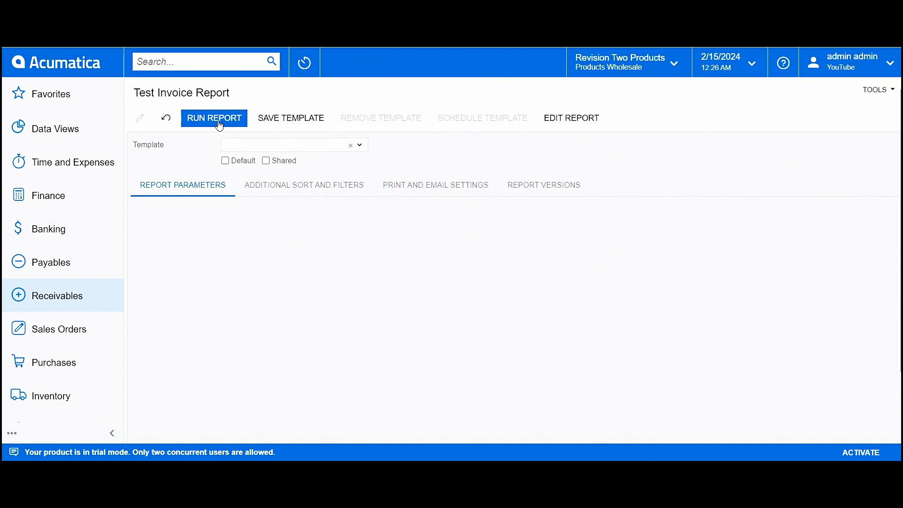
pyautogui.click(214, 118)
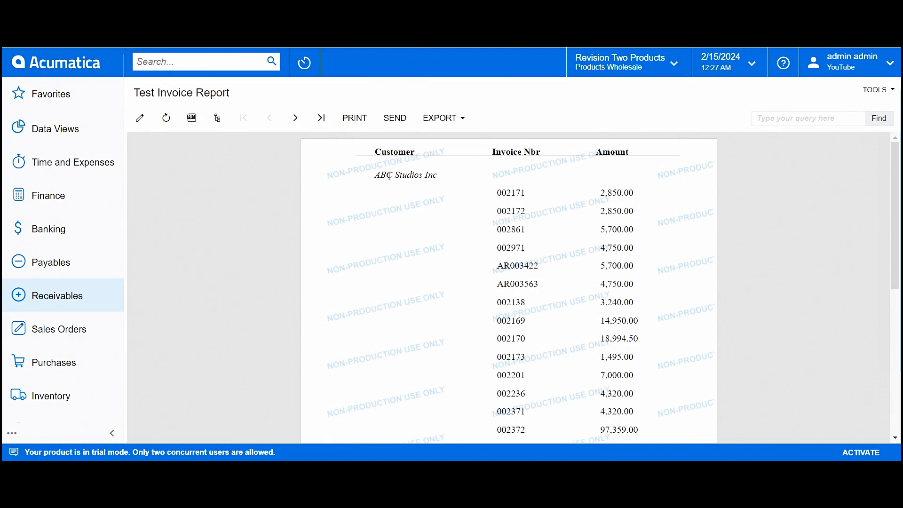
# Page through the Test Invoice Report to review the BNR Contractors, MEP Capital and The Equity Group invoice groups.
pyautogui.click(294, 118)
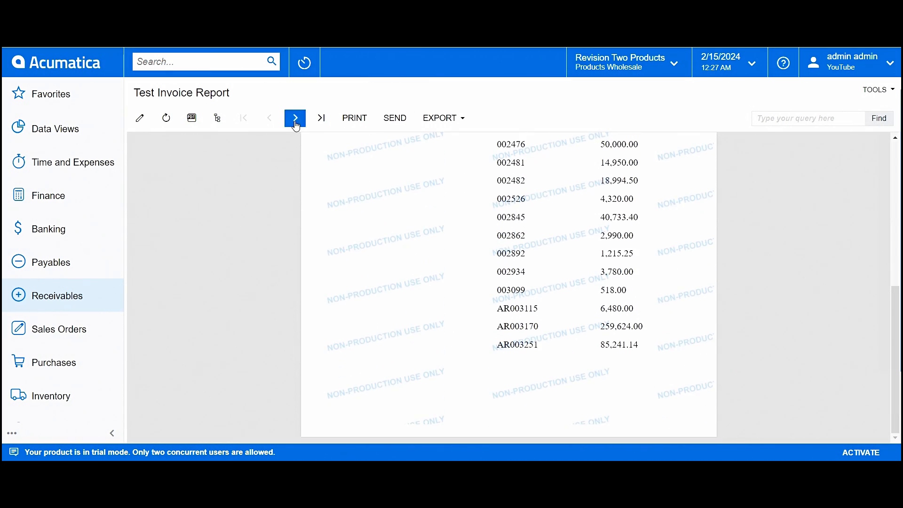
pyautogui.click(295, 118)
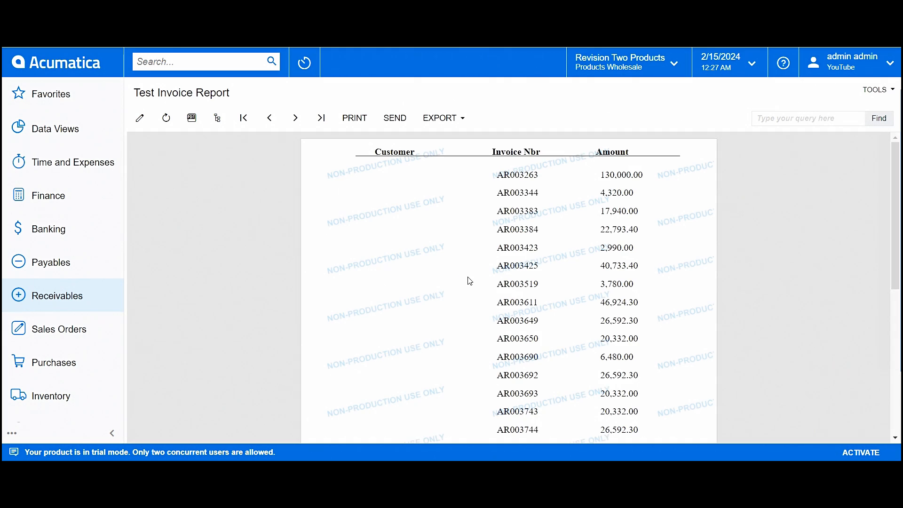
pyautogui.click(321, 117)
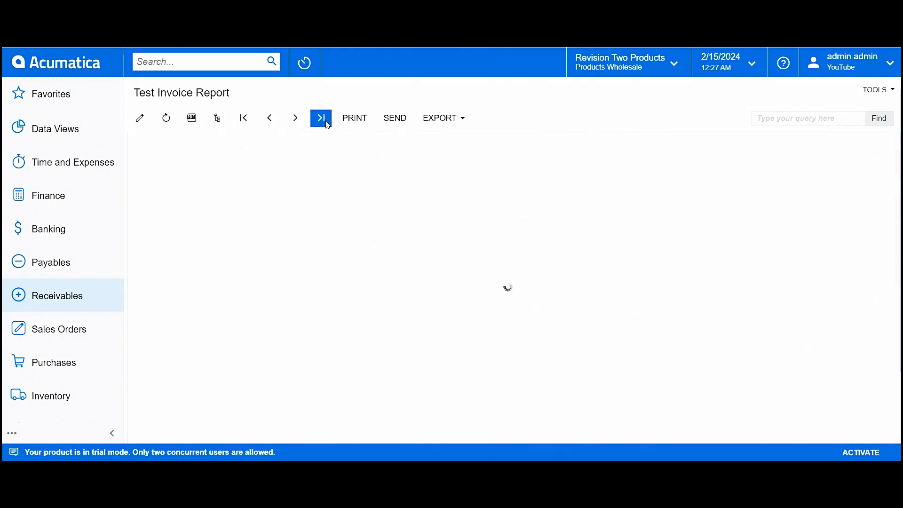
pyautogui.click(320, 118)
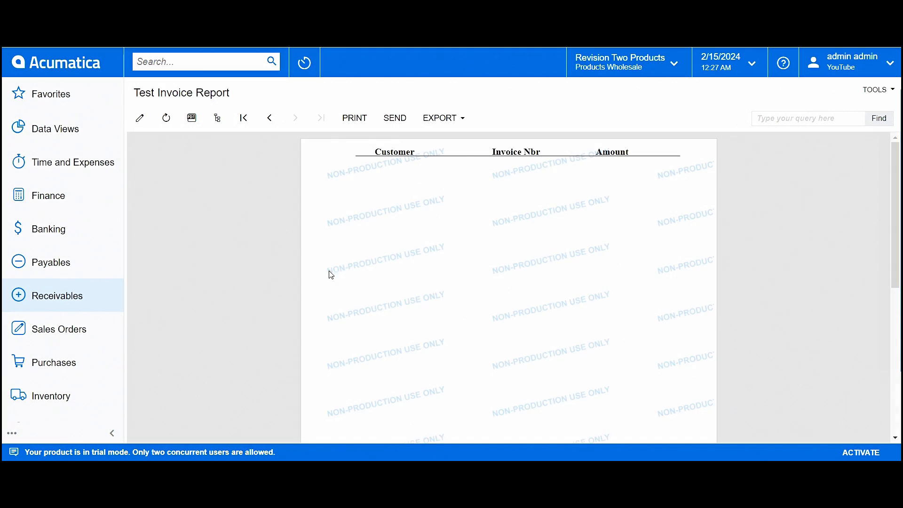
pyautogui.click(269, 118)
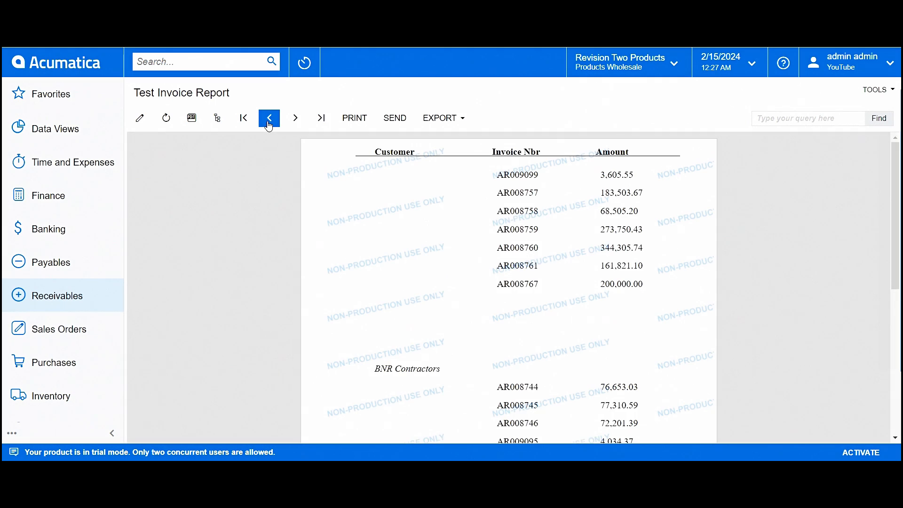
pyautogui.scroll(-3)
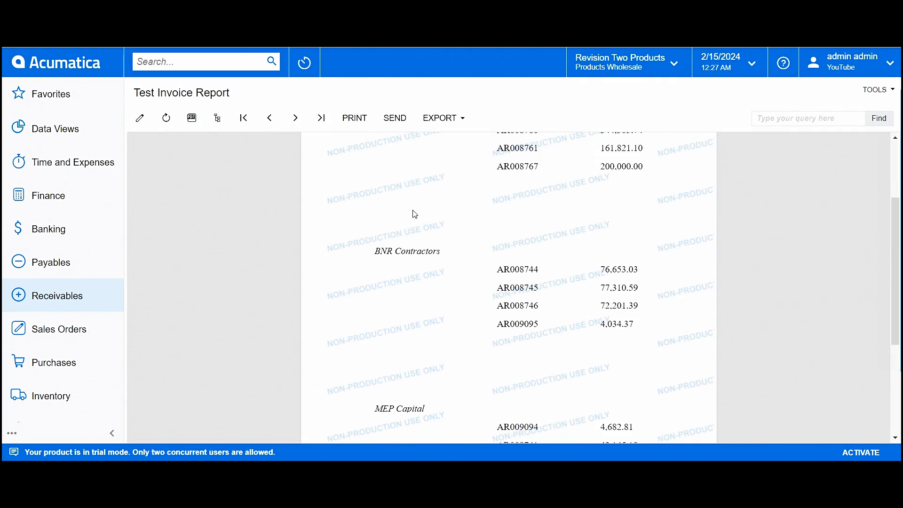
pyautogui.scroll(-3)
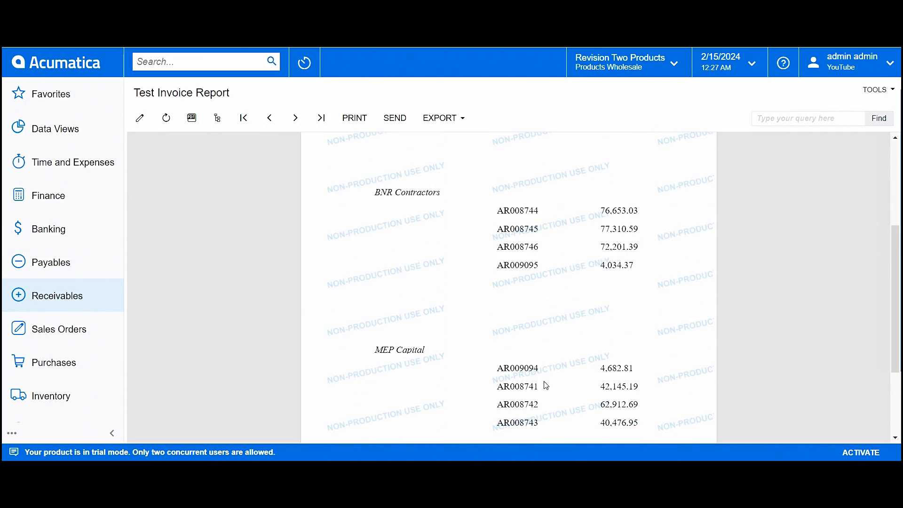
pyautogui.click(243, 118)
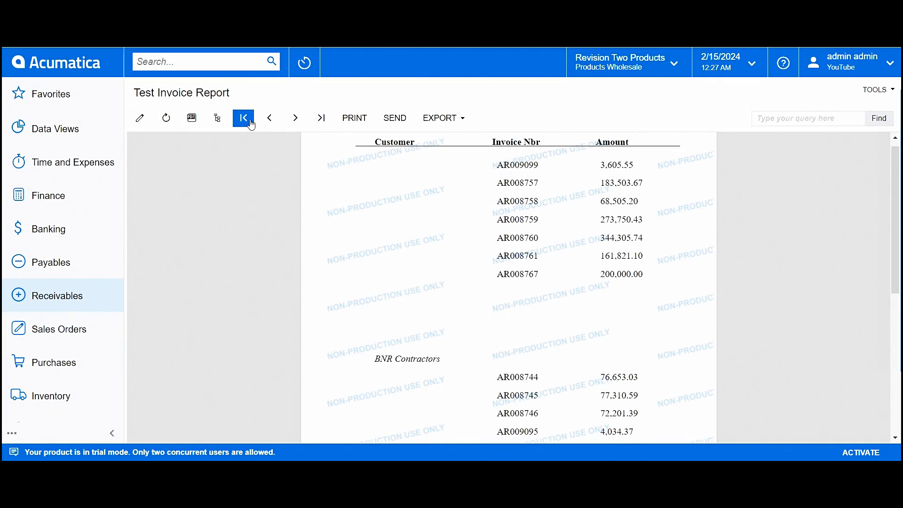
pyautogui.click(243, 118)
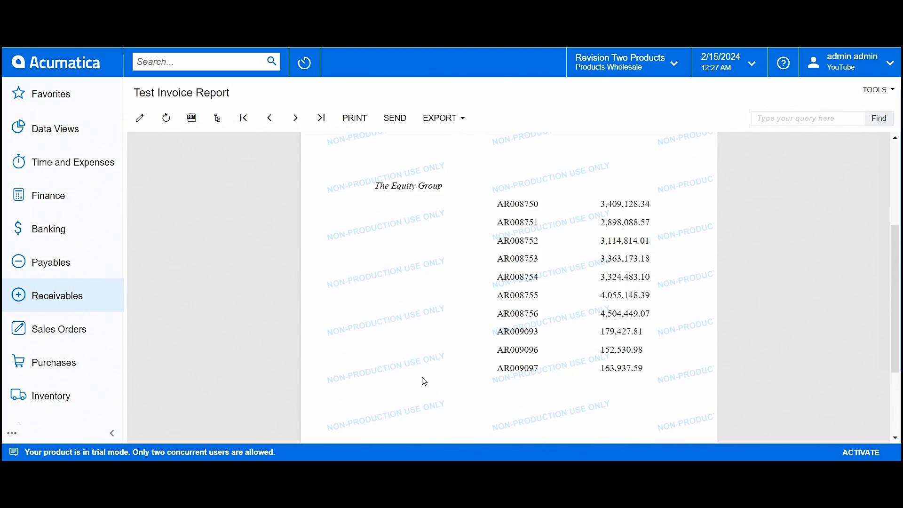
pyautogui.moveTo(433, 392)
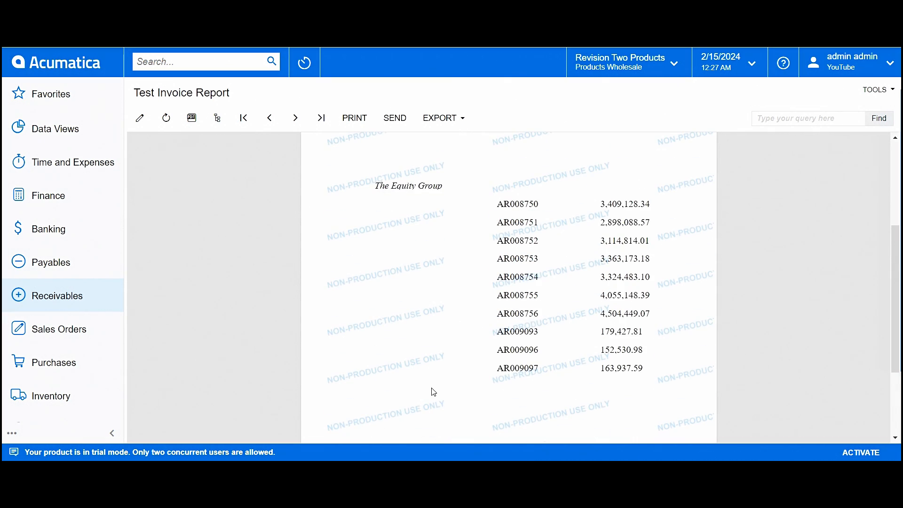